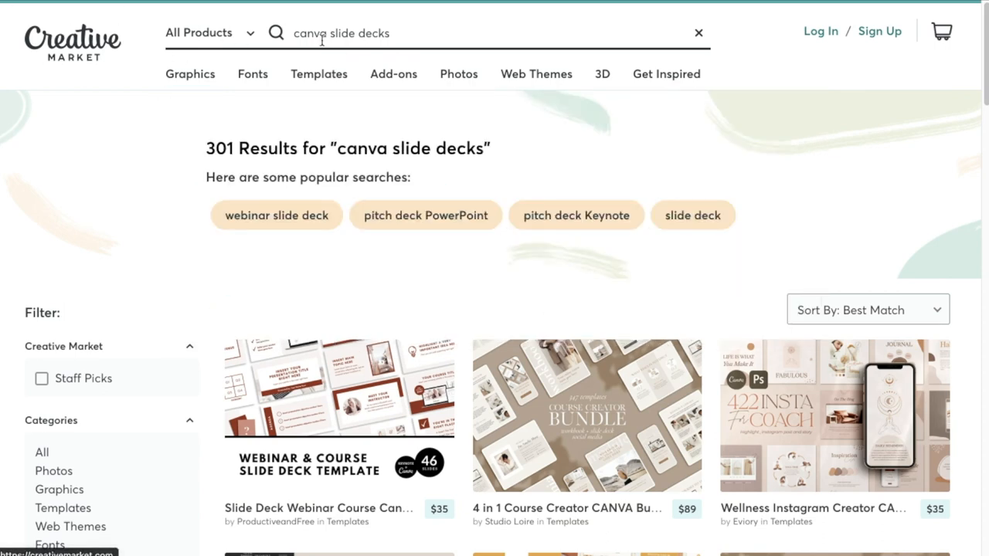
- Scroll the 'canva slide decks' results and view the Slide Deck Bundle for Coaches CANVA product page
{"action": "scroll", "scroll_direction": "down", "scroll_amount": 3}
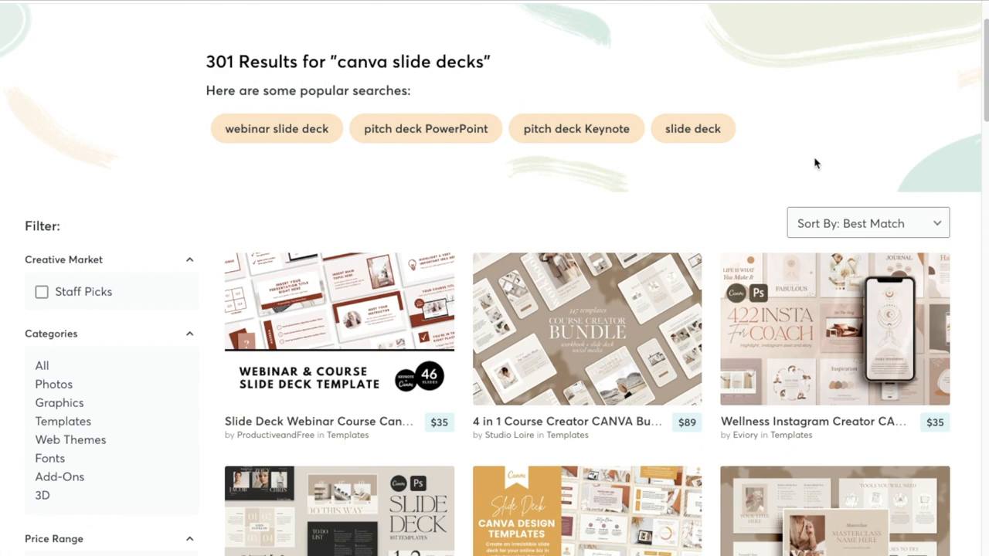
{"action": "scroll", "scroll_direction": "down", "scroll_amount": 3}
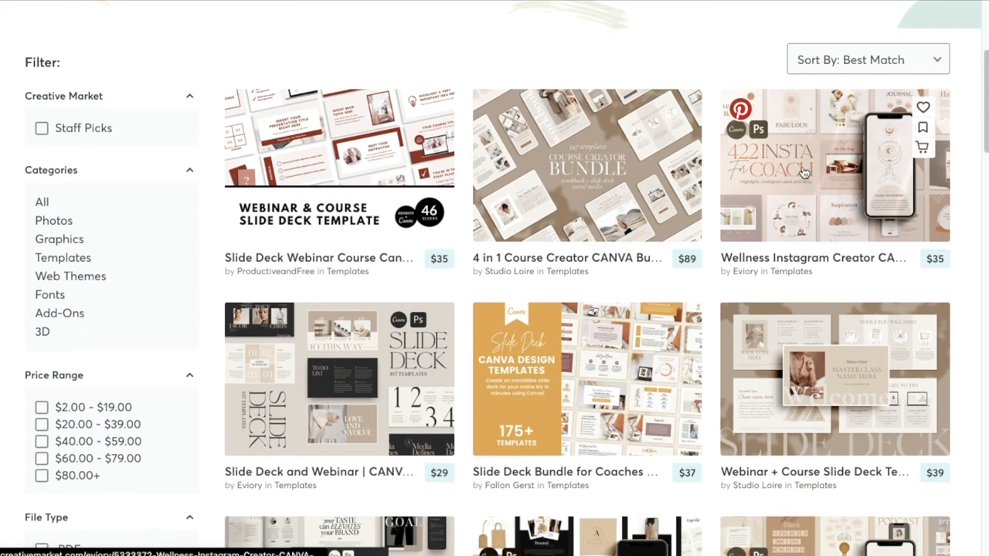
{"action": "scroll", "scroll_direction": "down", "scroll_amount": 3}
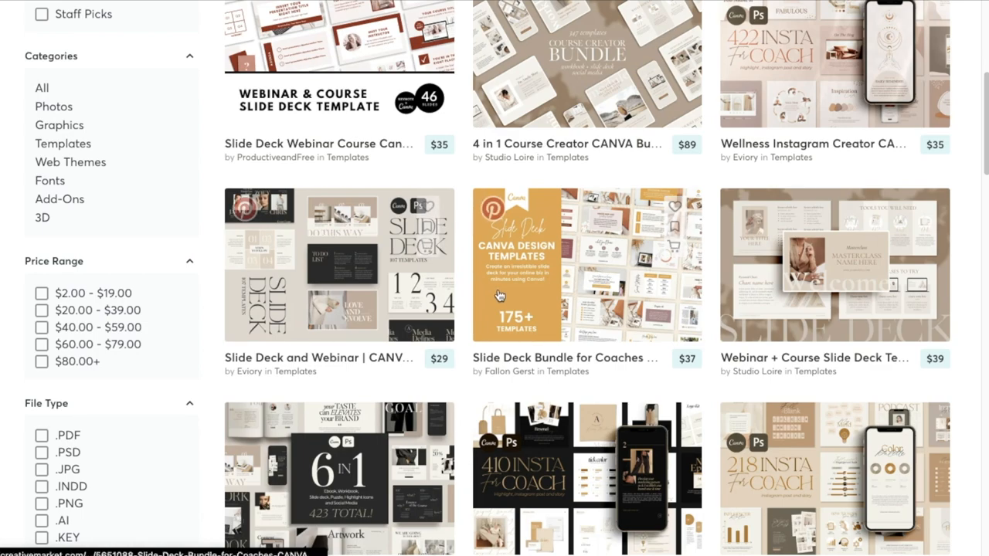
{"action": "left_click", "coordinate": [587, 266]}
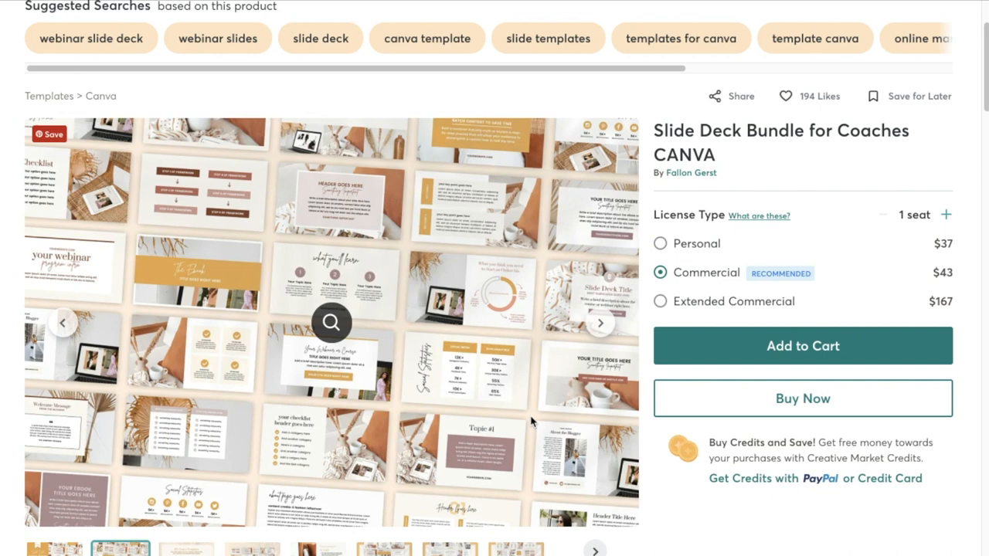
{"action": "scroll", "scroll_direction": "up", "scroll_amount": 3}
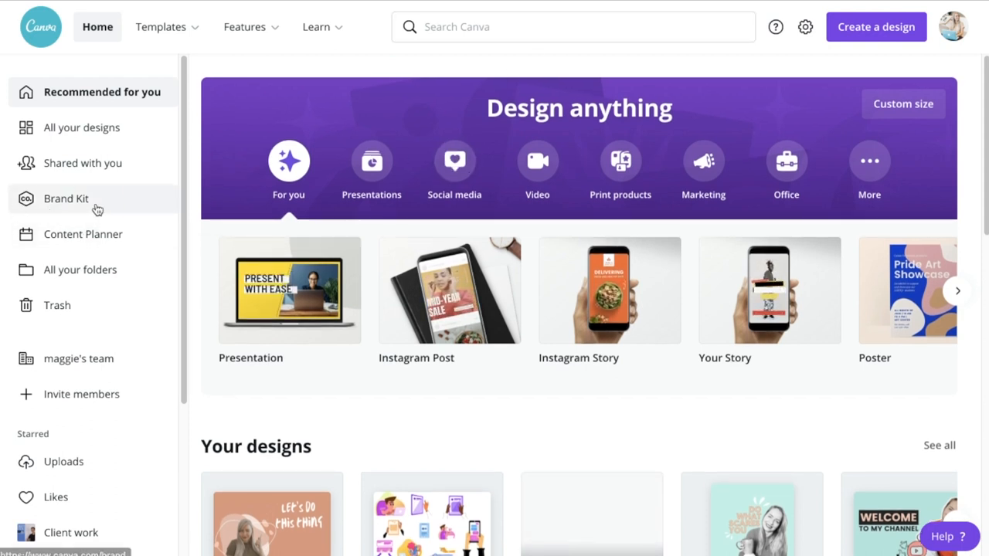
- Review Maggie's saved brand colour palettes, brand fonts and uploaded fonts in the Brand Kit
{"action": "left_click", "coordinate": [66, 198]}
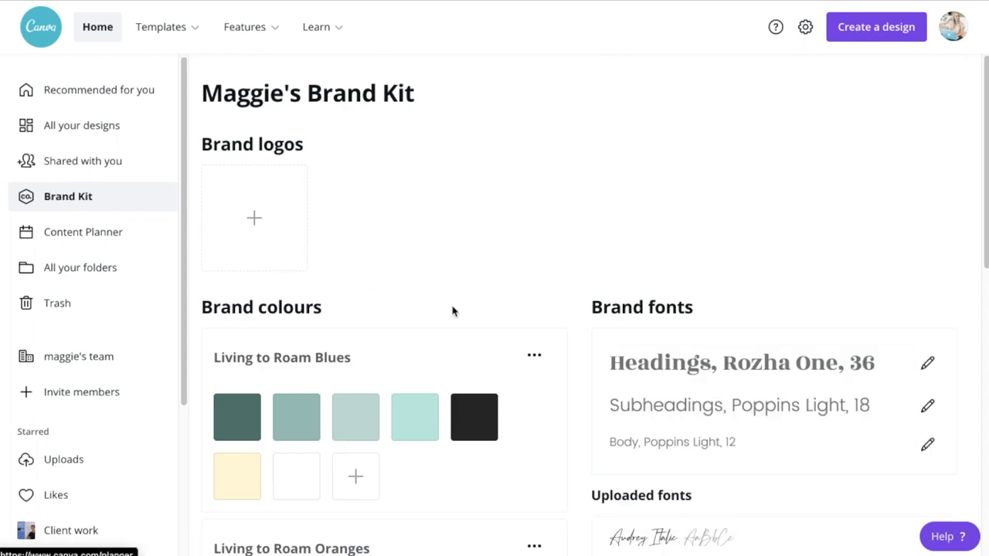
{"action": "scroll", "scroll_direction": "down", "scroll_amount": 3}
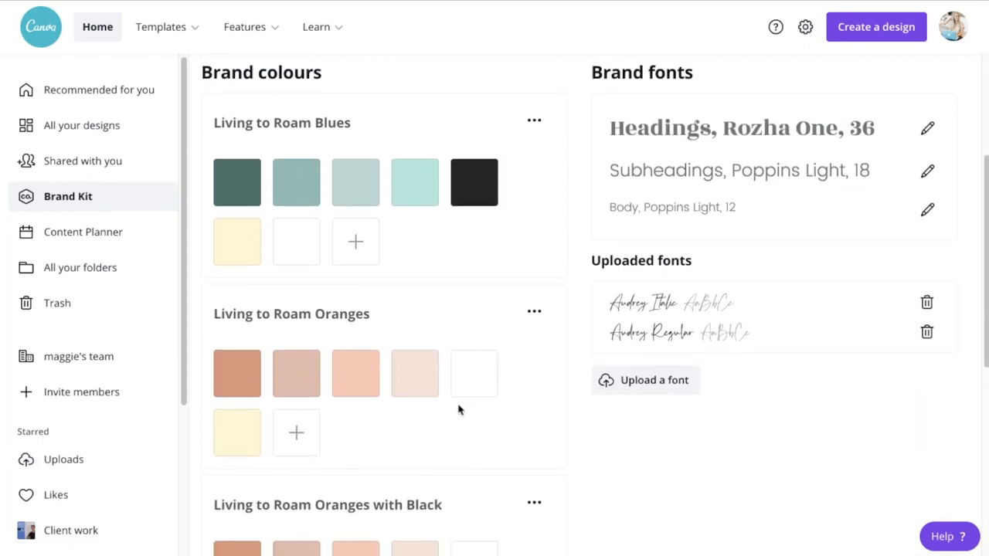
{"action": "left_click", "coordinate": [297, 182]}
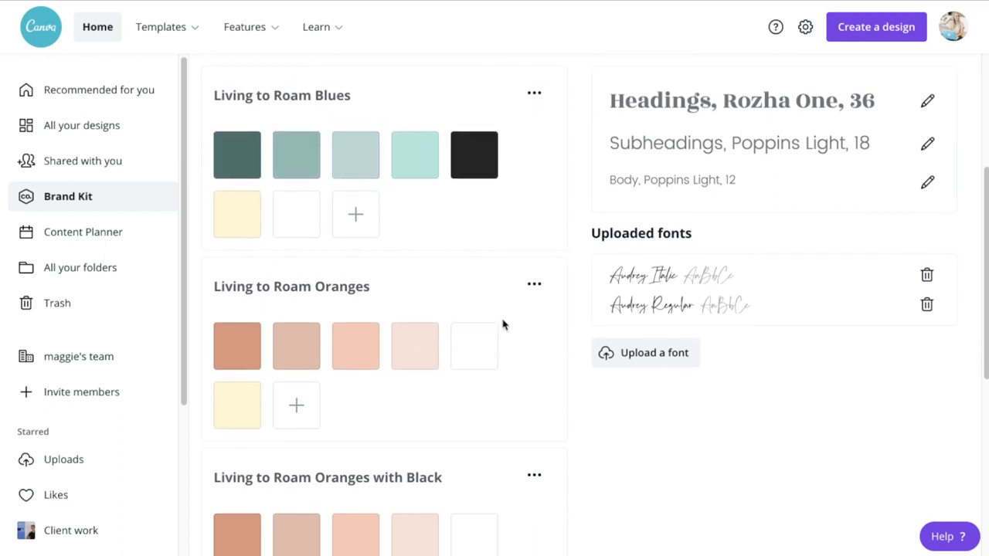
{"action": "scroll", "scroll_direction": "up", "scroll_amount": 3}
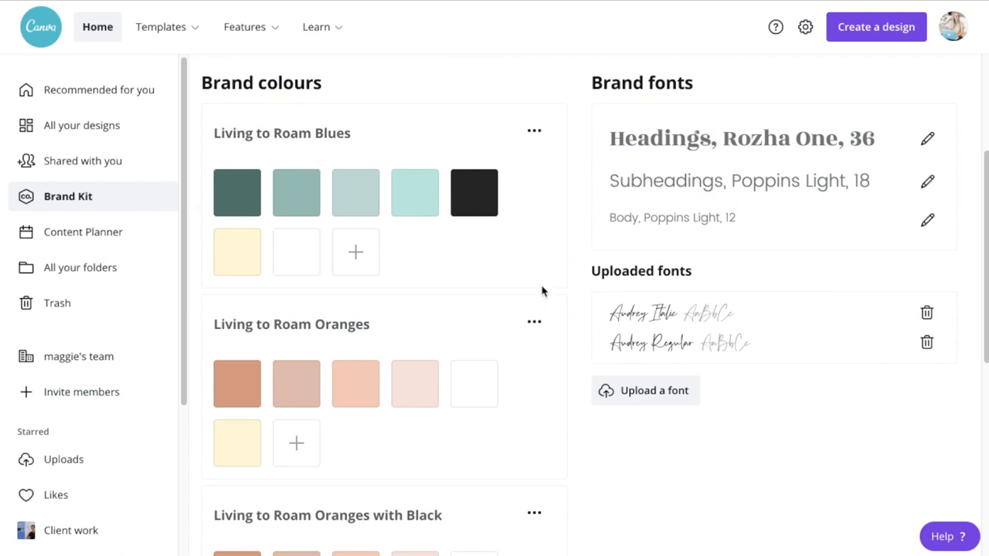
{"action": "scroll", "scroll_direction": "down", "scroll_amount": 3}
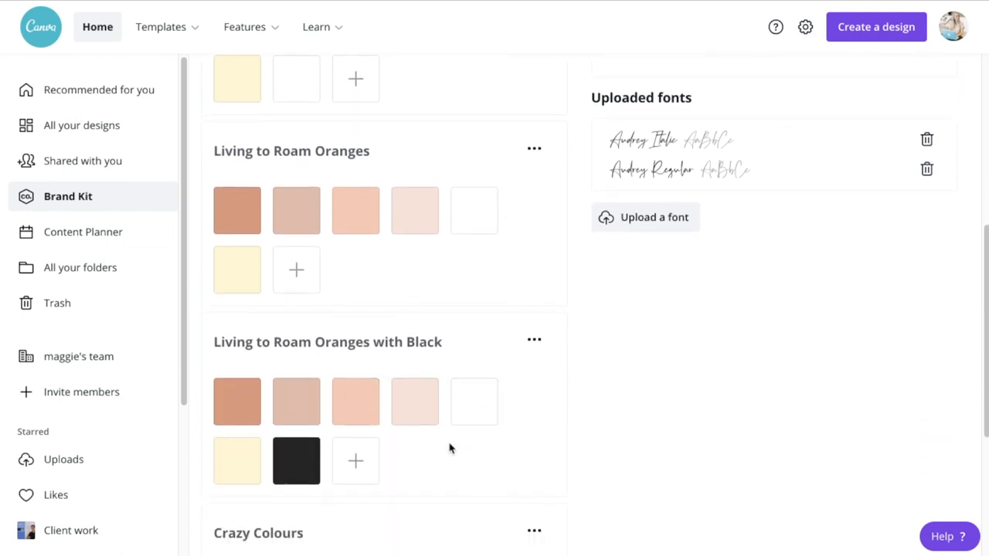
{"action": "scroll", "scroll_direction": "down", "scroll_amount": 3}
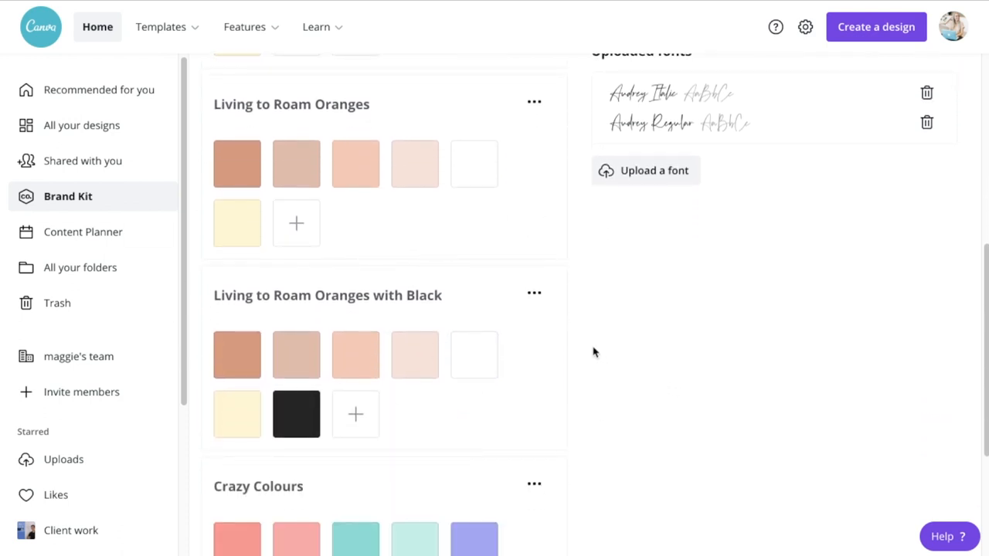
{"action": "scroll", "scroll_direction": "up", "scroll_amount": 3}
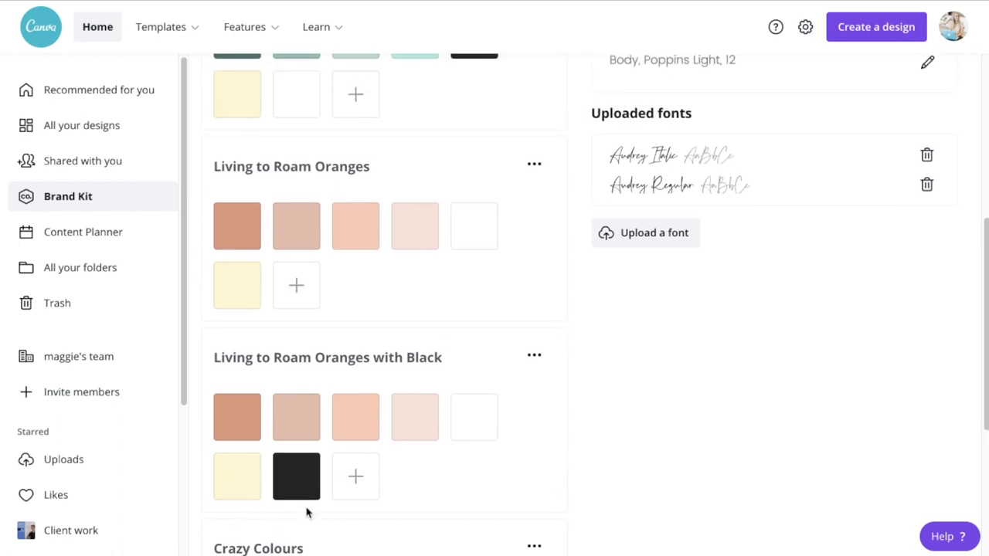
{"action": "left_click", "coordinate": [296, 476]}
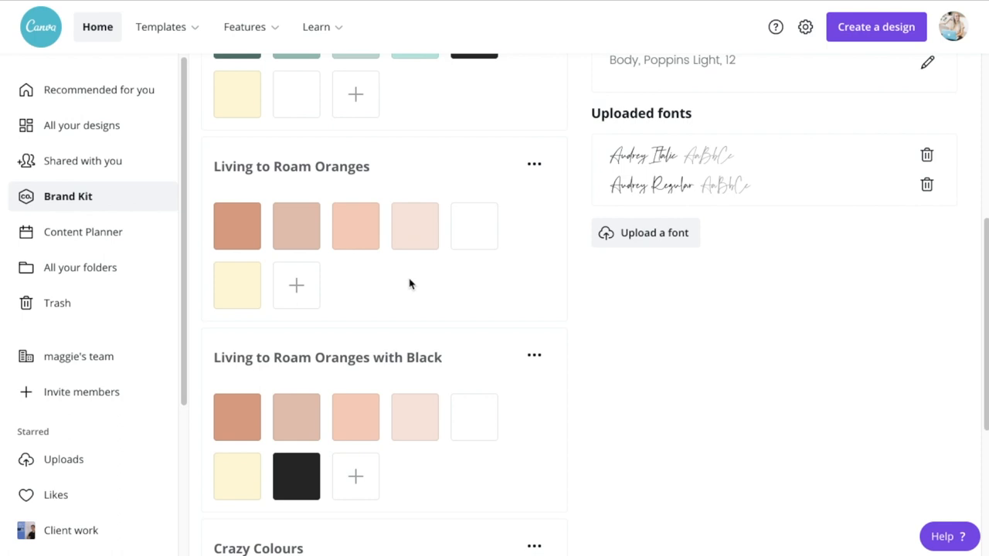
{"action": "scroll", "scroll_direction": "up", "scroll_amount": 3}
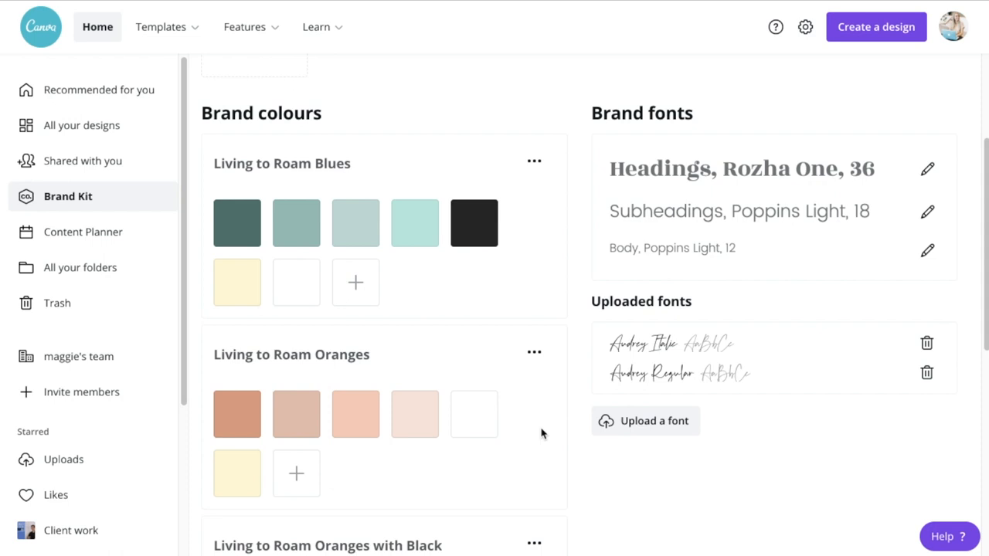
{"action": "mouse_move", "coordinate": [523, 370]}
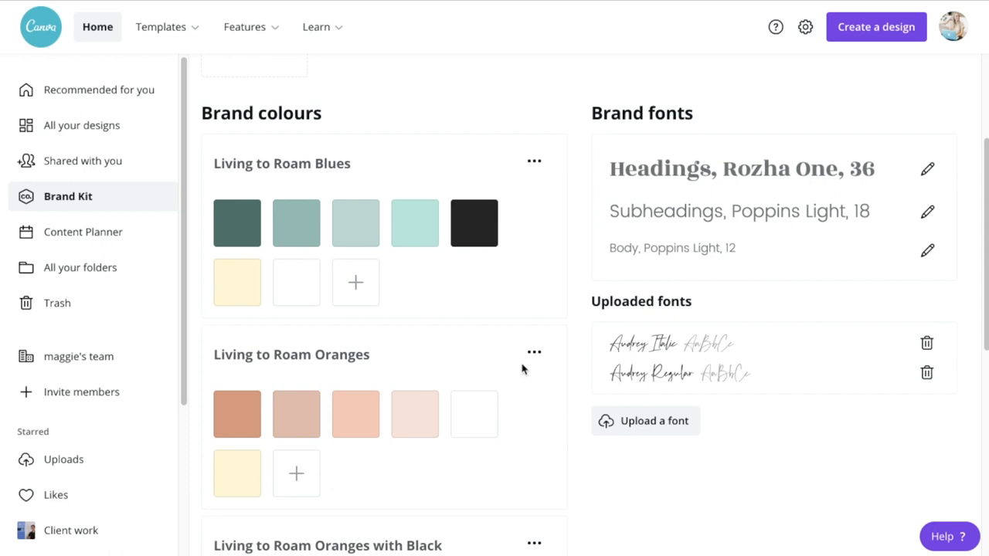
{"action": "mouse_move", "coordinate": [654, 139]}
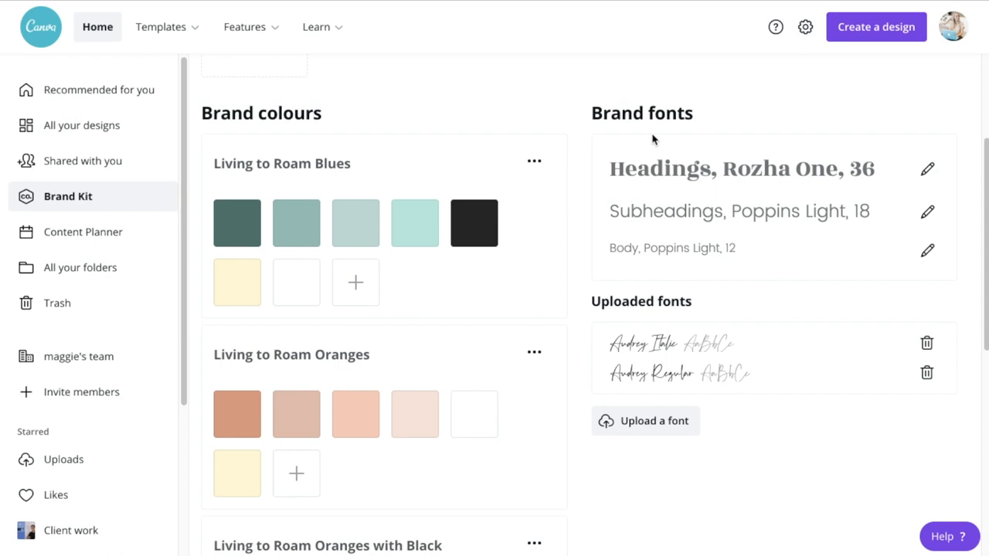
{"action": "mouse_move", "coordinate": [680, 262]}
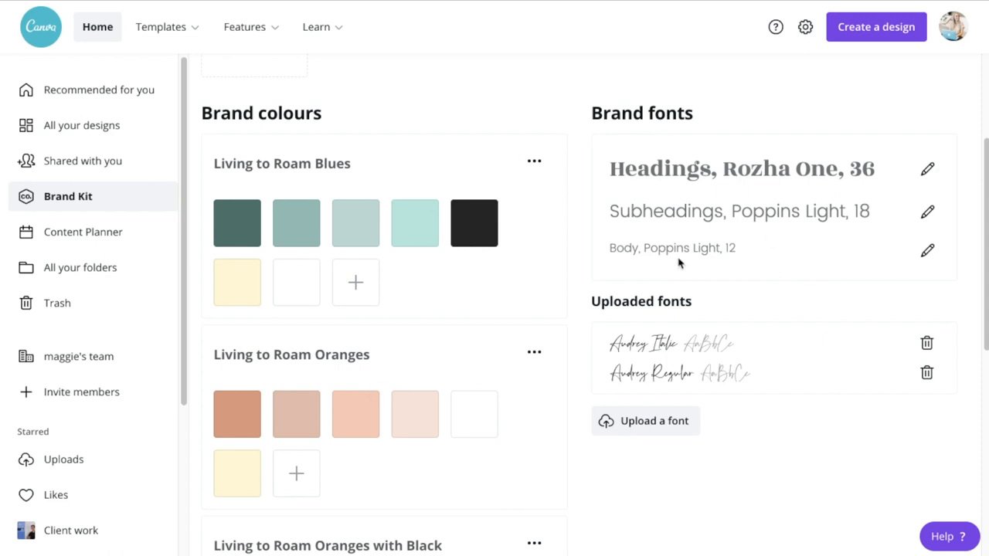
{"action": "scroll", "scroll_direction": "up", "scroll_amount": 3}
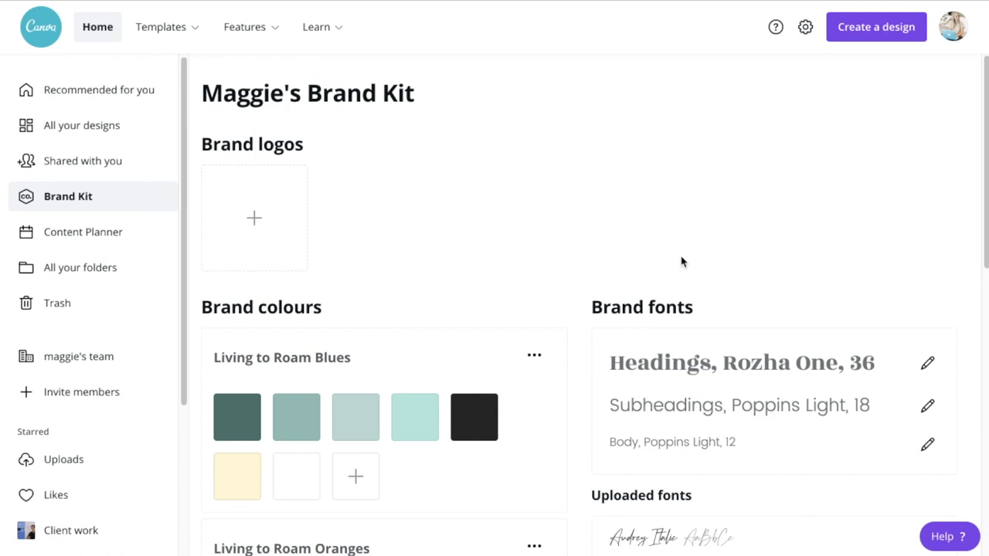
{"action": "mouse_move", "coordinate": [652, 173]}
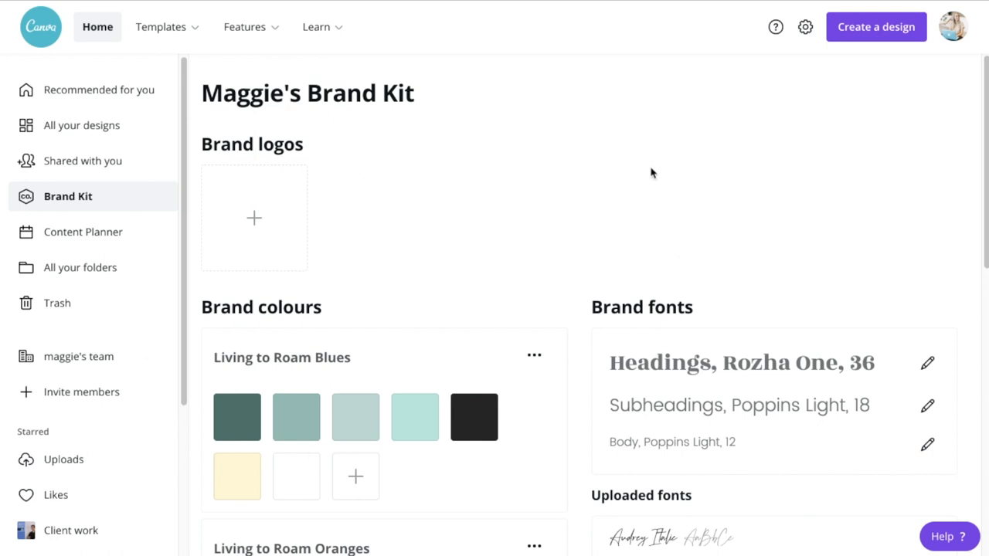
{"action": "mouse_move", "coordinate": [497, 97]}
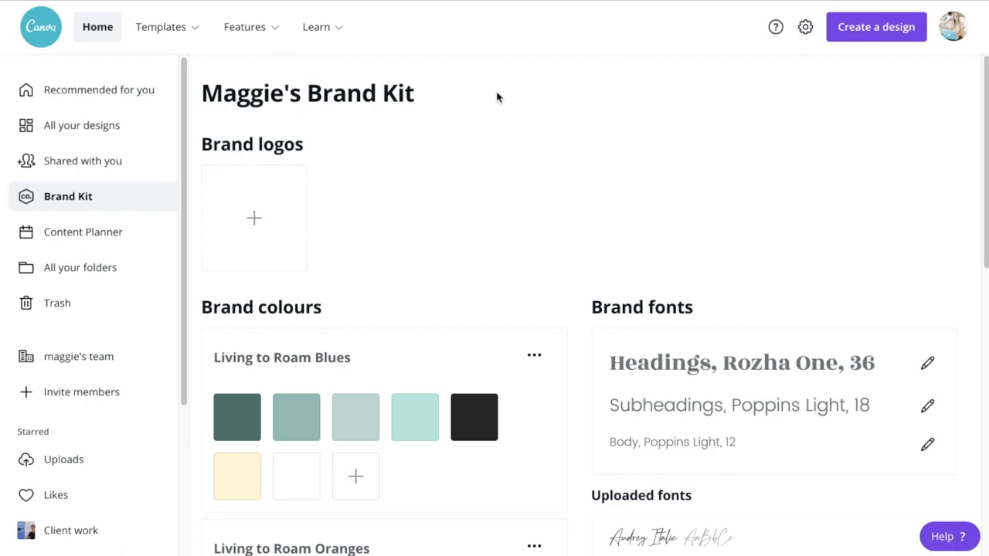
- From the Canva home page, search templates for 'presentation' and skim the results
{"action": "left_click", "coordinate": [99, 89]}
{"action": "type", "text": "presentation"}
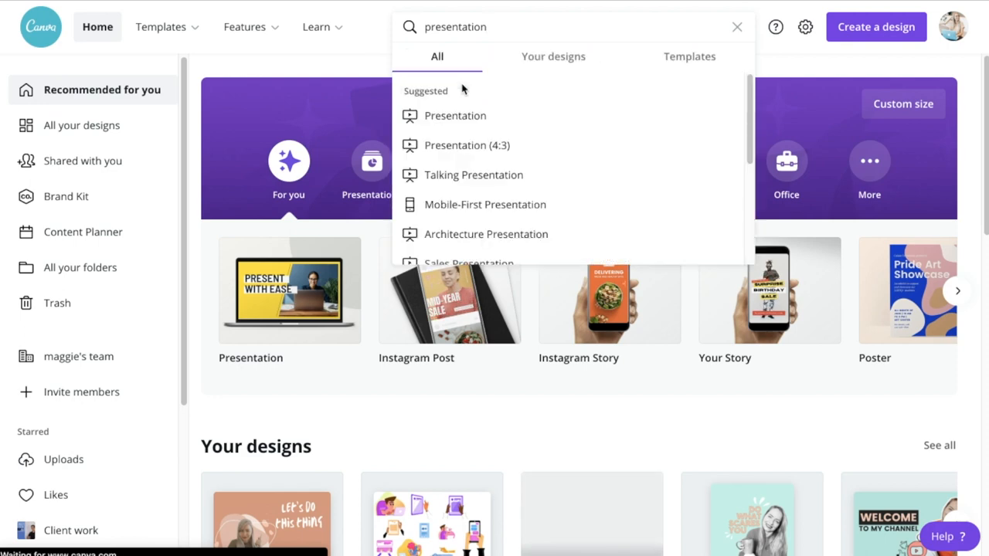
{"action": "left_click", "coordinate": [454, 114]}
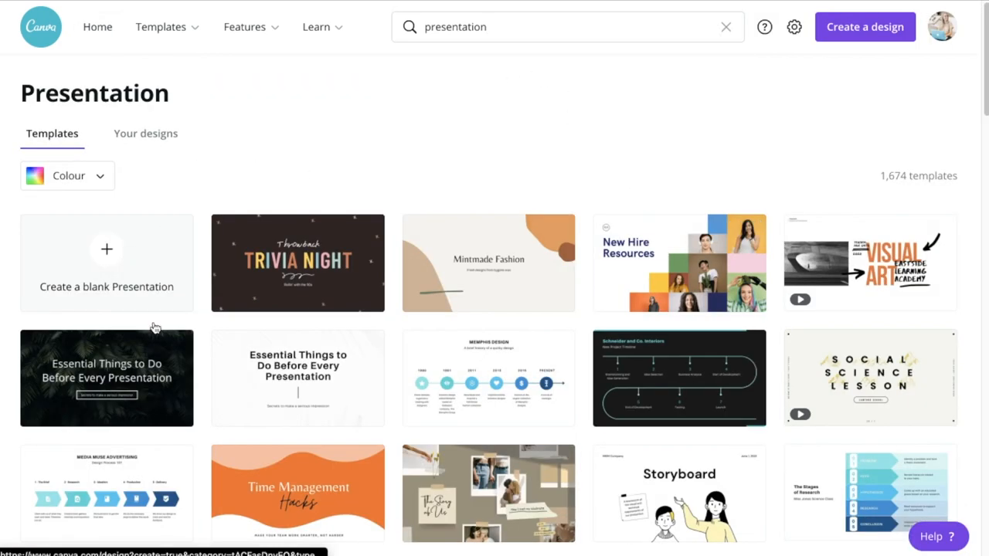
{"action": "scroll", "scroll_direction": "down", "scroll_amount": 3}
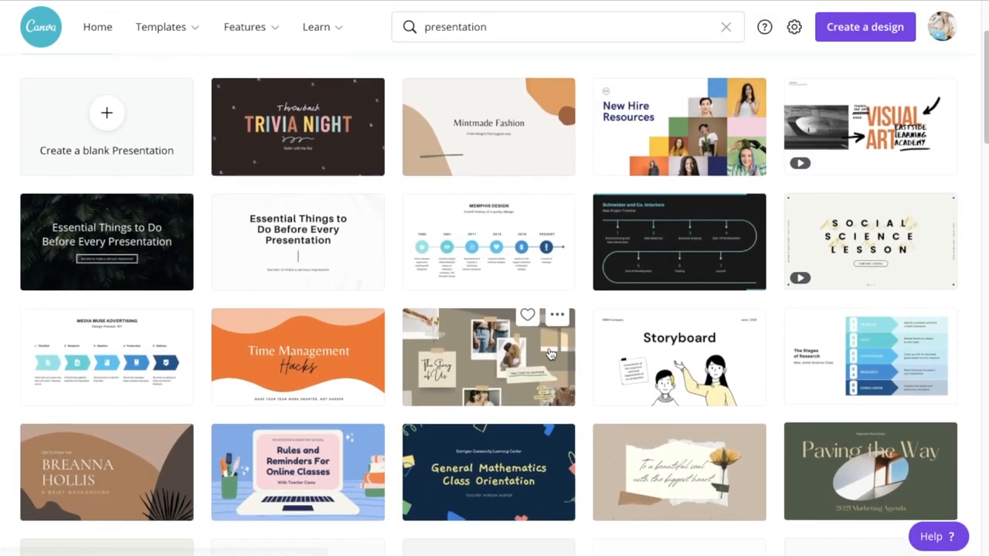
{"action": "scroll", "scroll_direction": "up", "scroll_amount": 3}
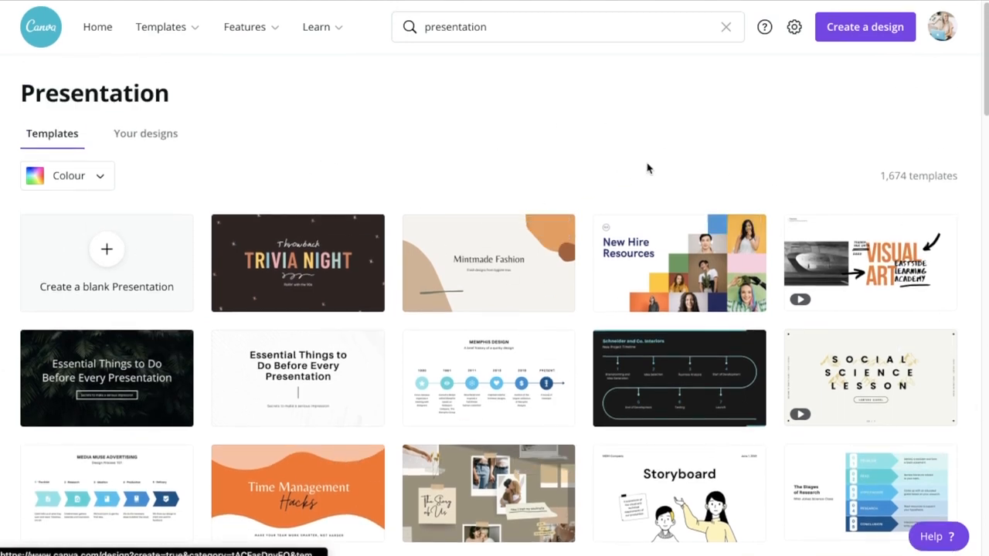
{"action": "mouse_move", "coordinate": [74, 193]}
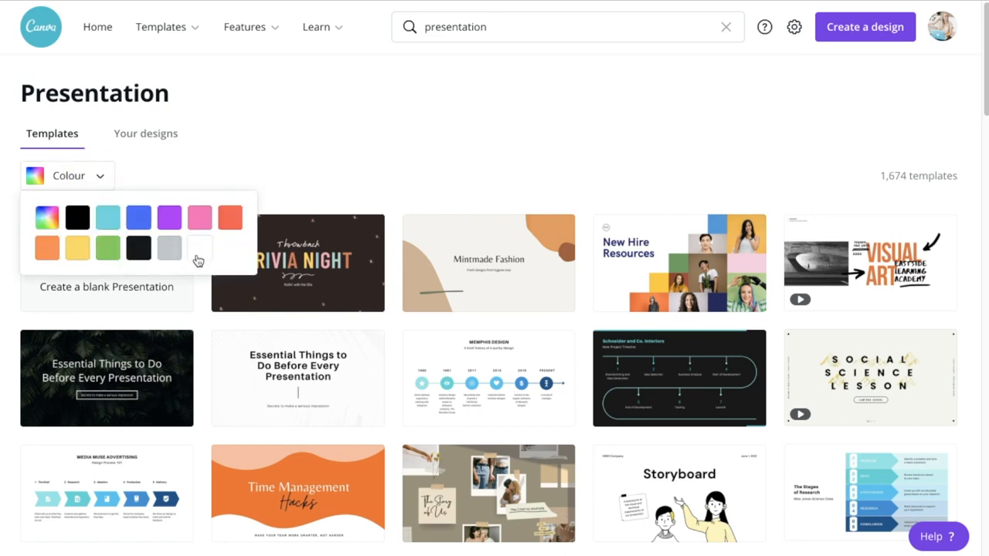
- Filter the presentation templates to white-coloured designs and browse the 1,592 results
{"action": "left_click", "coordinate": [200, 248]}
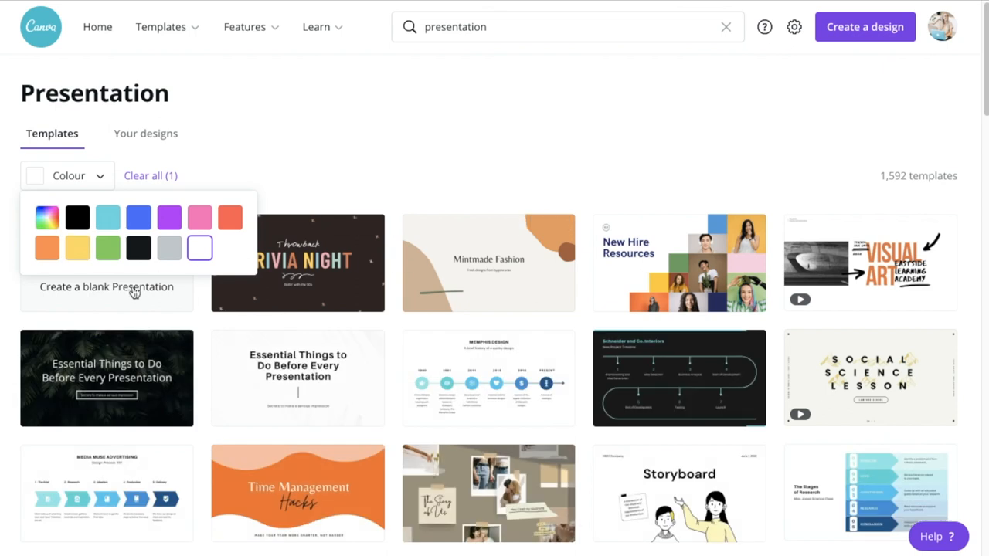
{"action": "mouse_move", "coordinate": [580, 171]}
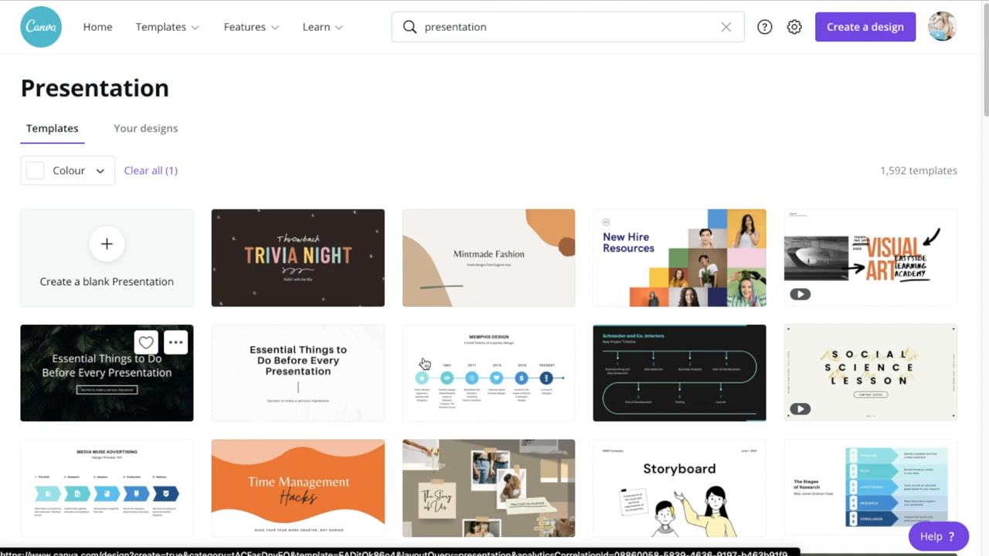
{"action": "scroll", "scroll_direction": "down", "scroll_amount": 3}
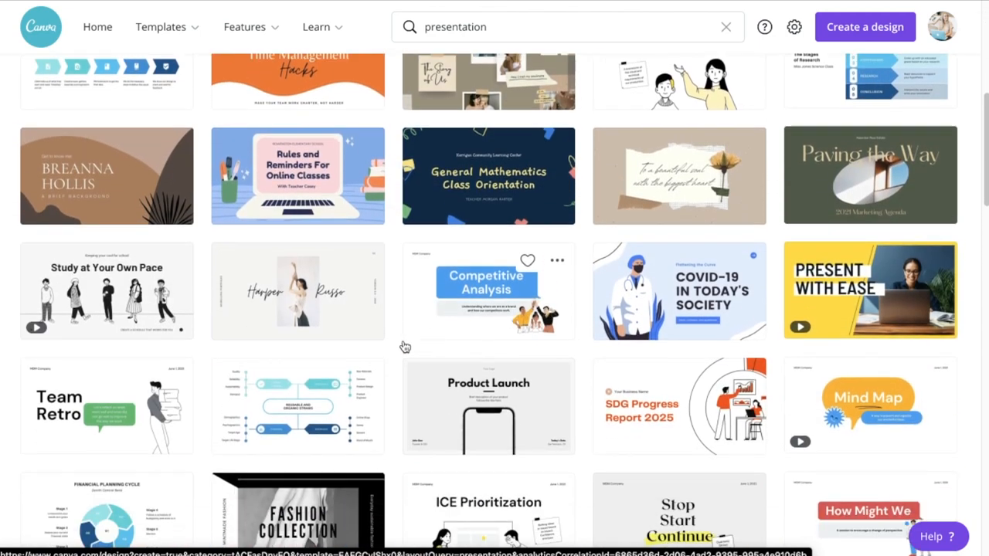
{"action": "scroll", "scroll_direction": "down", "scroll_amount": 3}
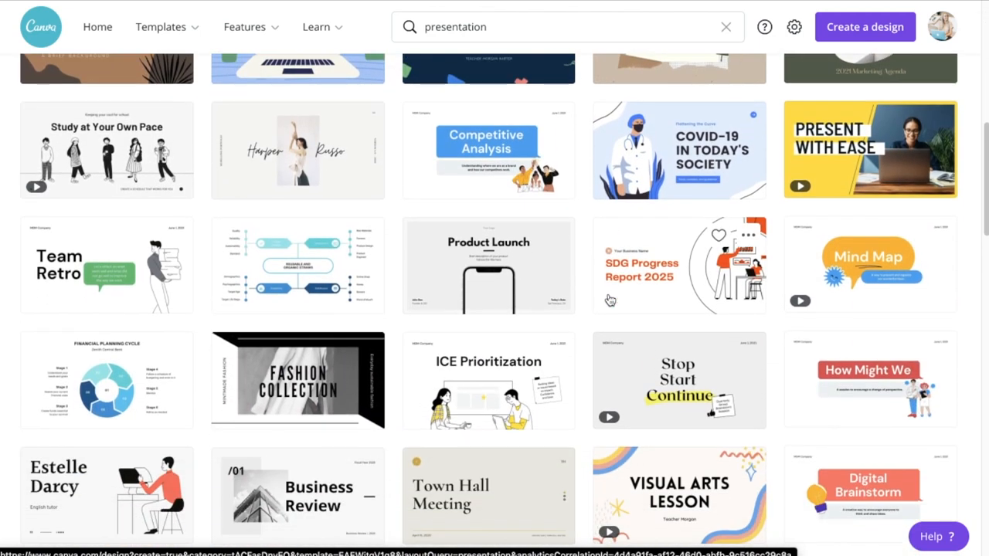
{"action": "scroll", "scroll_direction": "up", "scroll_amount": 3}
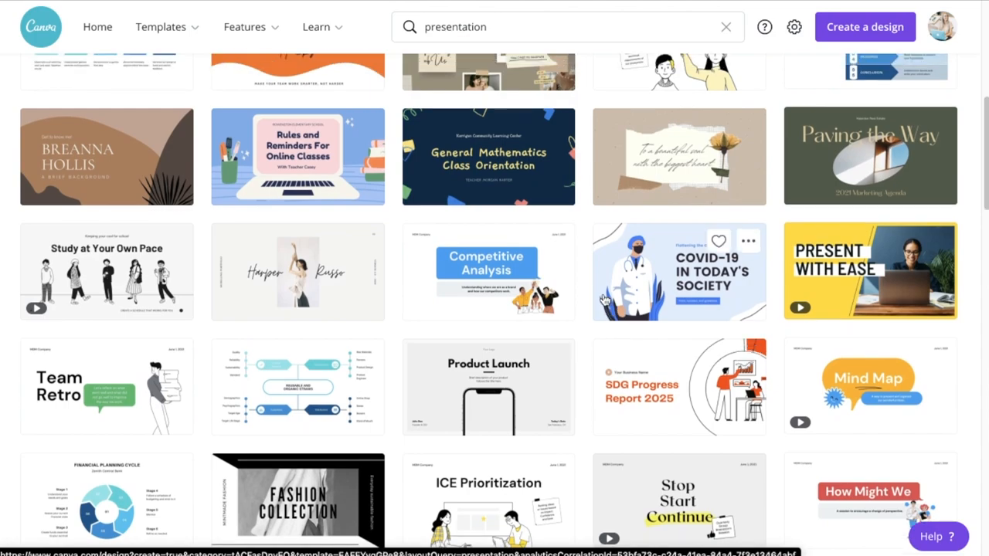
{"action": "scroll", "scroll_direction": "up", "scroll_amount": 3}
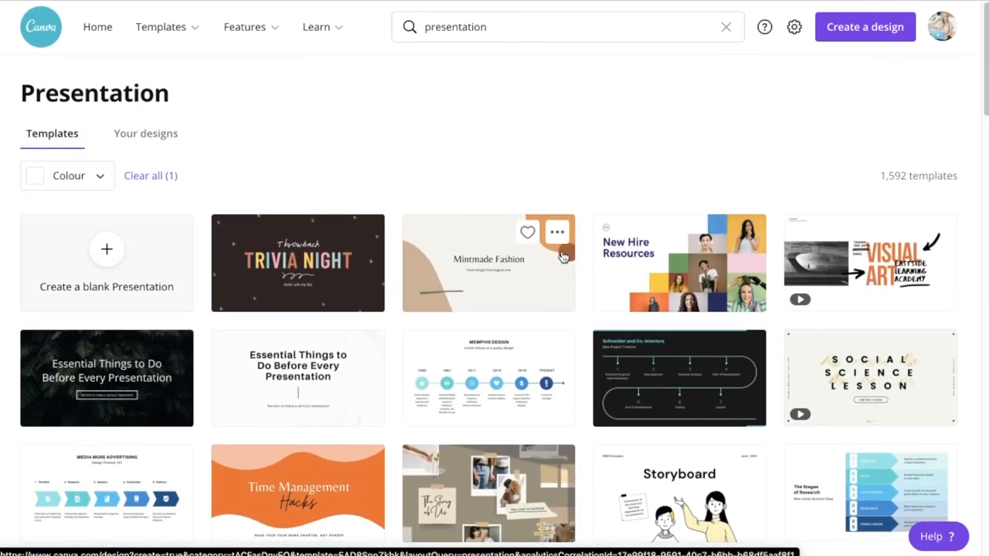
- Edit the Mintmade Fashion template, then search 'marketing' templates and preview the social media strategy one
{"action": "left_click", "coordinate": [489, 263]}
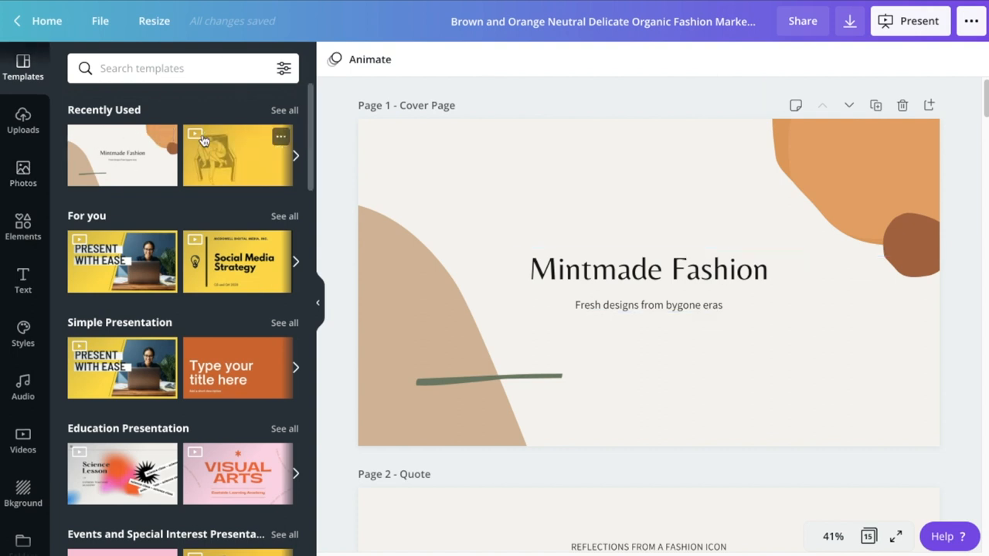
{"action": "left_click", "coordinate": [178, 68]}
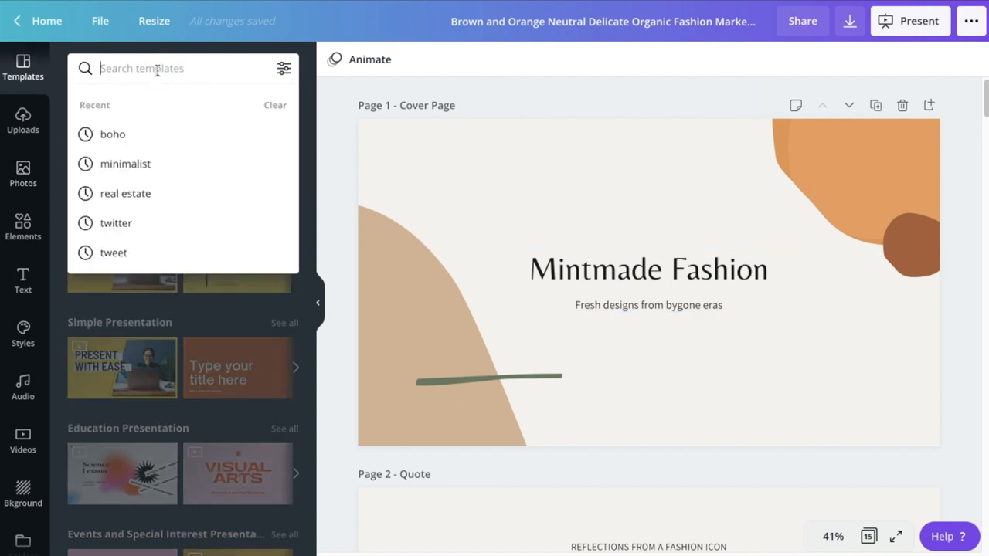
{"action": "type", "text": "marketing"}
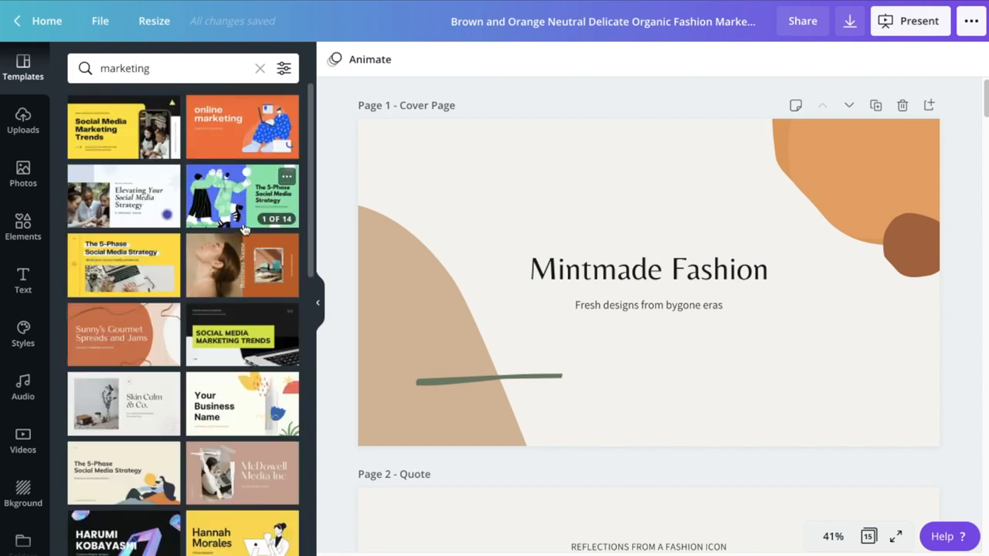
{"action": "left_click", "coordinate": [241, 195]}
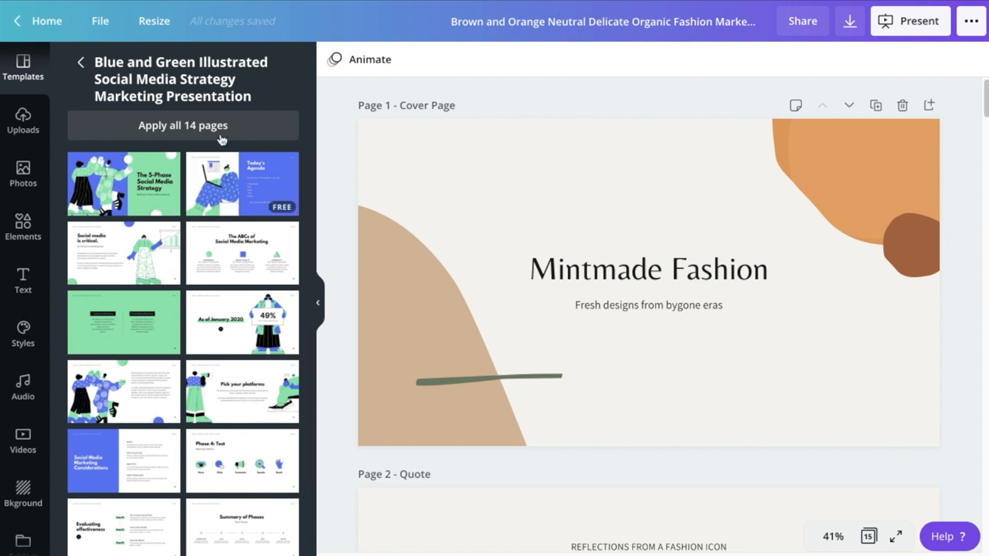
{"action": "mouse_move", "coordinate": [167, 131]}
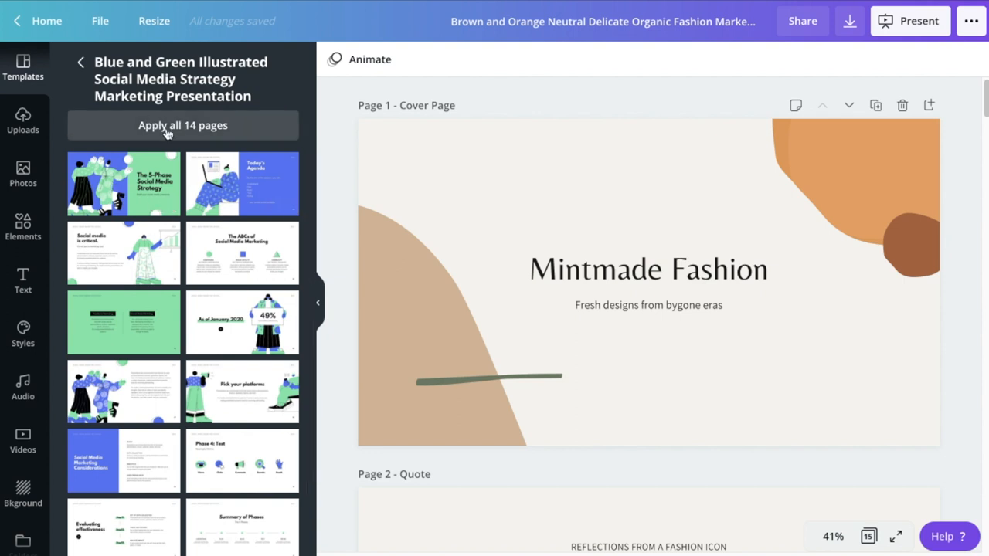
{"action": "scroll", "scroll_direction": "down", "scroll_amount": 3}
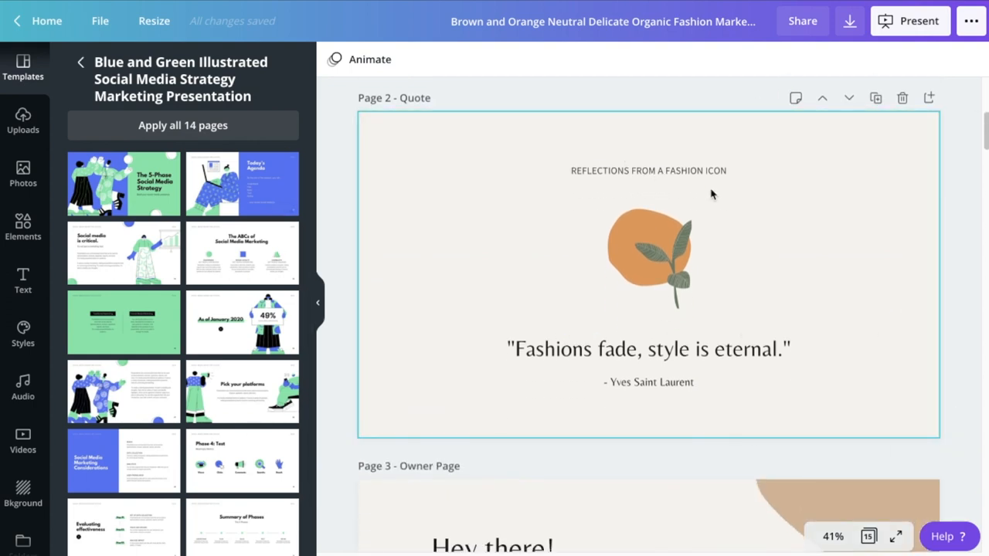
- Browse real estate, minimalist and boho template searches without applying any, then clear the search
{"action": "type", "text": "marketing"}
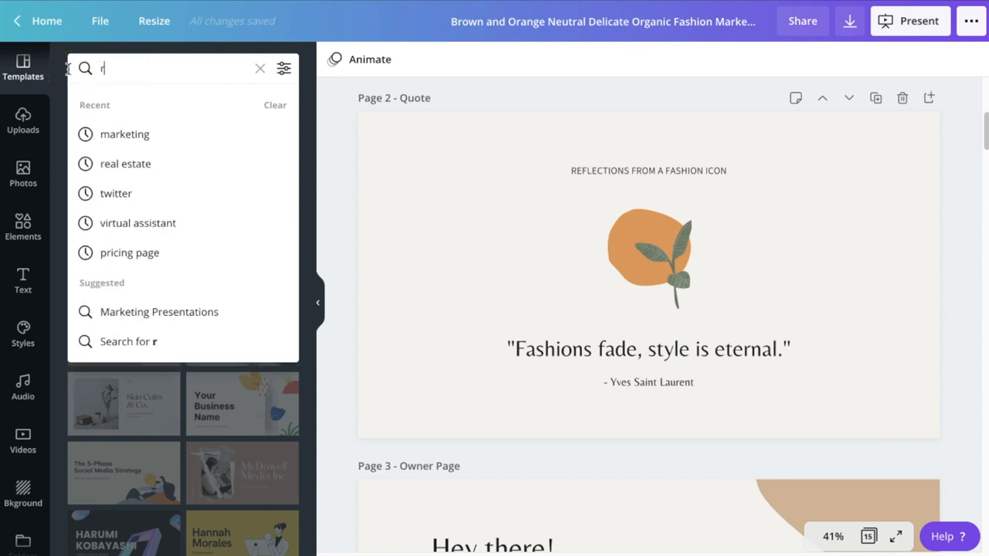
{"action": "left_click", "coordinate": [125, 164]}
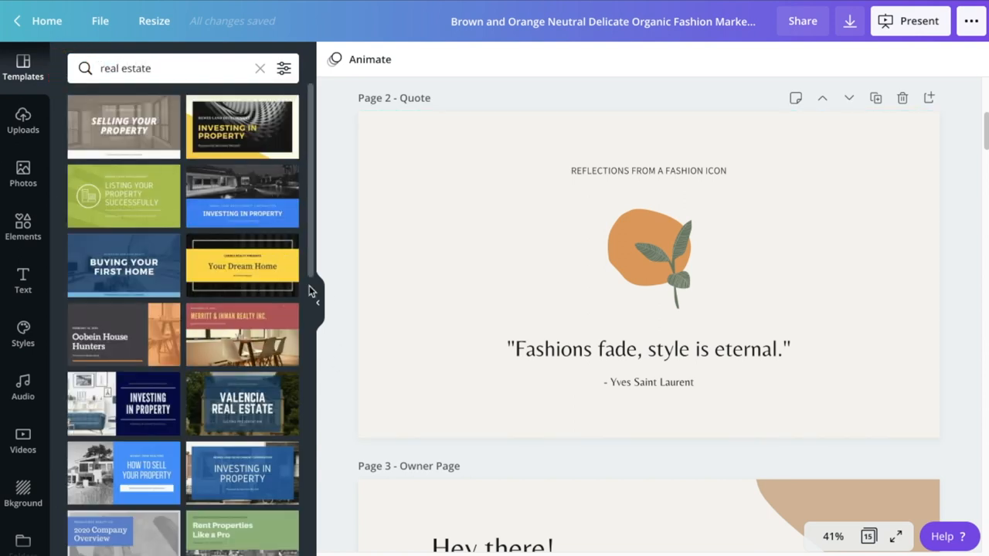
{"action": "left_click", "coordinate": [171, 68]}
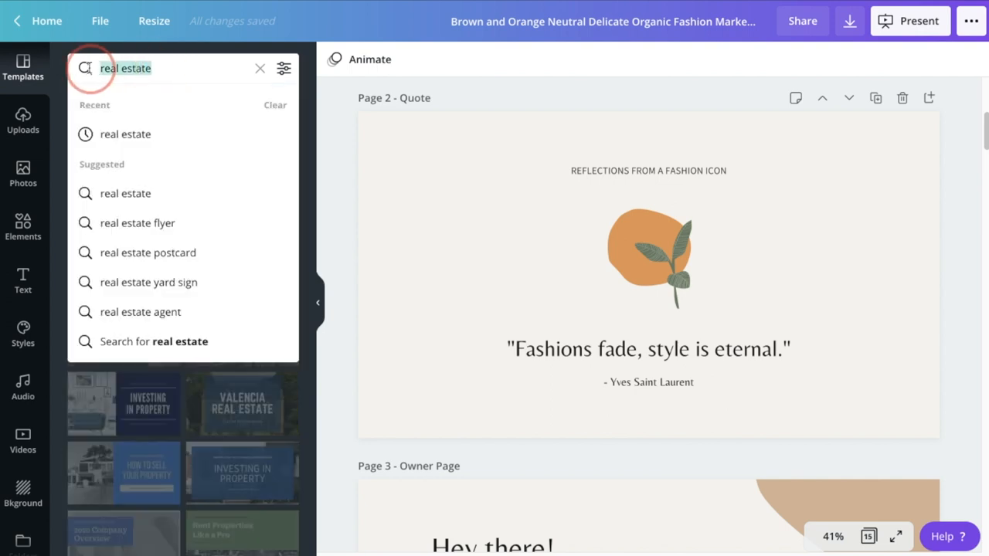
{"action": "type", "text": "minimalis"}
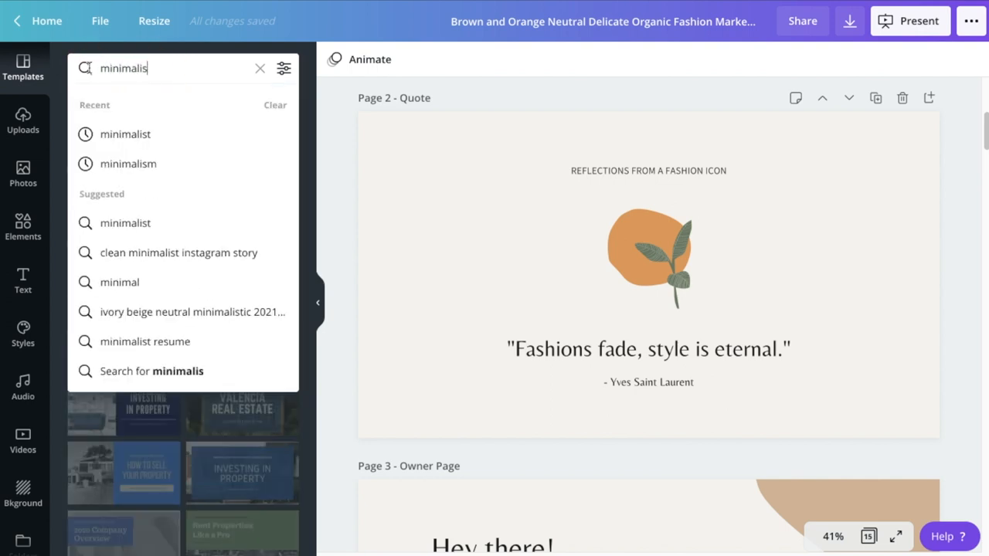
{"action": "left_click", "coordinate": [125, 132]}
{"action": "type", "text": "boh"}
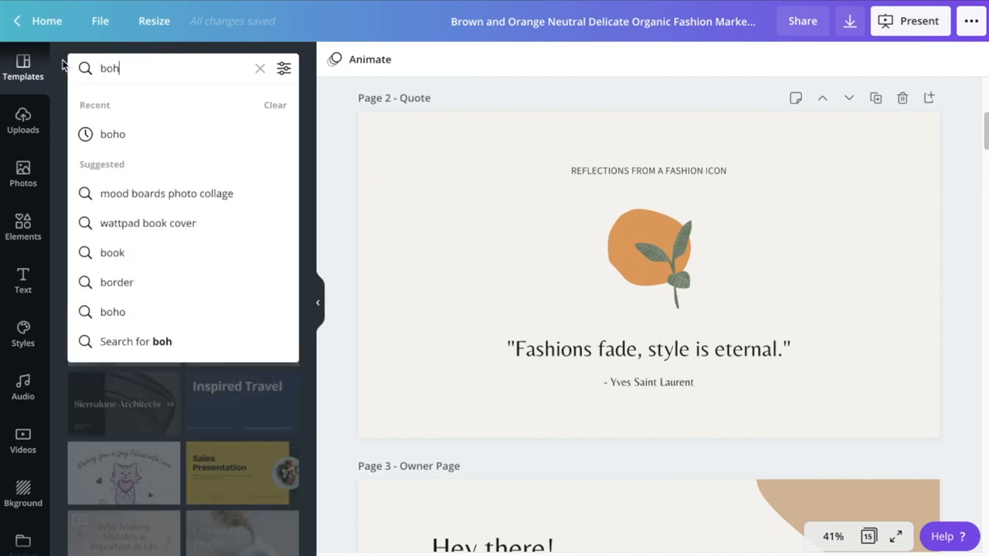
{"action": "left_click", "coordinate": [111, 133]}
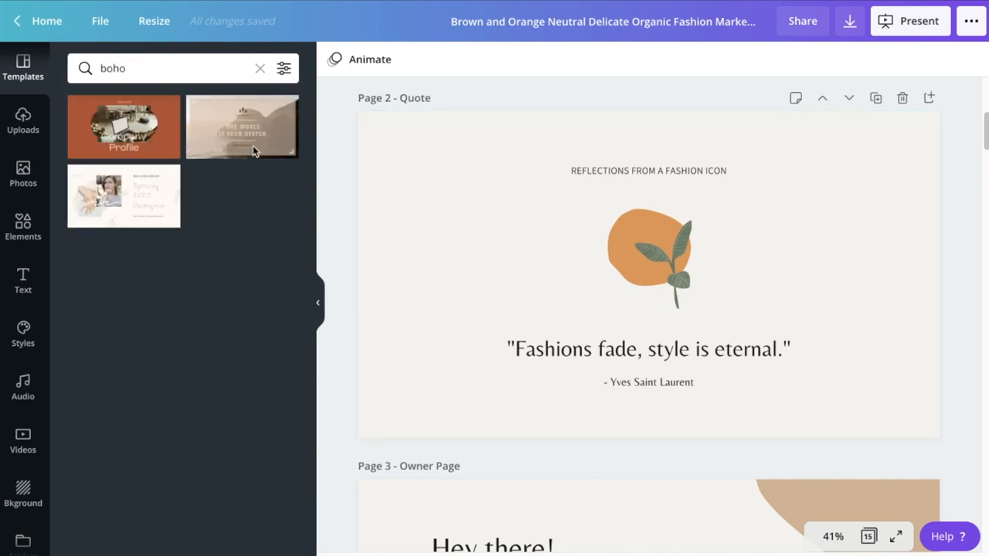
{"action": "mouse_move", "coordinate": [216, 214]}
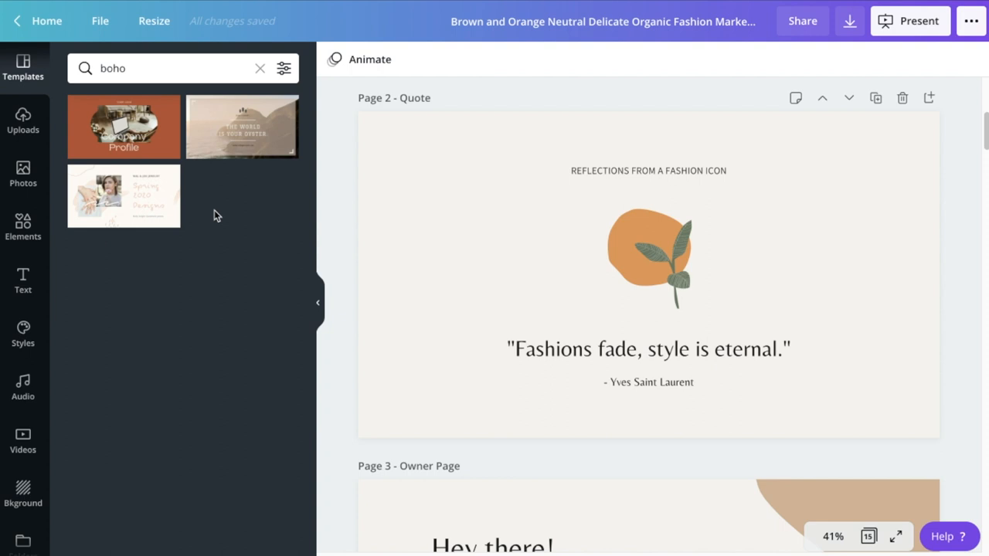
{"action": "mouse_move", "coordinate": [298, 193]}
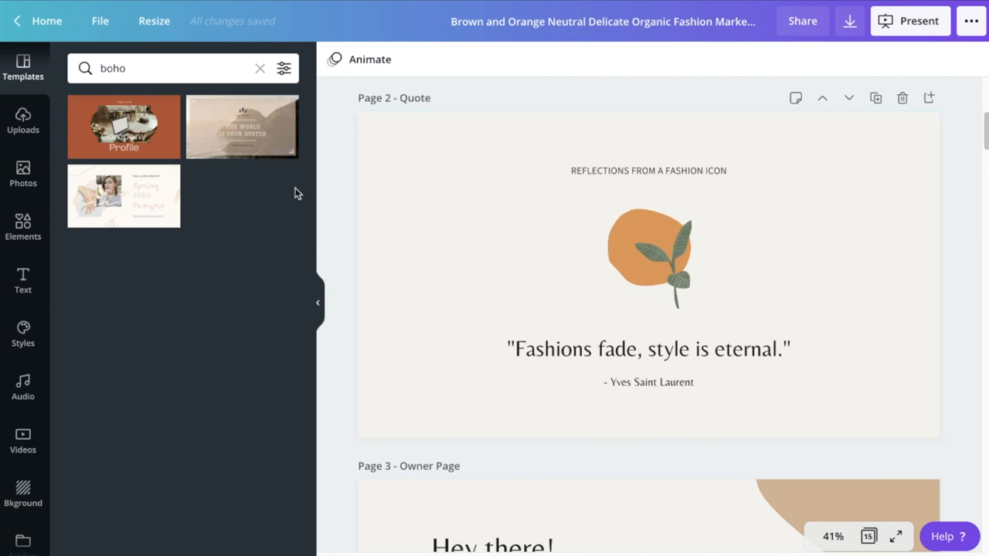
{"action": "mouse_move", "coordinate": [242, 244]}
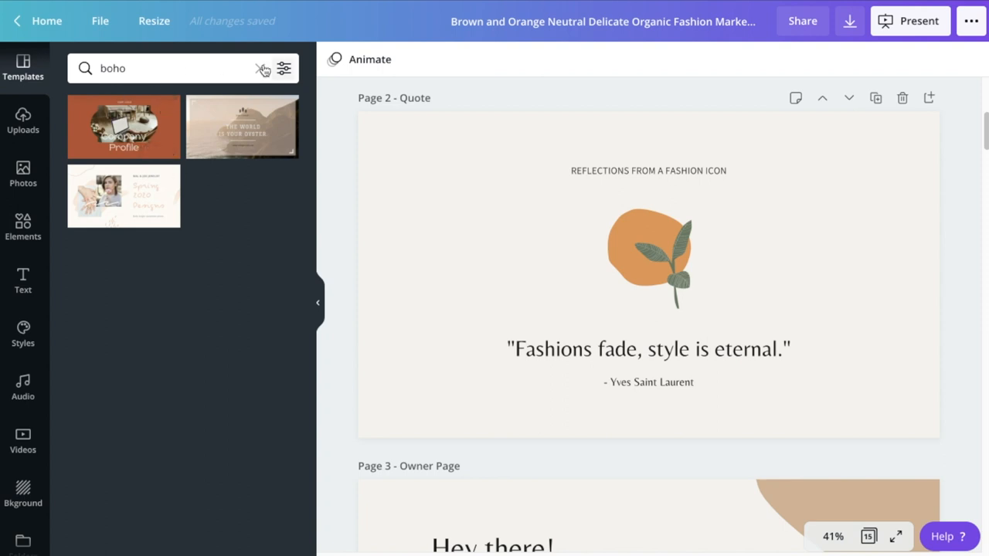
{"action": "left_click", "coordinate": [262, 68]}
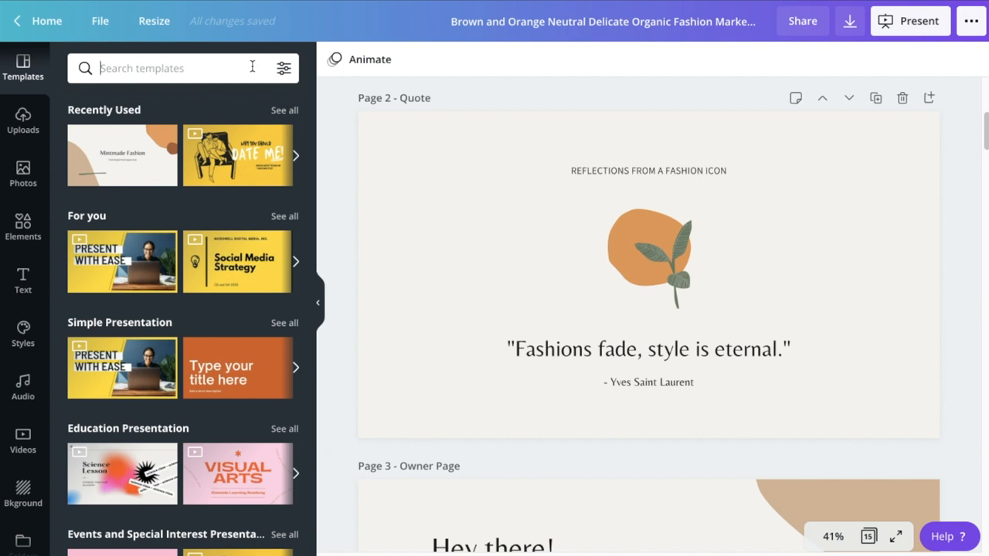
{"action": "scroll", "scroll_direction": "down", "scroll_amount": 3}
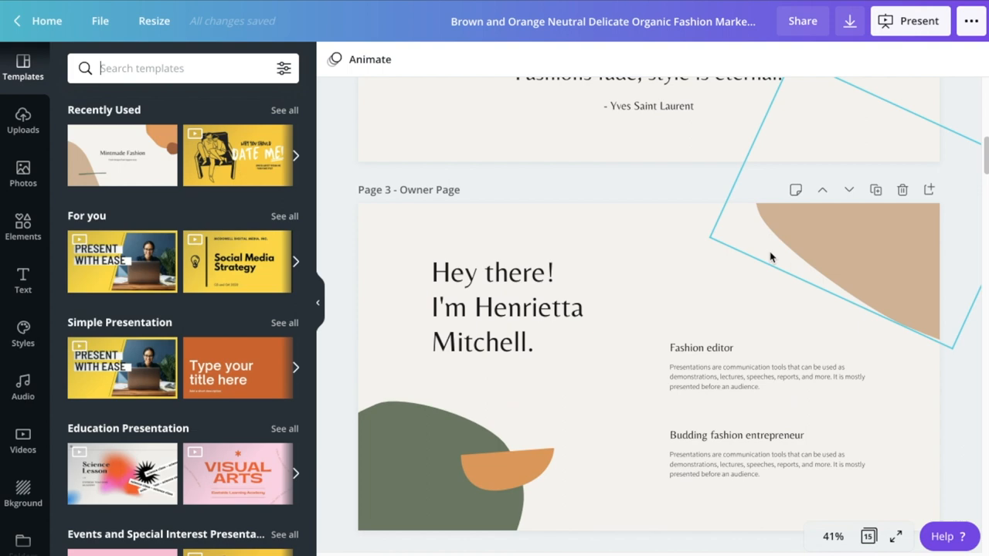
{"action": "scroll", "scroll_direction": "up", "scroll_amount": 3}
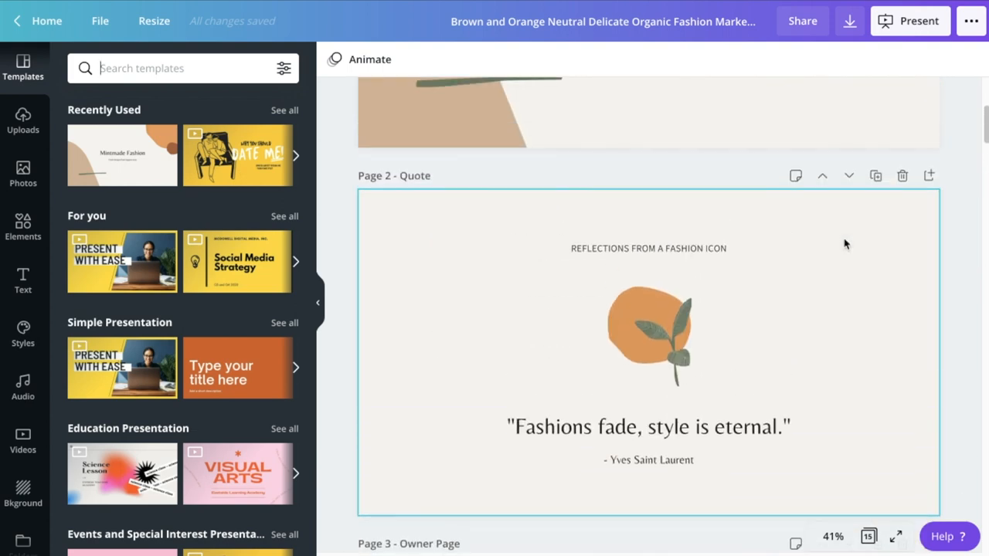
{"action": "mouse_move", "coordinate": [790, 239]}
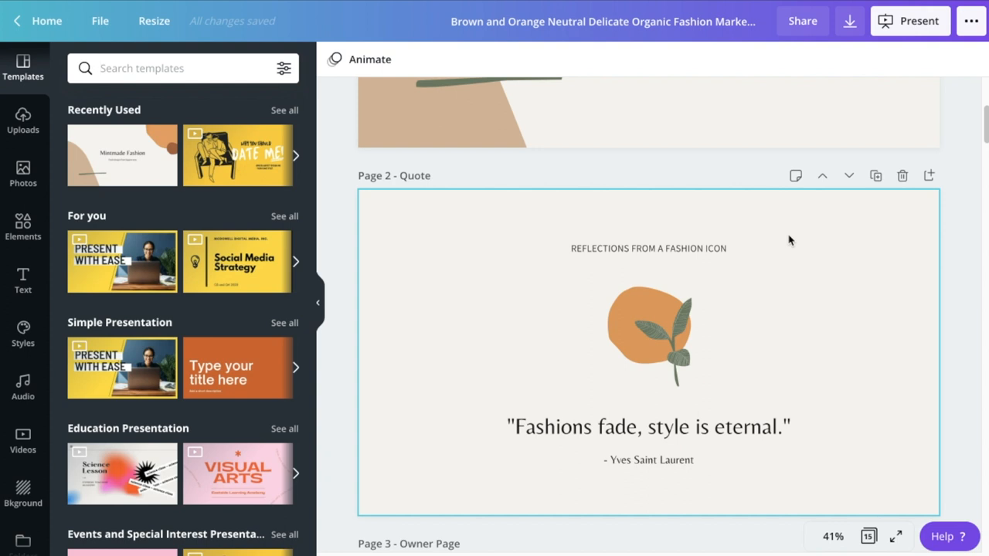
{"action": "scroll", "scroll_direction": "up", "scroll_amount": 3}
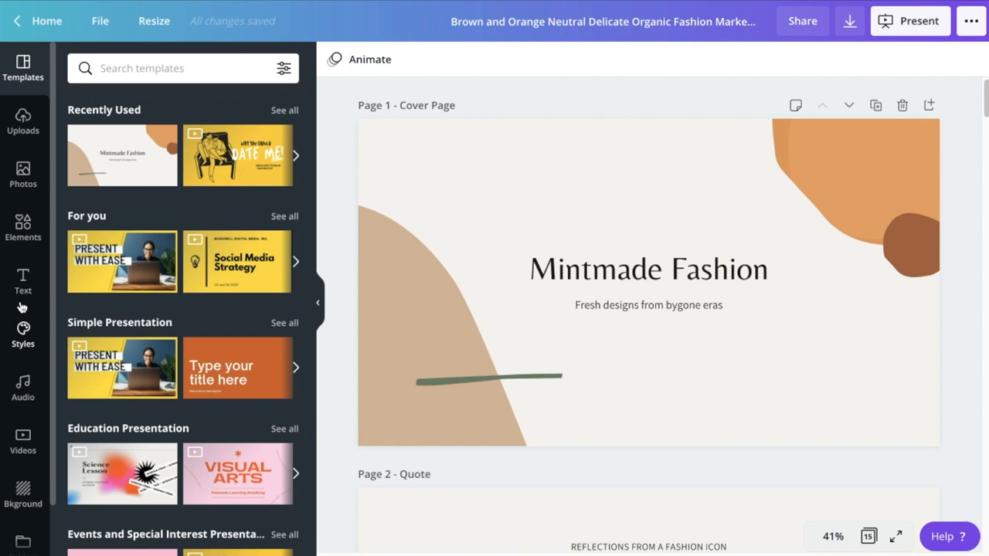
- Try the Living to Roam Oranges brand palette on the cover, shuffling its colours
{"action": "left_click", "coordinate": [21, 331]}
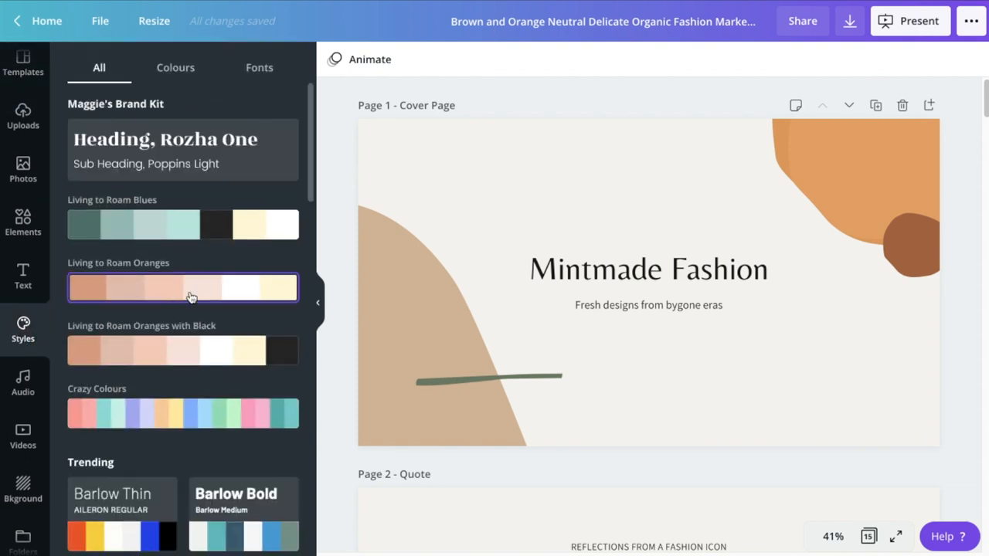
{"action": "left_click", "coordinate": [182, 287]}
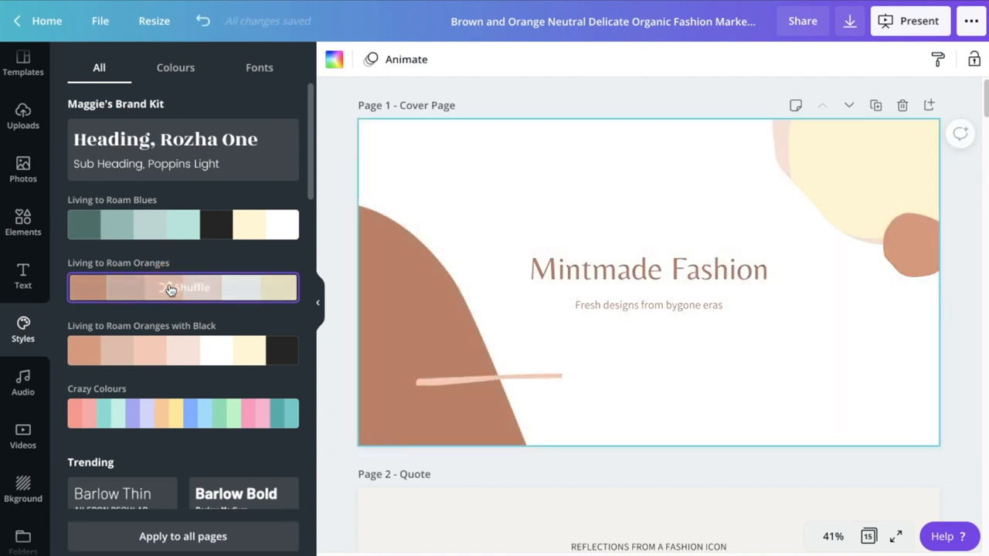
{"action": "left_click", "coordinate": [182, 287]}
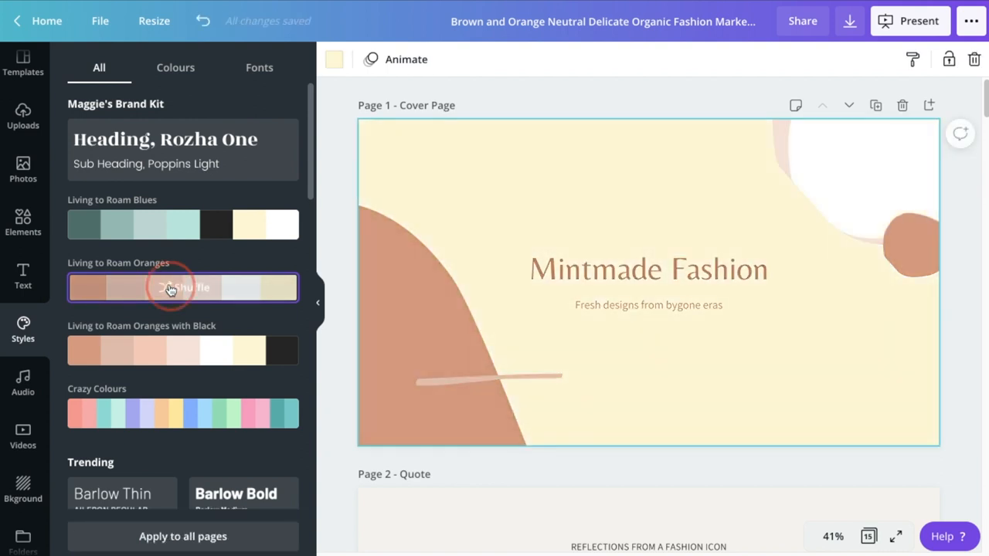
{"action": "left_click", "coordinate": [183, 286]}
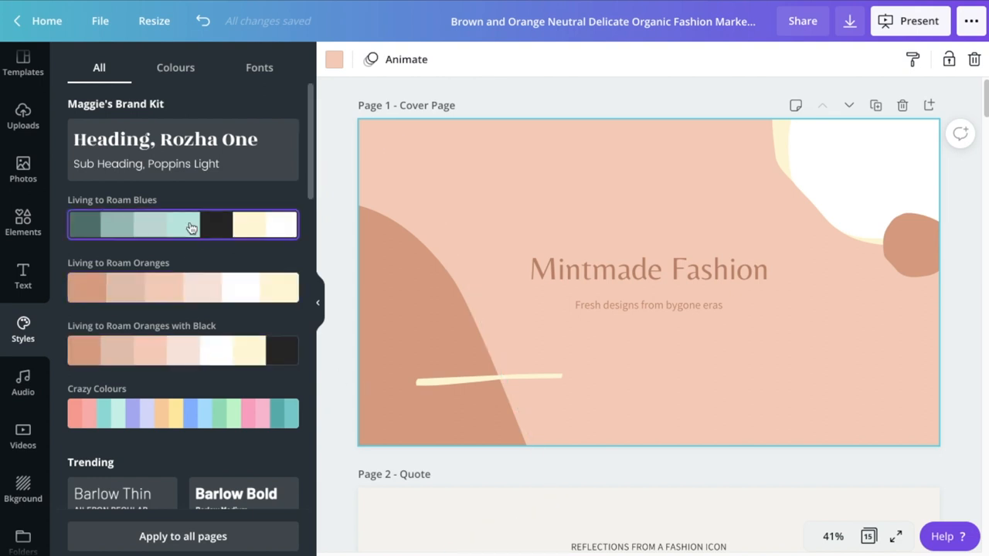
- Settle the cover on the Living to Roam Blues palette shuffled to white with black and teal shapes, after trying Oranges with Black
{"action": "left_click", "coordinate": [183, 225]}
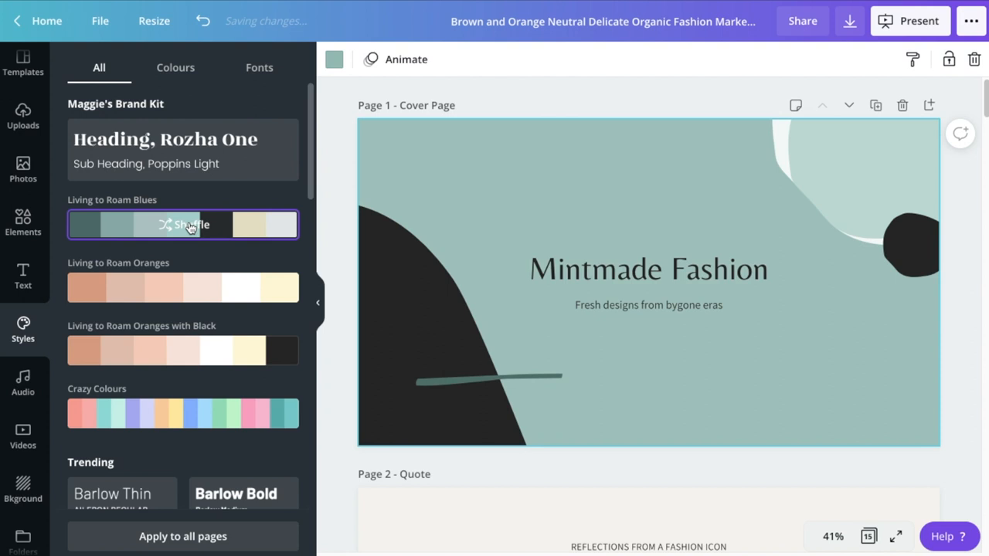
{"action": "left_click", "coordinate": [192, 224]}
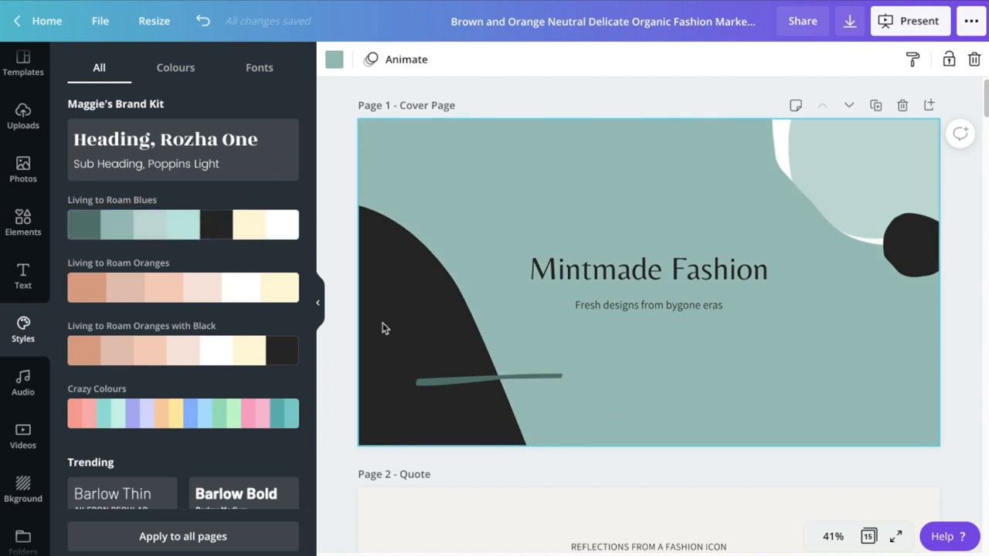
{"action": "left_click", "coordinate": [162, 224]}
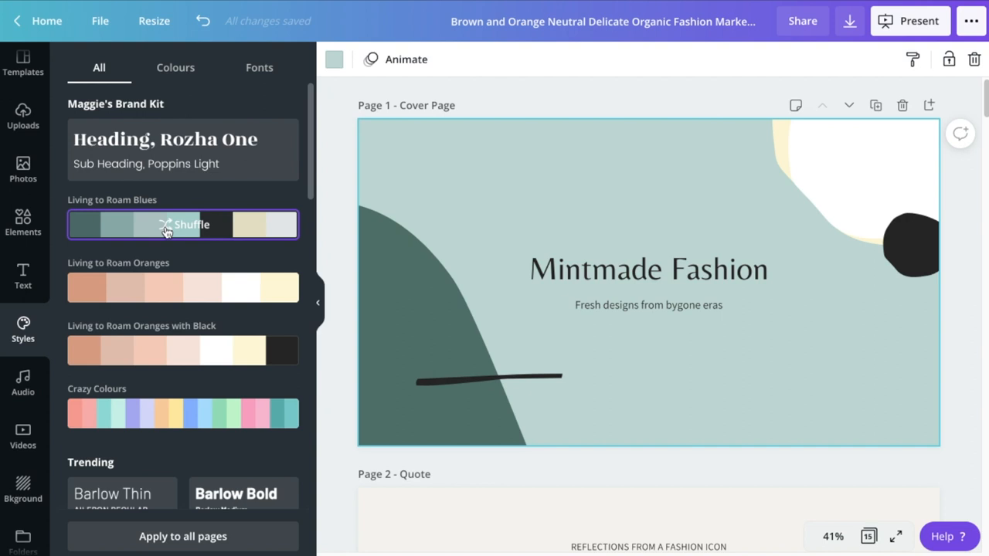
{"action": "mouse_move", "coordinate": [209, 235]}
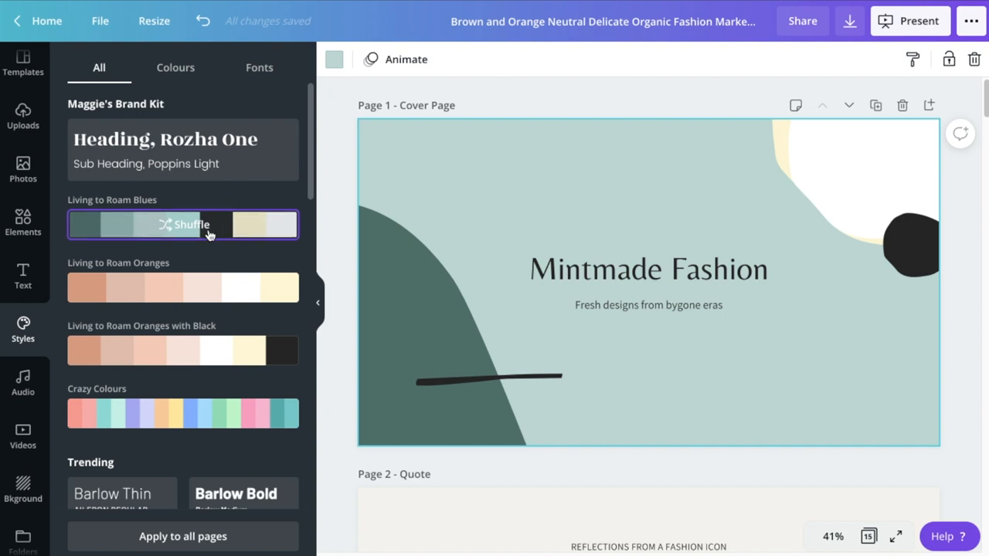
{"action": "left_click", "coordinate": [190, 224]}
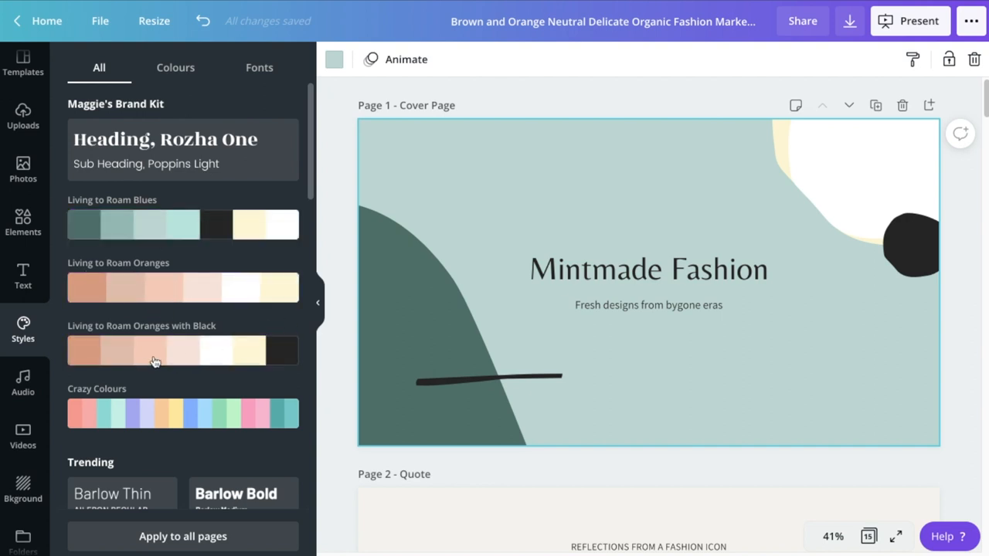
{"action": "left_click", "coordinate": [182, 349]}
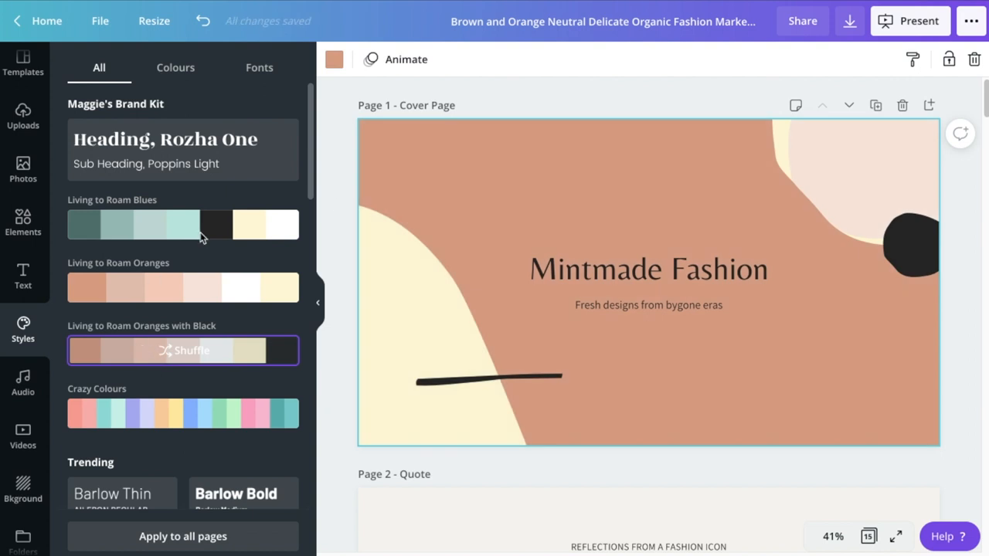
{"action": "left_click", "coordinate": [189, 225]}
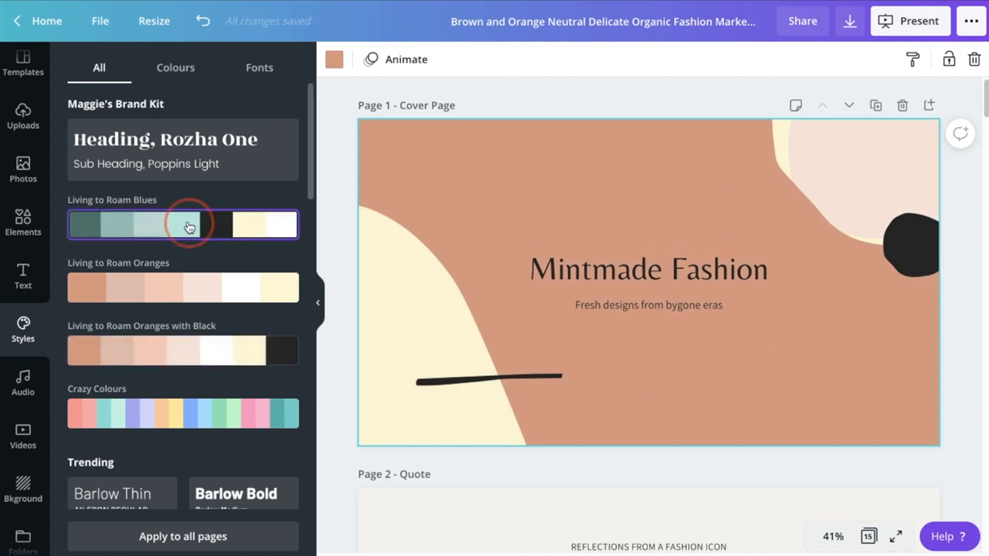
{"action": "left_click", "coordinate": [188, 225]}
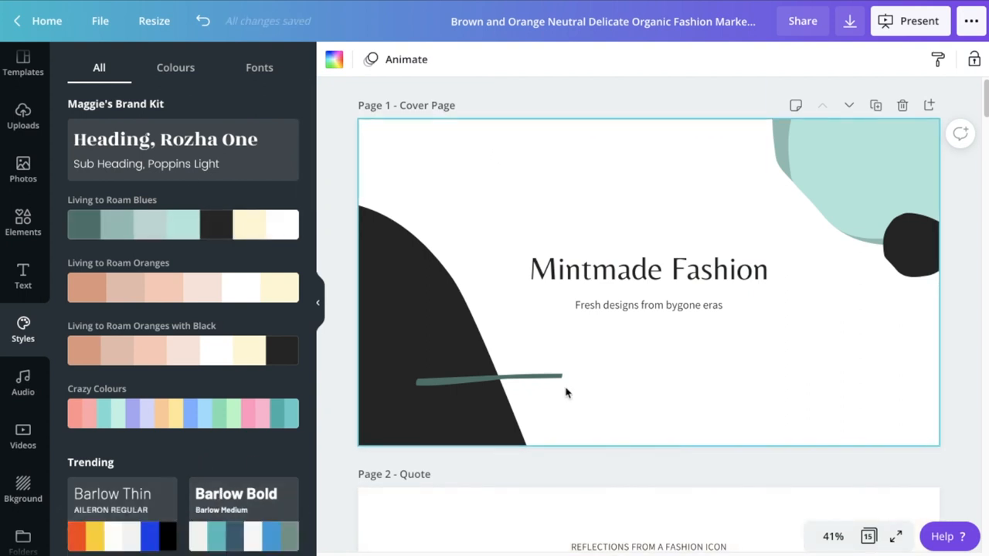
- Shuffle the Living to Roam Blues palette on Page 4 so the Business Story panel turns black with white text
{"action": "scroll", "scroll_direction": "down", "scroll_amount": 3}
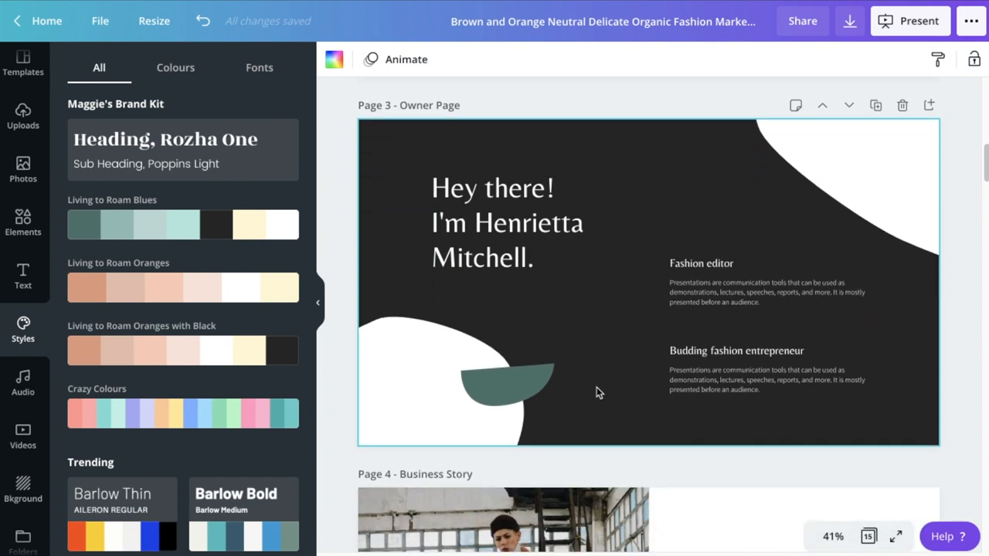
{"action": "scroll", "scroll_direction": "down", "scroll_amount": 3}
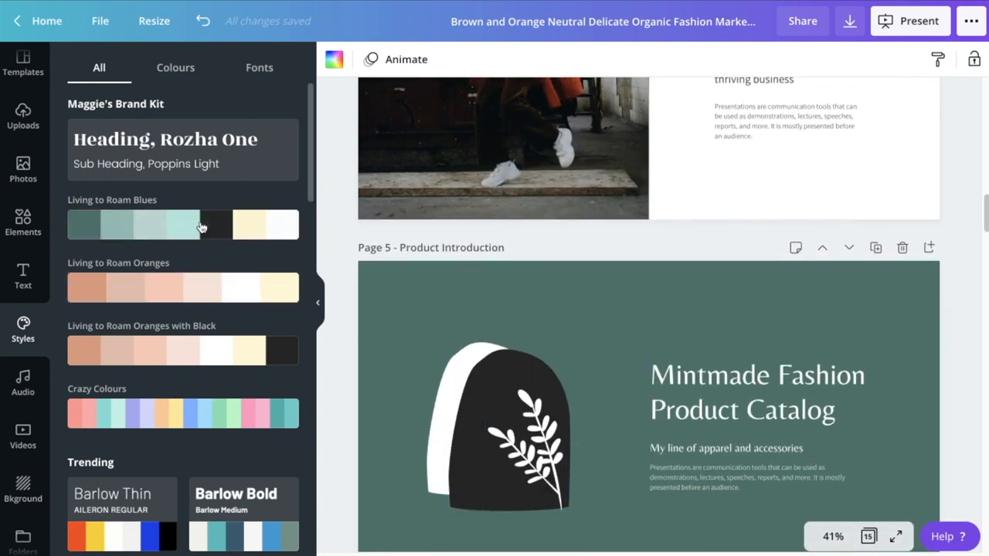
{"action": "scroll", "scroll_direction": "up", "scroll_amount": 3}
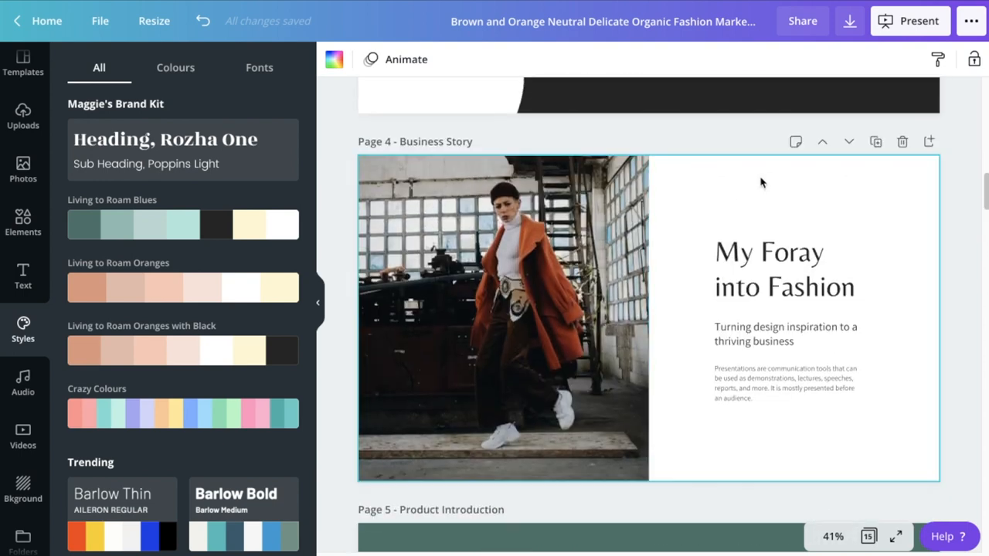
{"action": "mouse_move", "coordinate": [185, 224]}
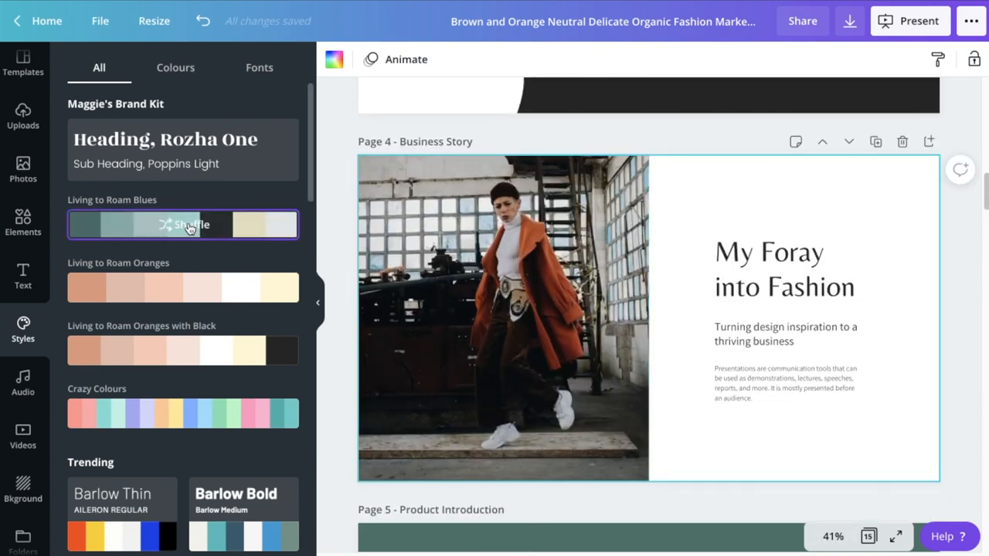
{"action": "left_click", "coordinate": [184, 226]}
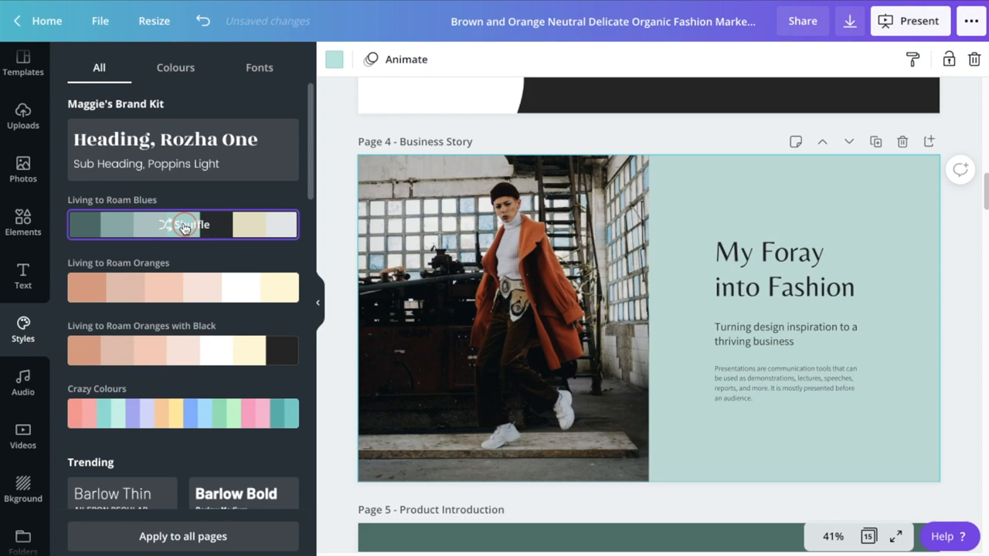
{"action": "left_click", "coordinate": [182, 226]}
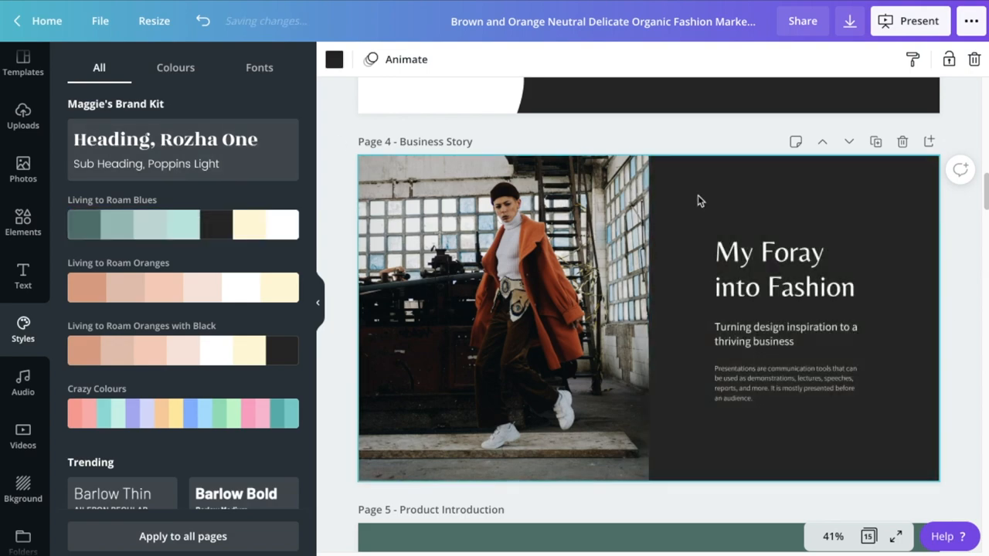
{"action": "scroll", "scroll_direction": "up", "scroll_amount": 3}
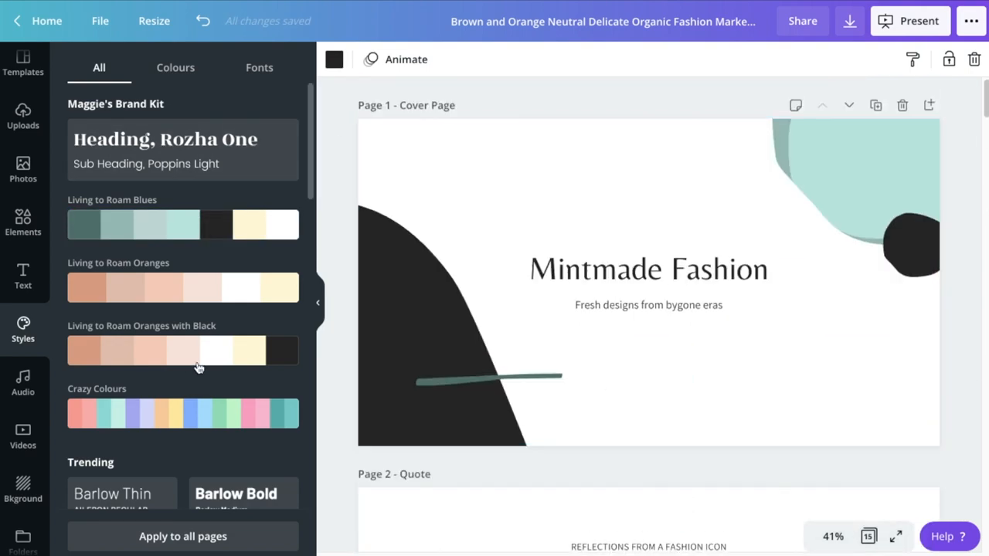
- Apply the Rozha One / Poppins Light brand font pairing to all pages of the deck
{"action": "left_click", "coordinate": [489, 380]}
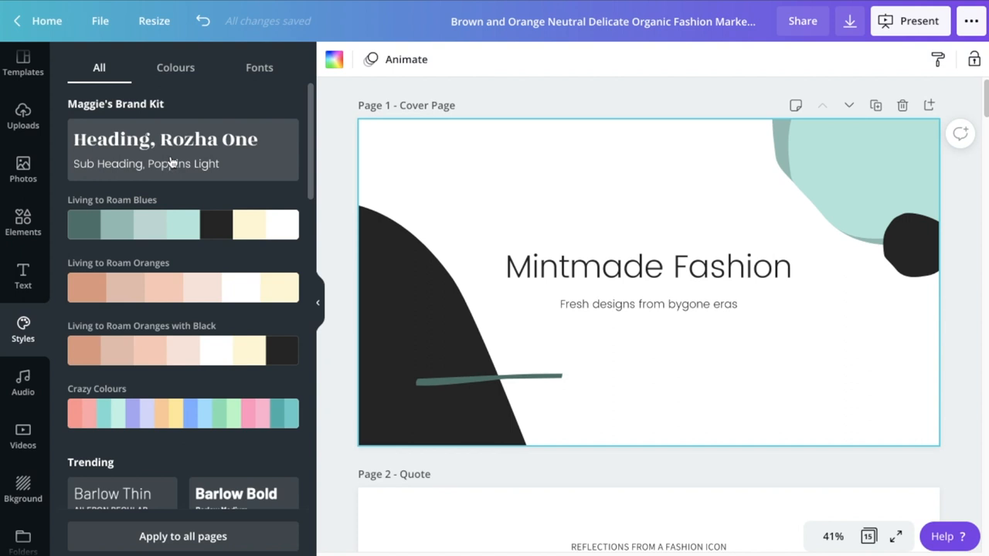
{"action": "mouse_move", "coordinate": [162, 167]}
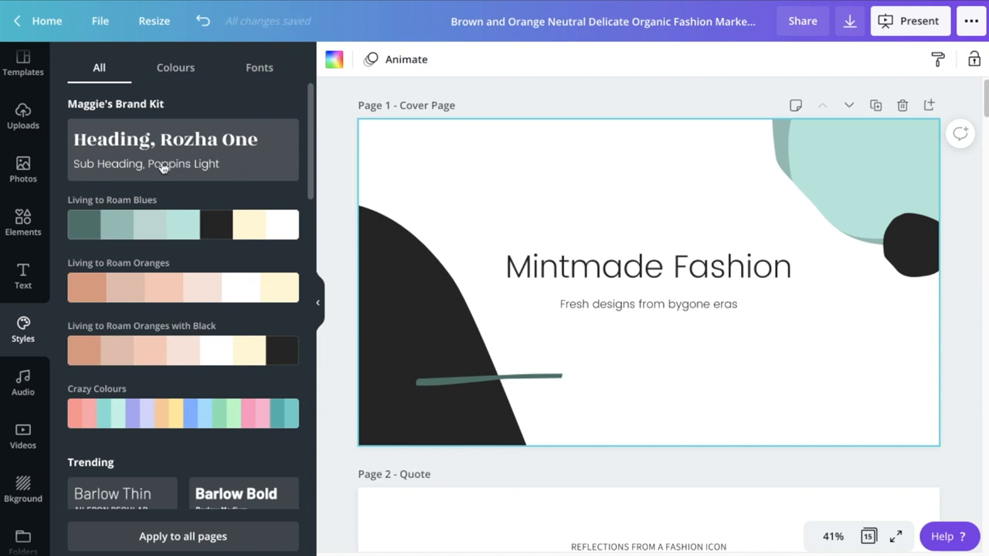
{"action": "mouse_move", "coordinate": [165, 163]}
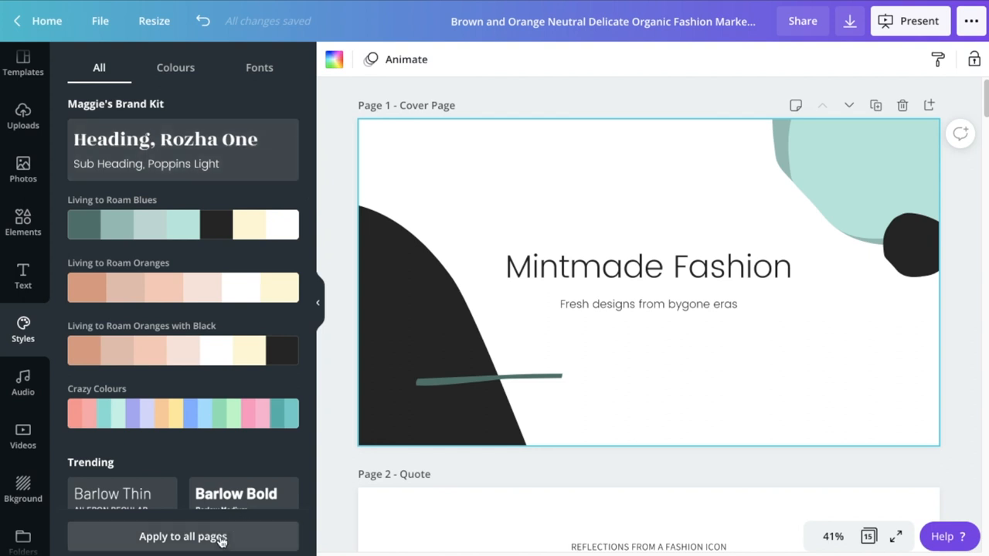
{"action": "left_click", "coordinate": [182, 536]}
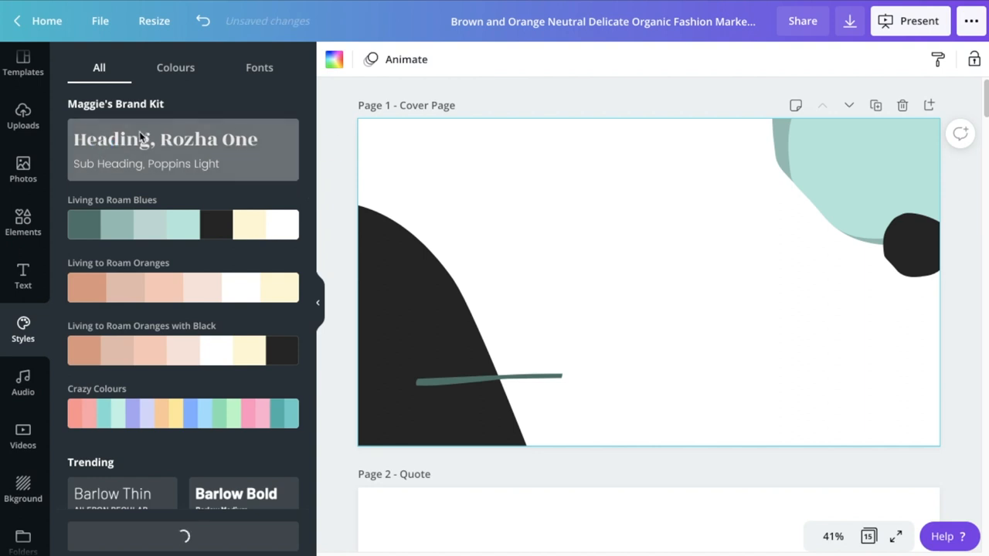
{"action": "left_click", "coordinate": [183, 149]}
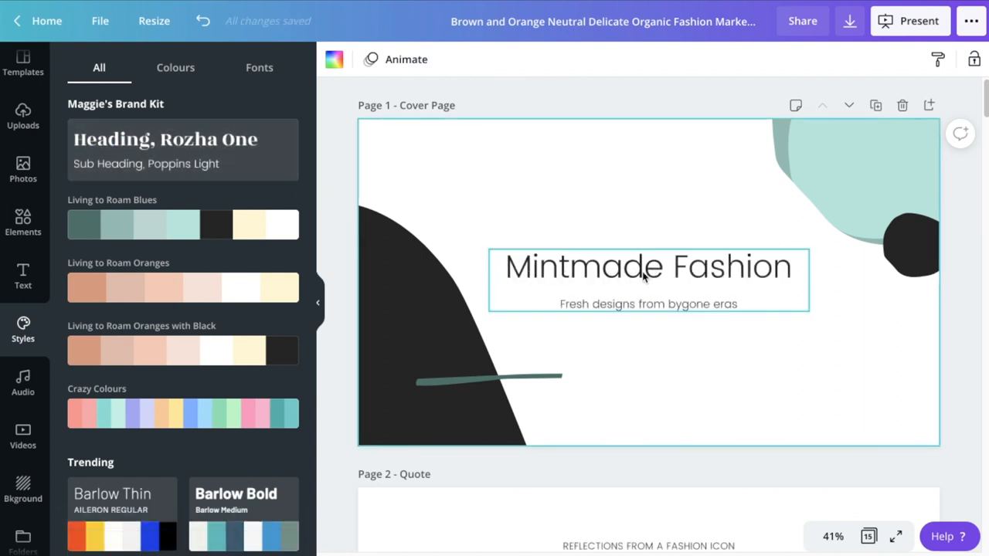
- Set the cover title 'Mintmade Fashion' in Rozha One and confirm it matches the Page 3 heading
{"action": "left_click", "coordinate": [648, 266]}
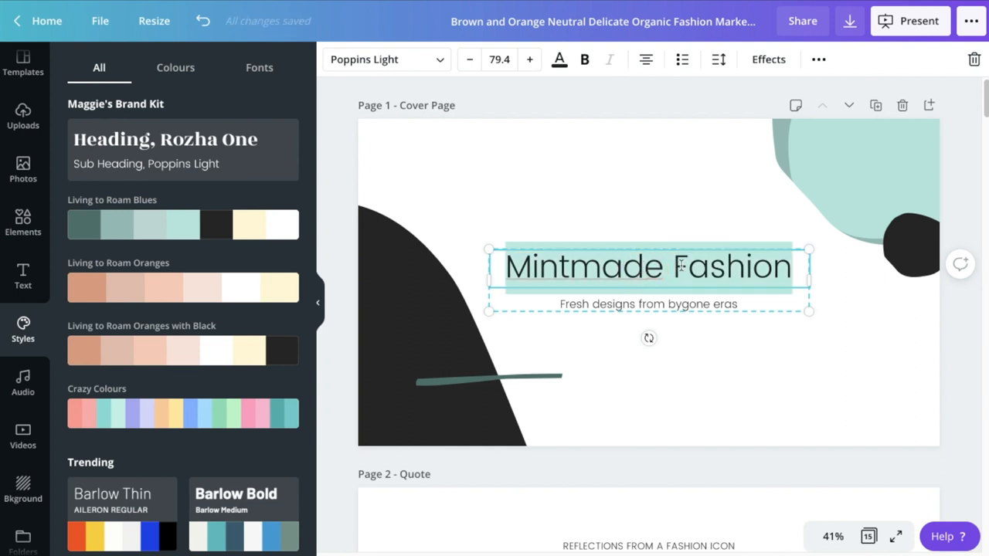
{"action": "mouse_move", "coordinate": [402, 67]}
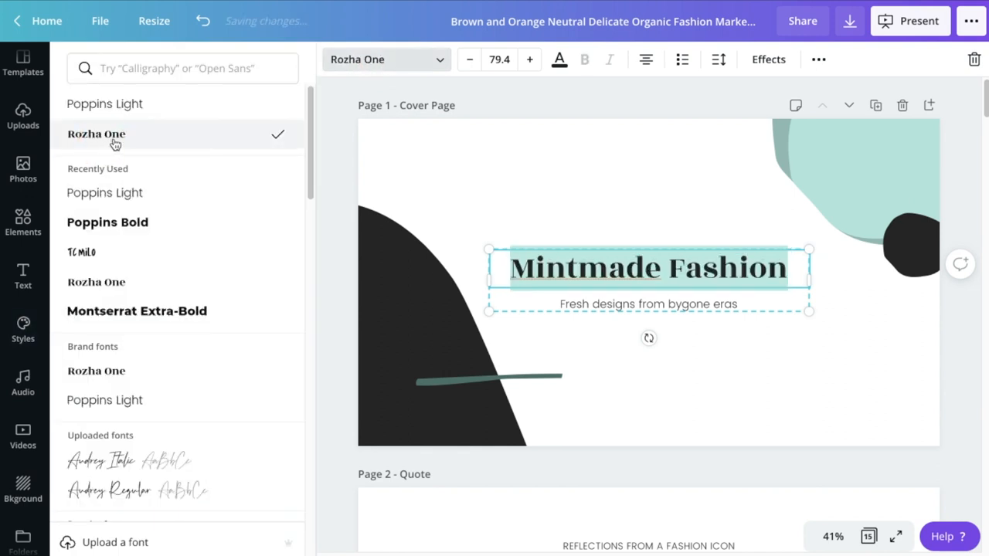
{"action": "left_click", "coordinate": [687, 210]}
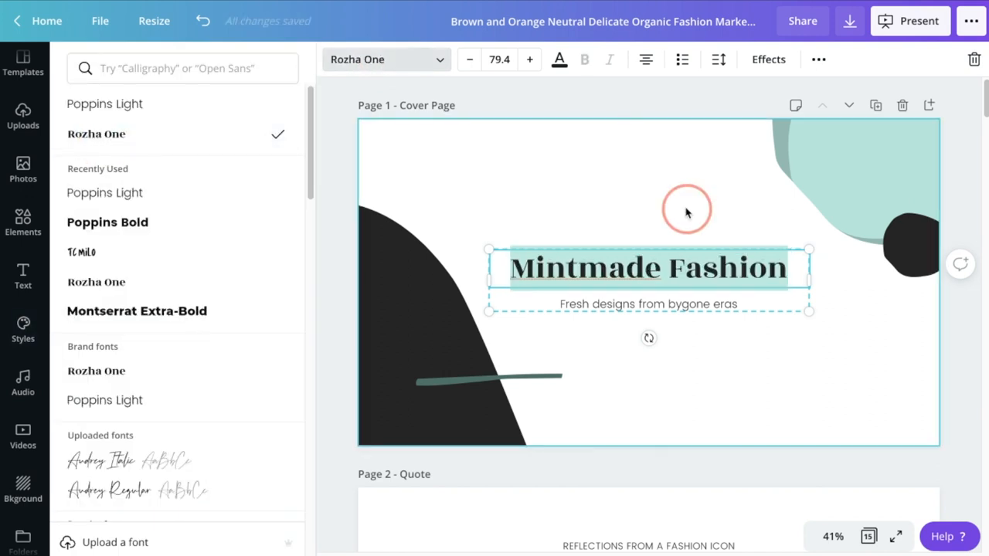
{"action": "left_click", "coordinate": [22, 331]}
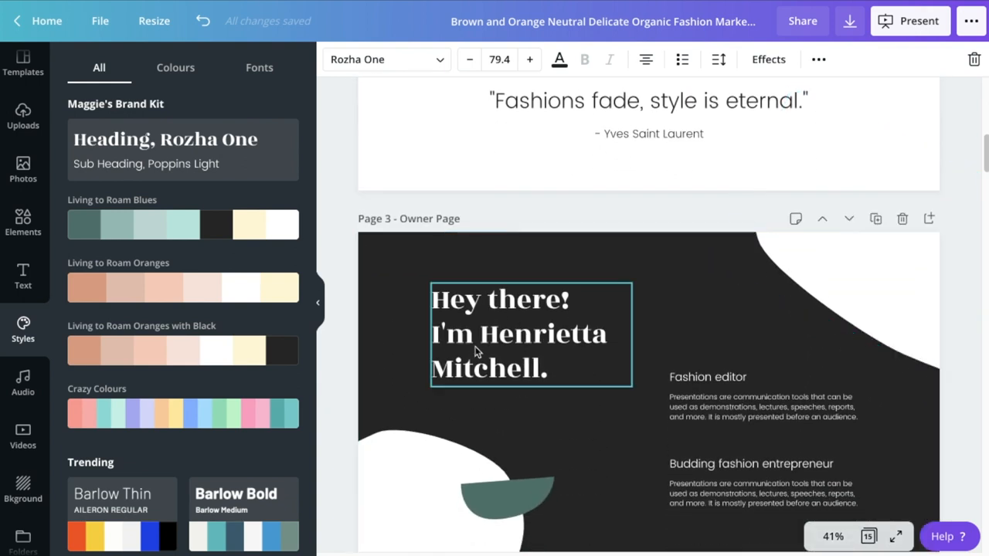
{"action": "left_click", "coordinate": [785, 448]}
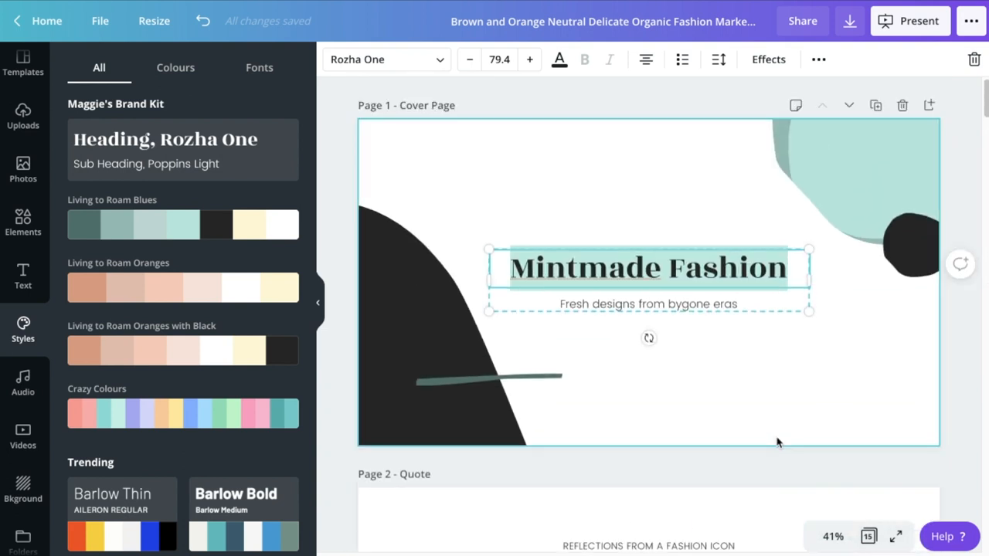
{"action": "mouse_move", "coordinate": [754, 433]}
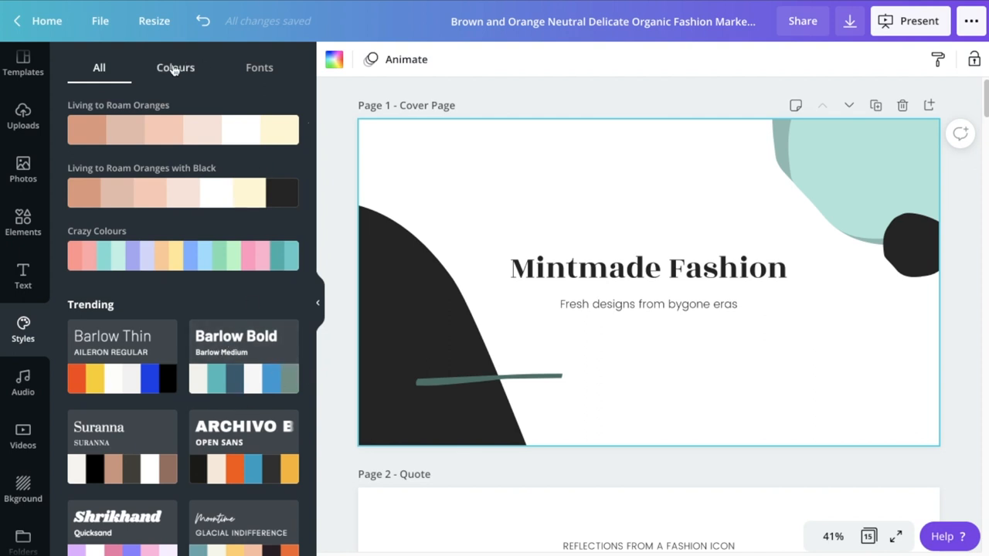
- Apply the trending Cosmic Flair palette to the cover, shuffled to a pink background with purple shapes
{"action": "left_click", "coordinate": [176, 68]}
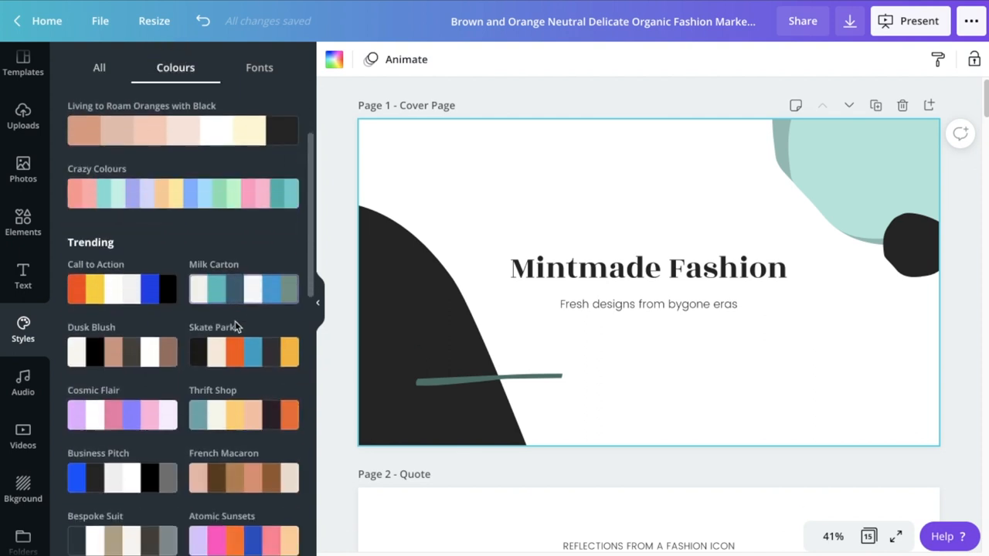
{"action": "scroll", "scroll_direction": "down", "scroll_amount": 3}
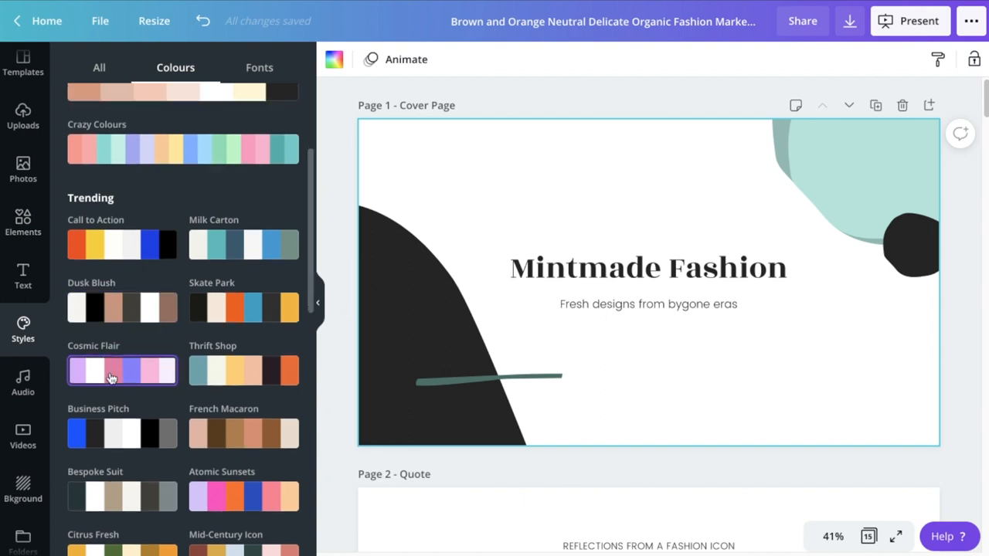
{"action": "left_click", "coordinate": [121, 370]}
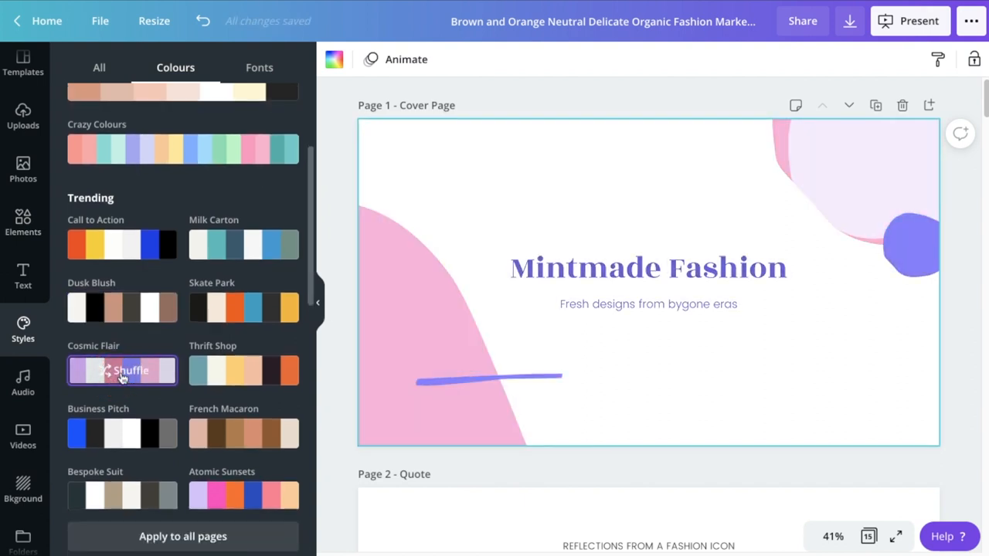
{"action": "left_click", "coordinate": [121, 368]}
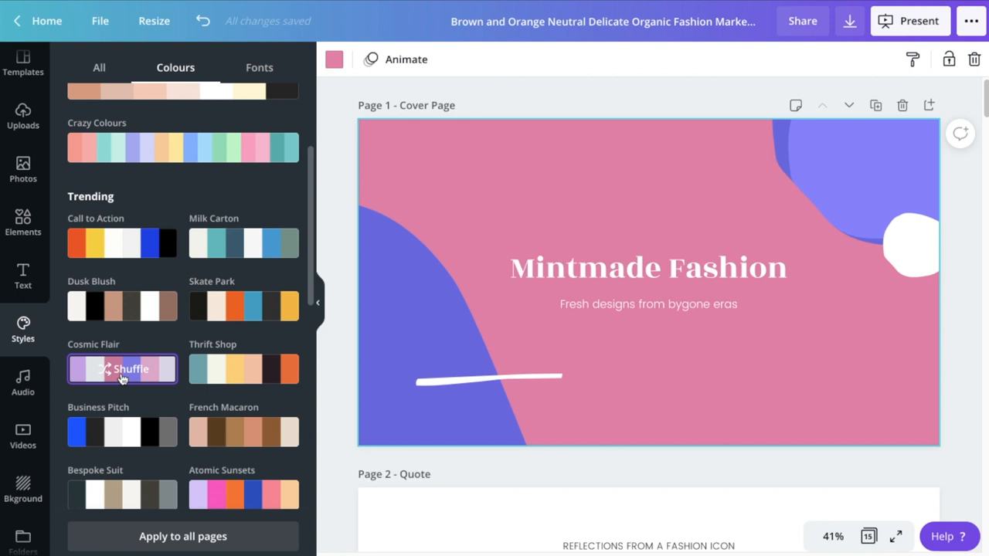
{"action": "left_click", "coordinate": [260, 68]}
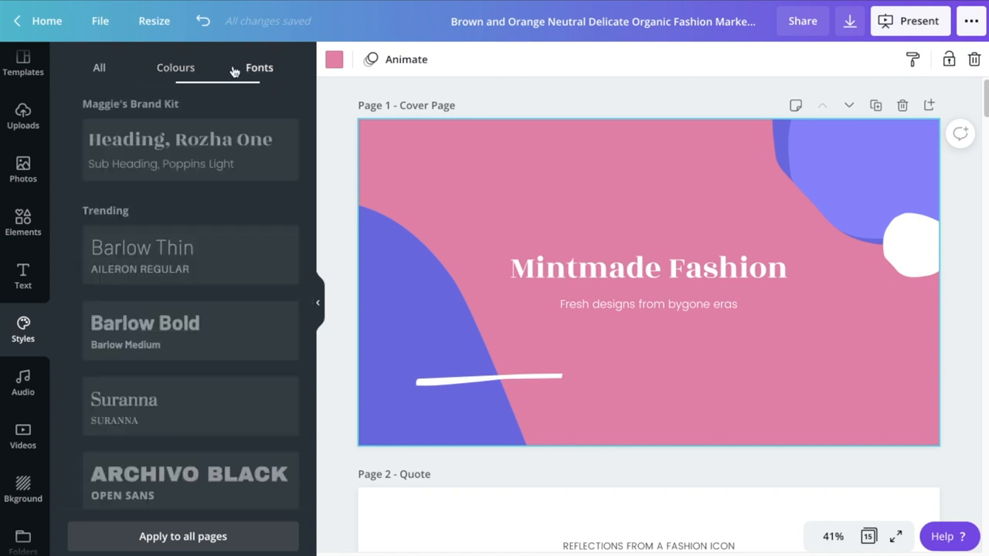
- Try the Barlow Bold font pairing on the cover, then undo back to the purple serif title on white
{"action": "left_click", "coordinate": [183, 255]}
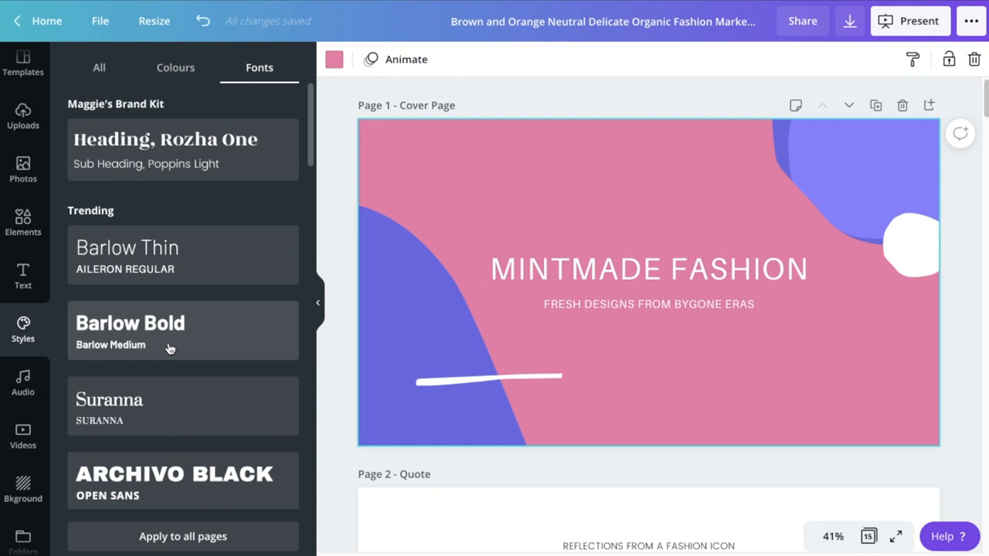
{"action": "left_click", "coordinate": [183, 330]}
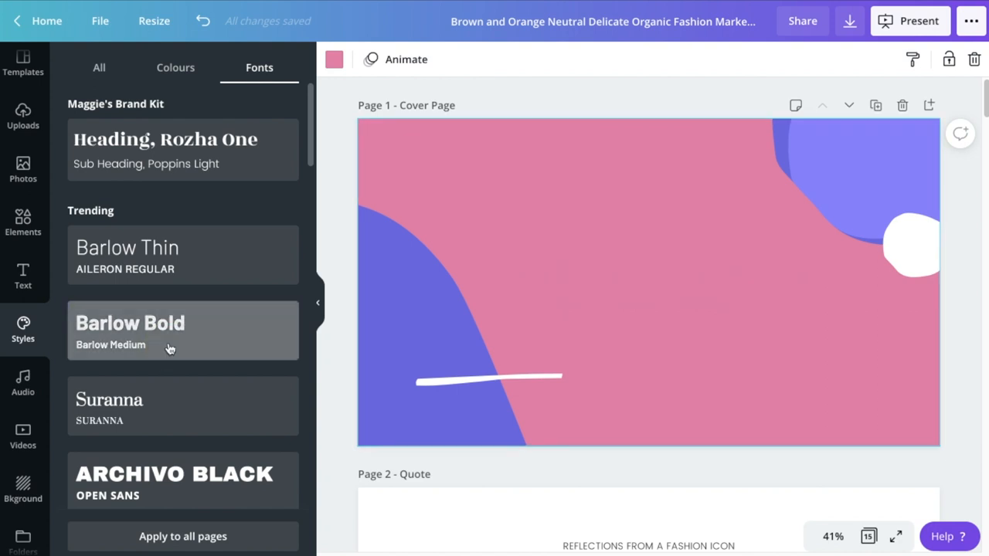
{"action": "left_click", "coordinate": [182, 331]}
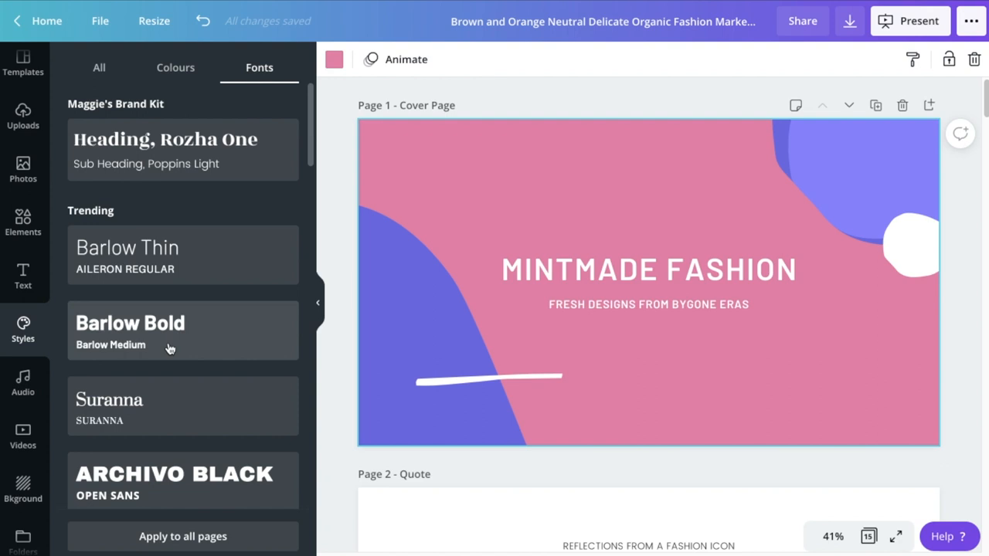
{"action": "mouse_move", "coordinate": [266, 51]}
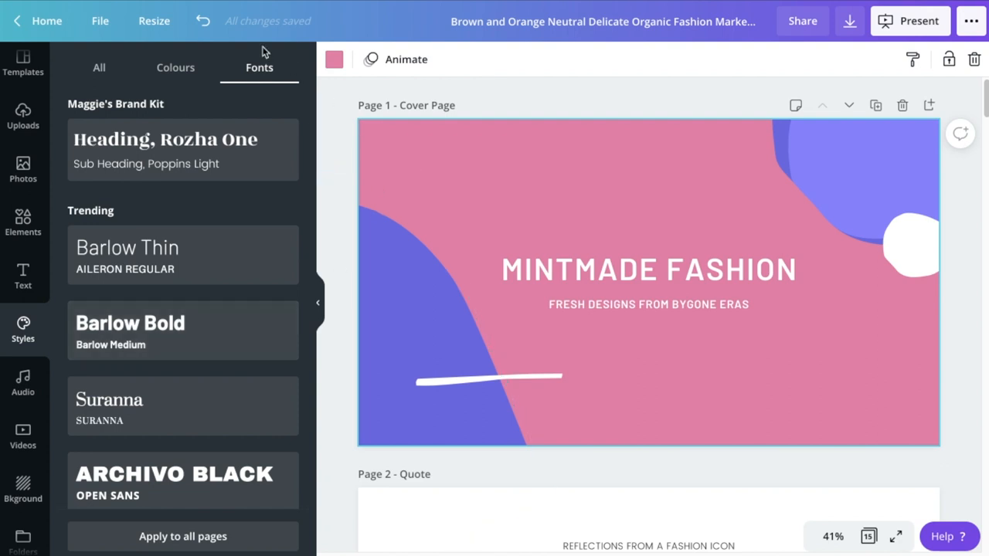
{"action": "left_click", "coordinate": [204, 21]}
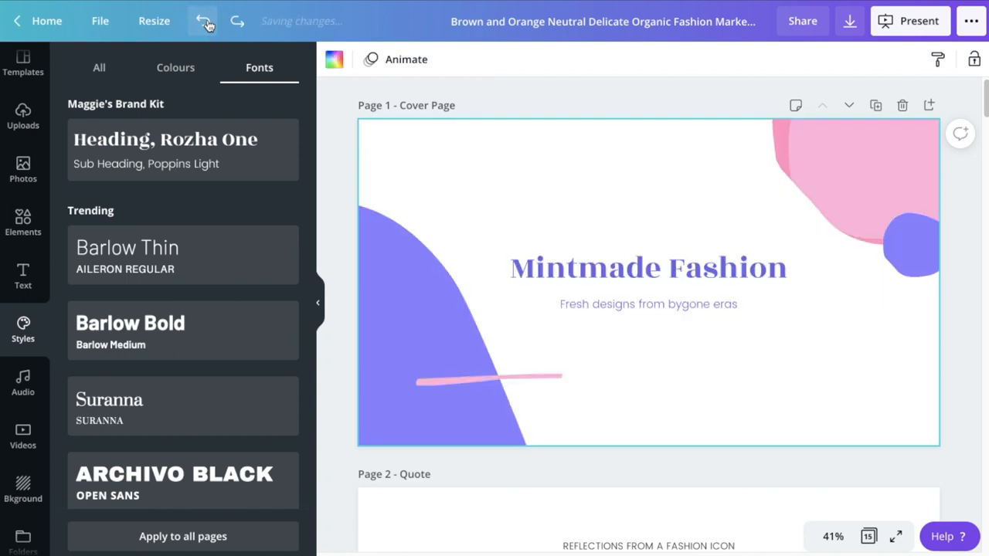
- Undo once more to restore the black and teal cover, then scroll to the Owner Page
{"action": "left_click", "coordinate": [204, 21]}
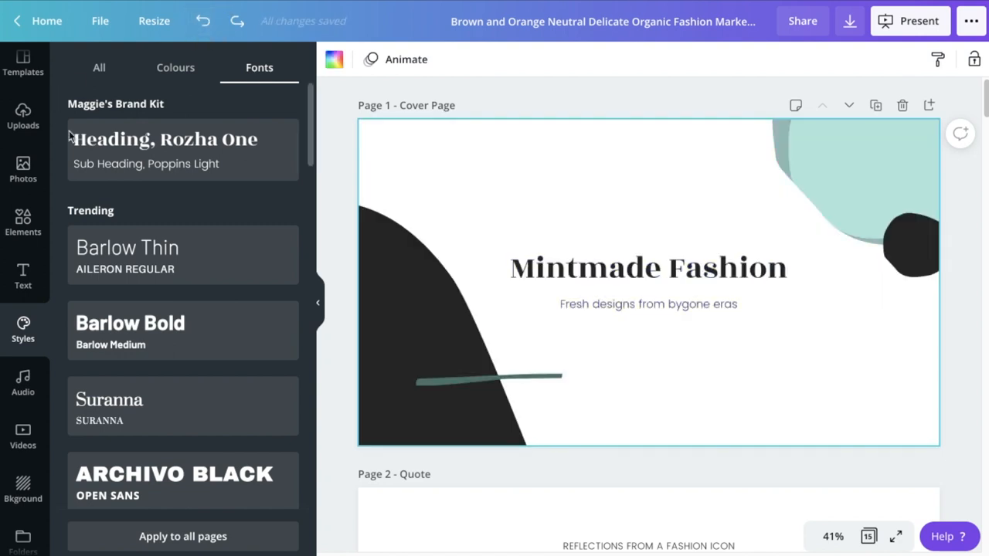
{"action": "mouse_move", "coordinate": [513, 216]}
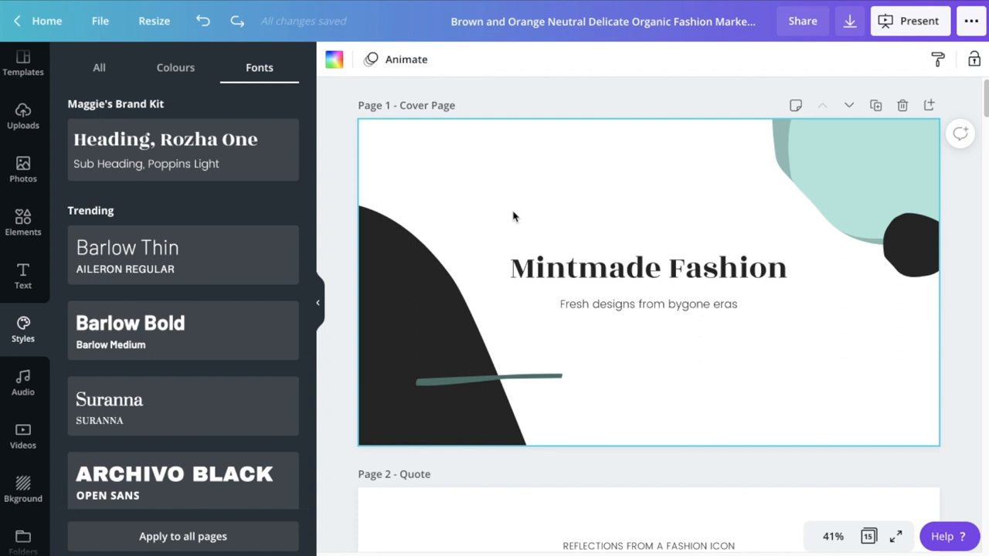
{"action": "scroll", "scroll_direction": "down", "scroll_amount": 3}
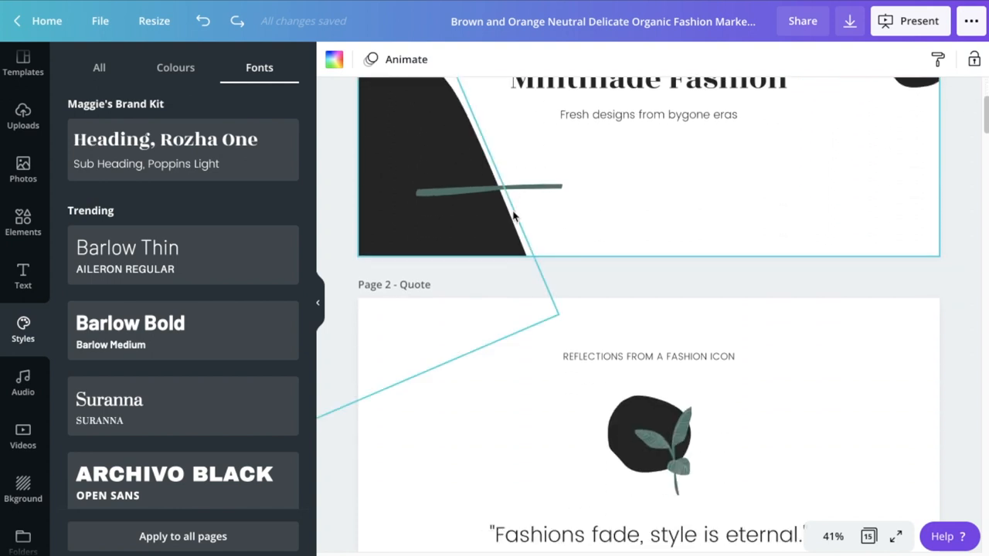
{"action": "scroll", "scroll_direction": "down", "scroll_amount": 3}
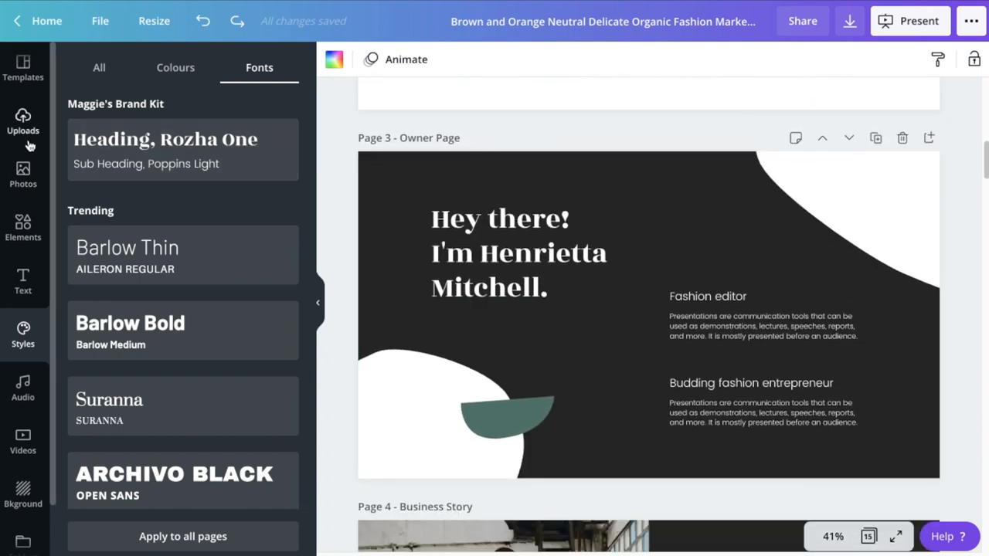
- Filter the Elements library to animated results only
{"action": "left_click", "coordinate": [23, 229]}
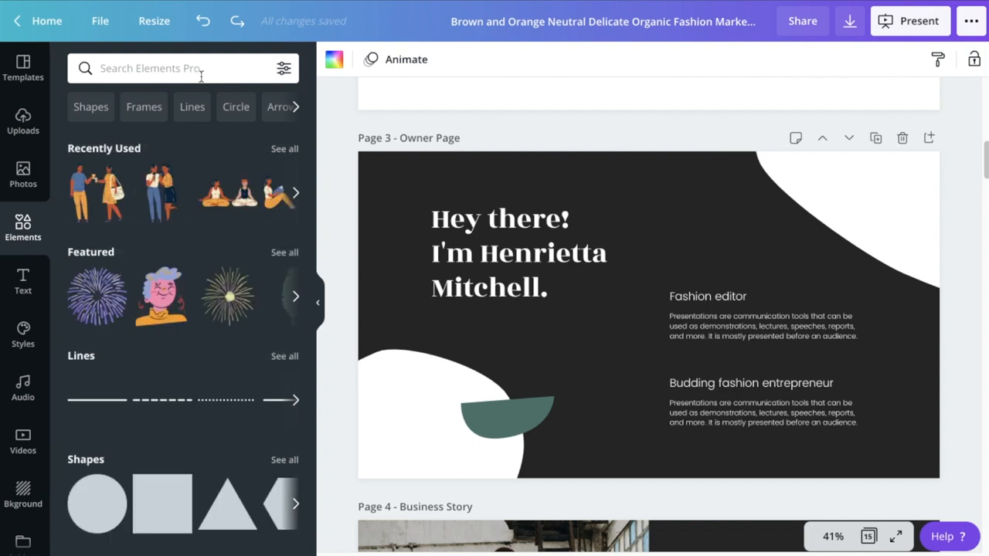
{"action": "left_click", "coordinate": [284, 68]}
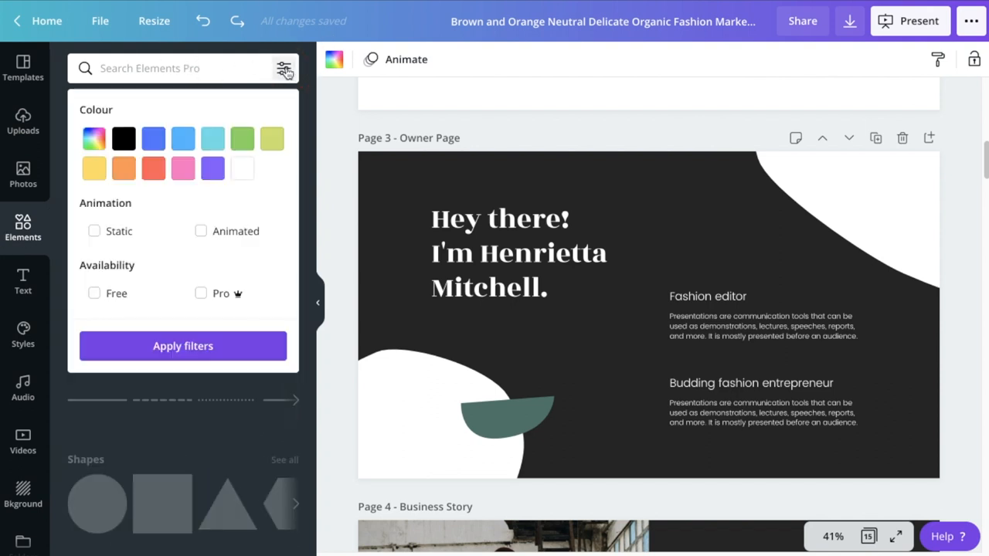
{"action": "left_click", "coordinate": [201, 232]}
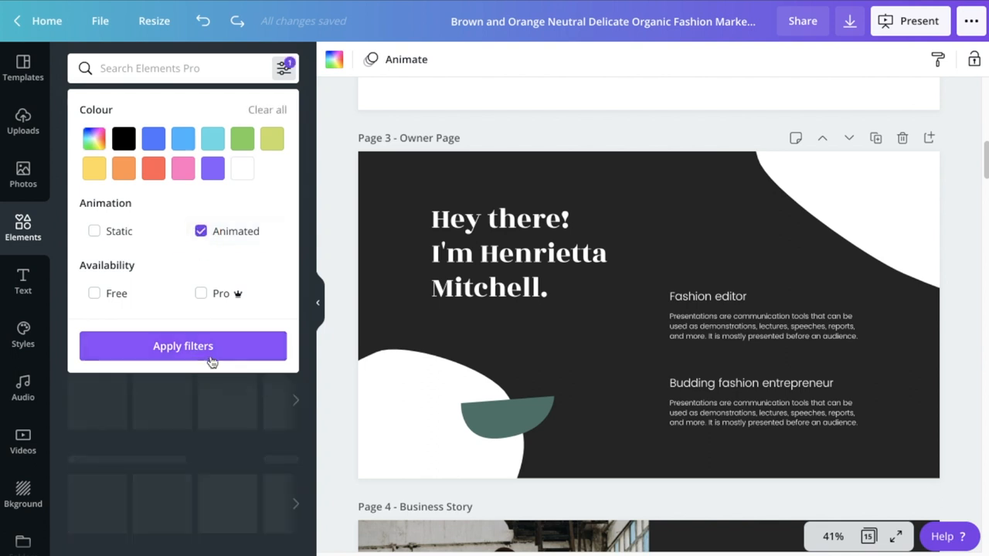
{"action": "left_click", "coordinate": [178, 68]}
{"action": "type", "text": "white"}
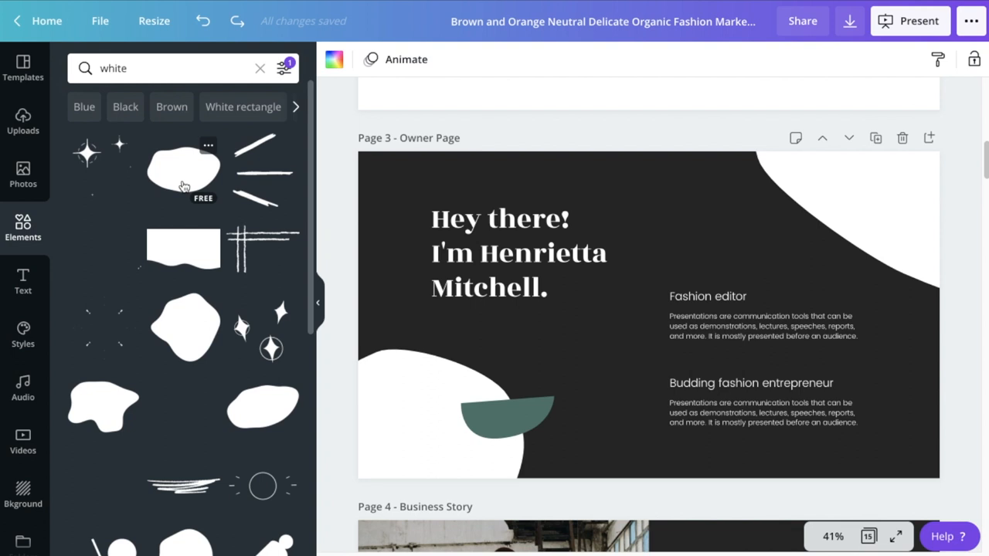
- Add the white blob shape to the Owner Page and move it to the slide's top edge
{"action": "left_click", "coordinate": [183, 170]}
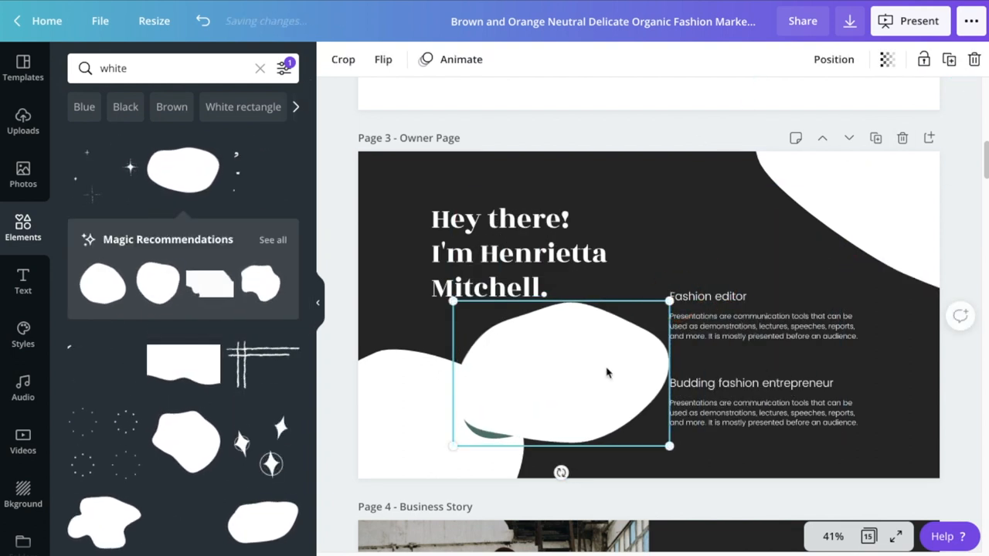
{"action": "left_click_drag", "start_coordinate": [559, 375], "coordinate": [405, 156]}
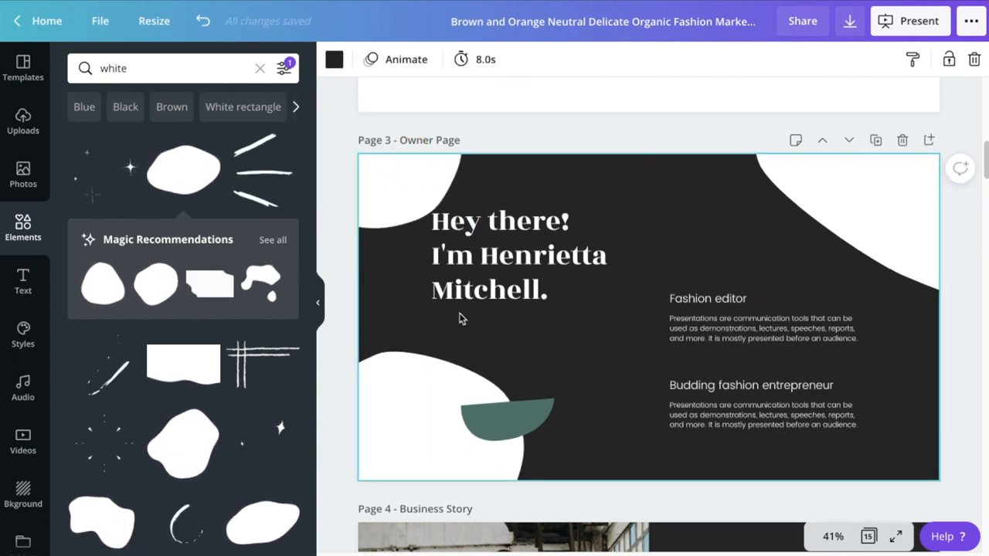
{"action": "scroll", "scroll_direction": "down", "scroll_amount": 3}
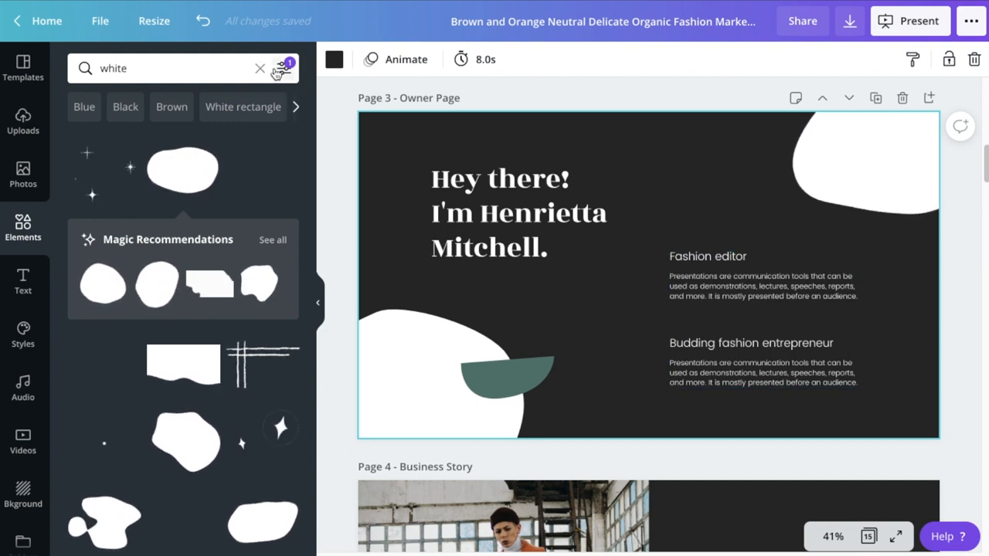
- Switch the white elements filter to static graphics, then scroll to the Business Story page
{"action": "left_click", "coordinate": [284, 68]}
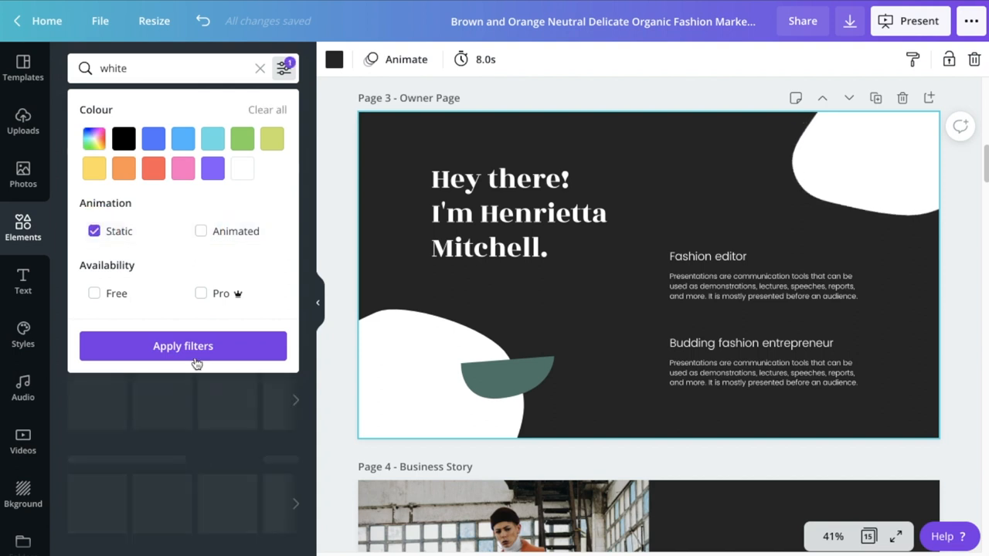
{"action": "left_click", "coordinate": [182, 346]}
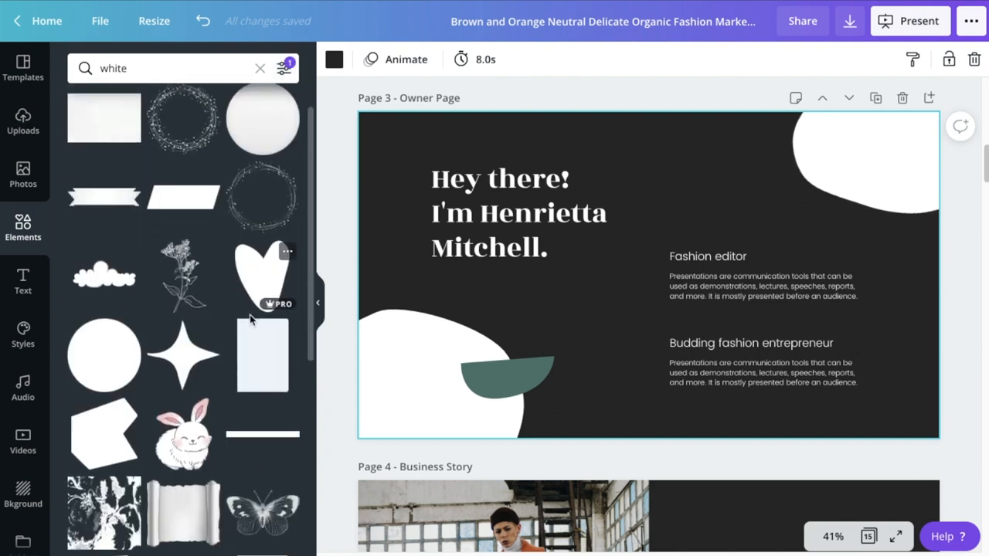
{"action": "scroll", "scroll_direction": "down", "scroll_amount": 3}
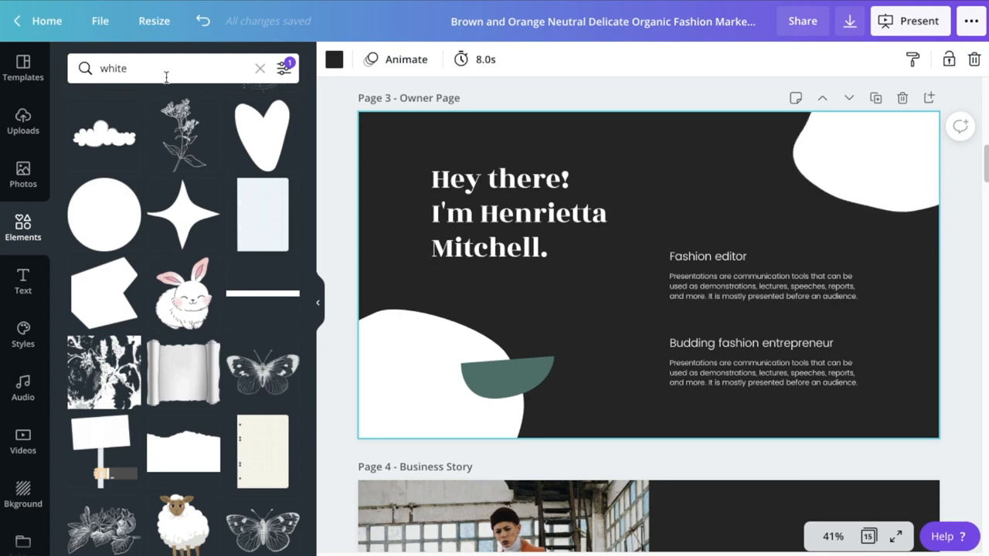
{"action": "scroll", "scroll_direction": "down", "scroll_amount": 3}
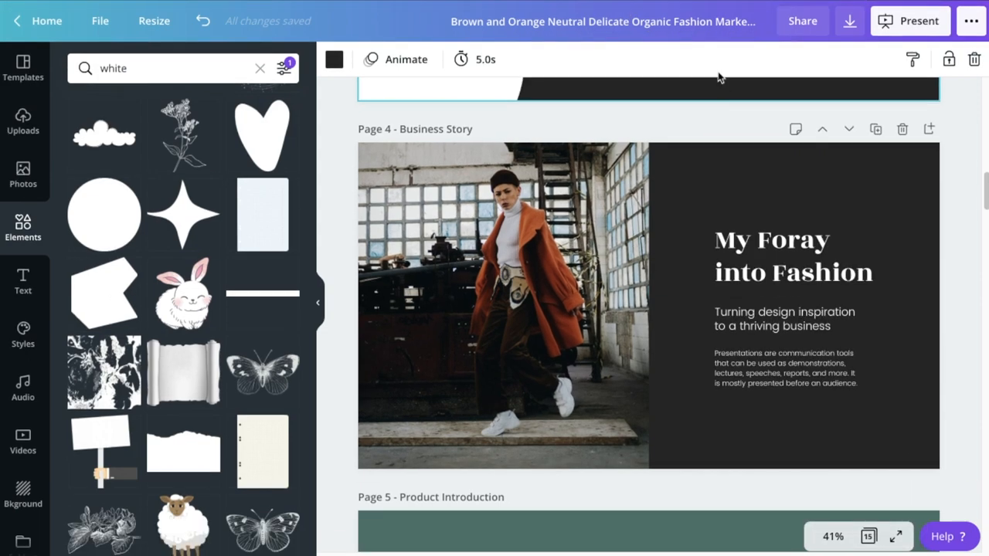
- Search elements for 'reading book' and try the orange and purple tablet illustrations
{"action": "left_click", "coordinate": [259, 68]}
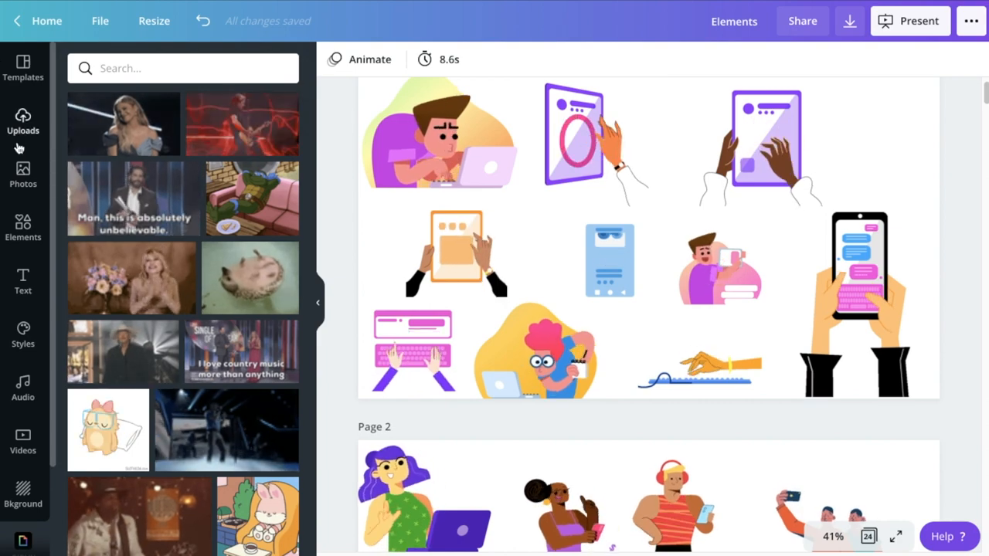
{"action": "type", "text": "reading book"}
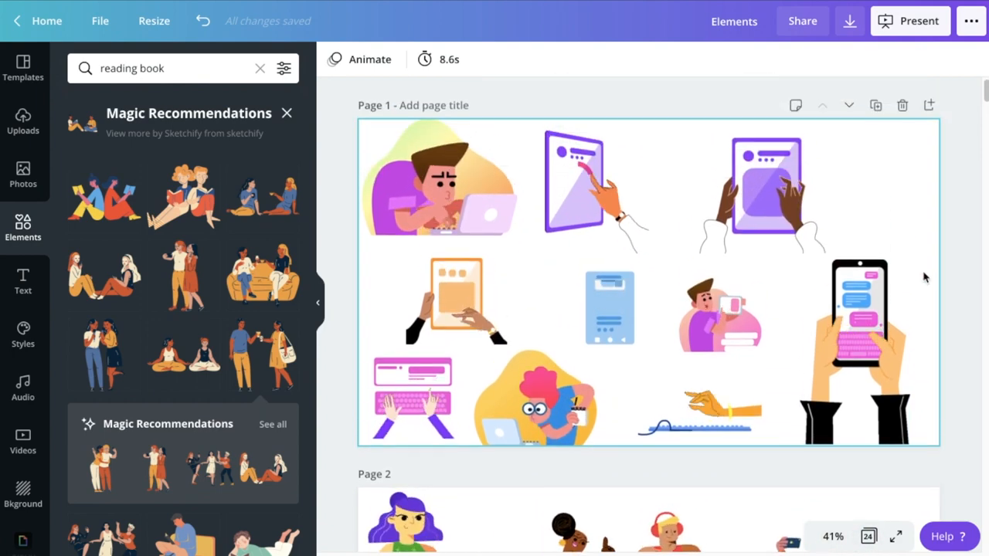
{"action": "scroll", "scroll_direction": "down", "scroll_amount": 3}
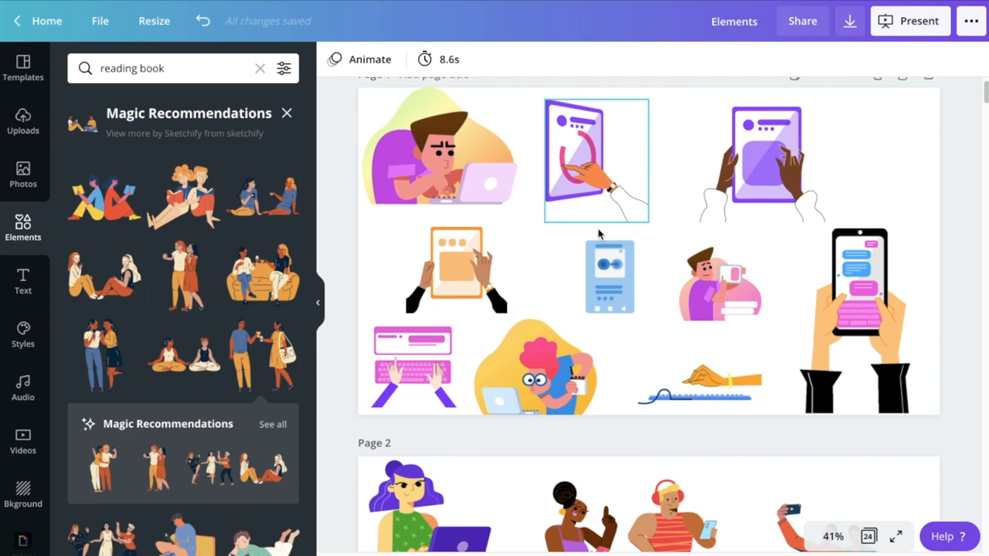
{"action": "left_click", "coordinate": [456, 270]}
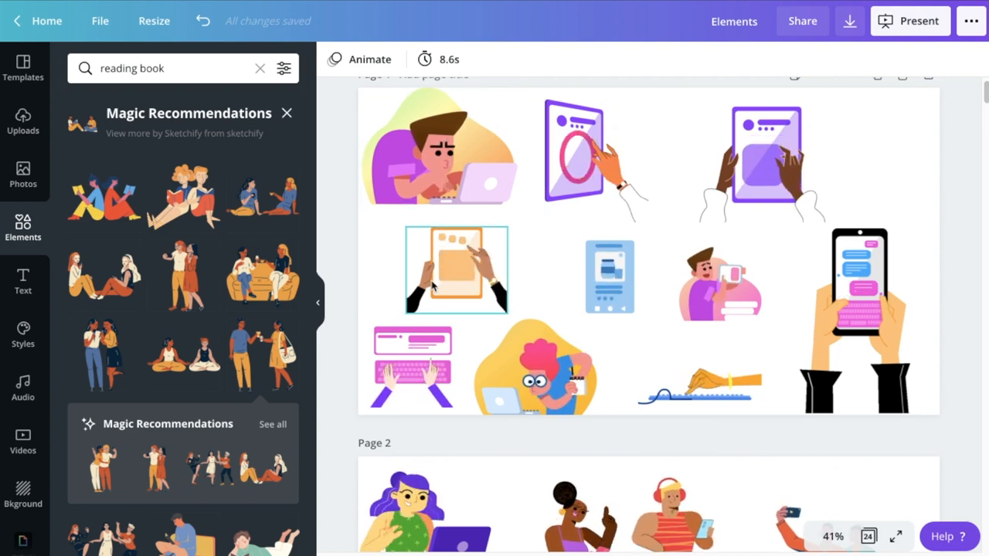
{"action": "left_click", "coordinate": [762, 162]}
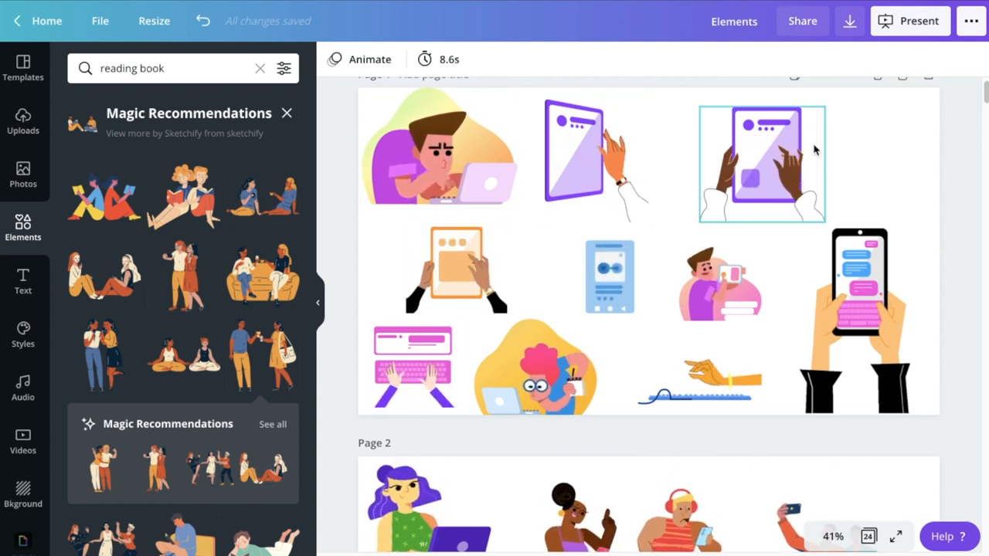
- Scroll down to the line-art faces page, select a figure, and continue to the empty page 7
{"action": "scroll", "scroll_direction": "down", "scroll_amount": 3}
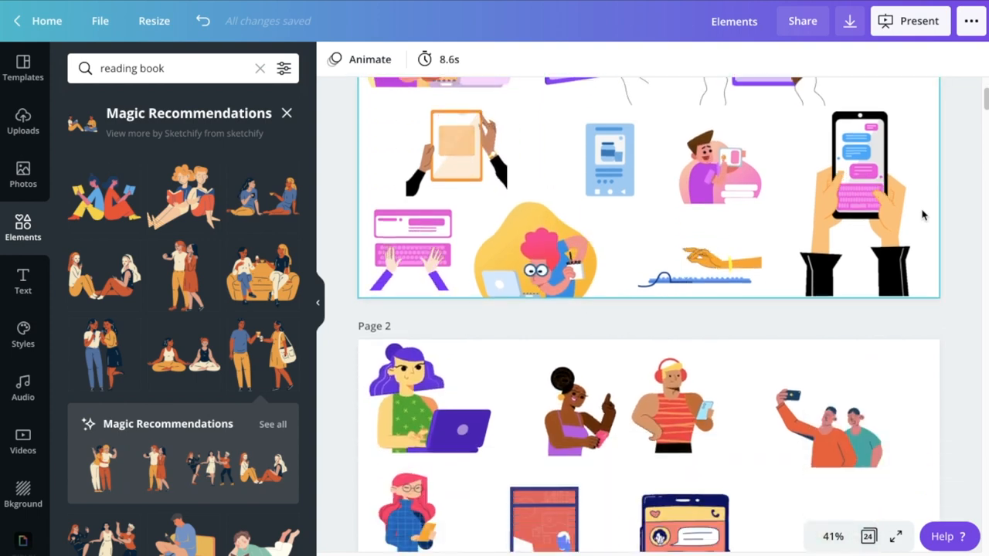
{"action": "scroll", "scroll_direction": "down", "scroll_amount": 3}
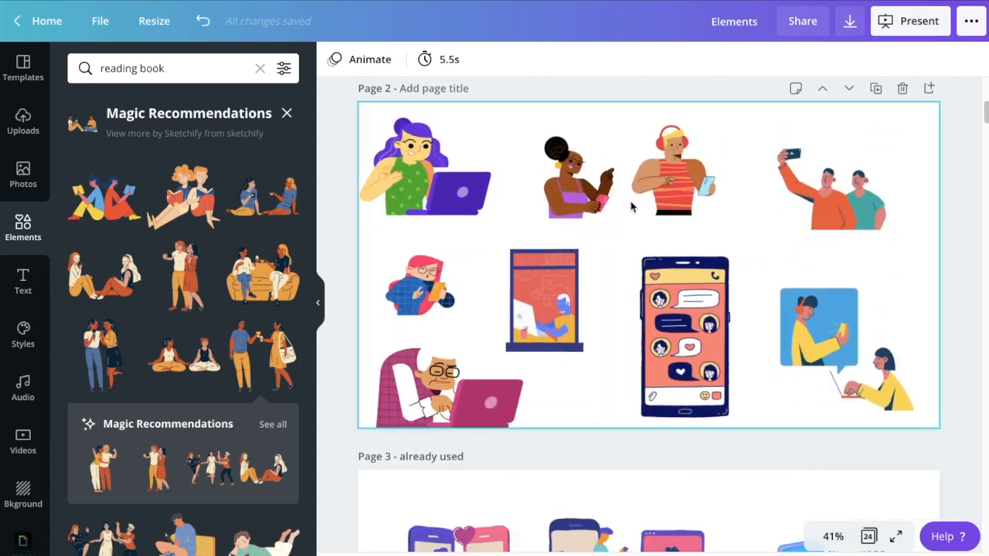
{"action": "scroll", "scroll_direction": "down", "scroll_amount": 3}
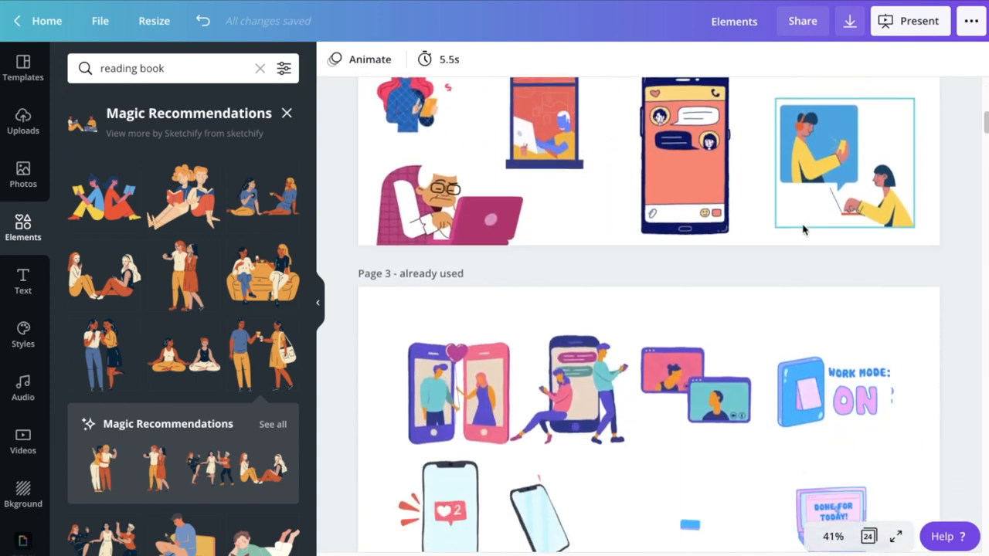
{"action": "scroll", "scroll_direction": "down", "scroll_amount": 3}
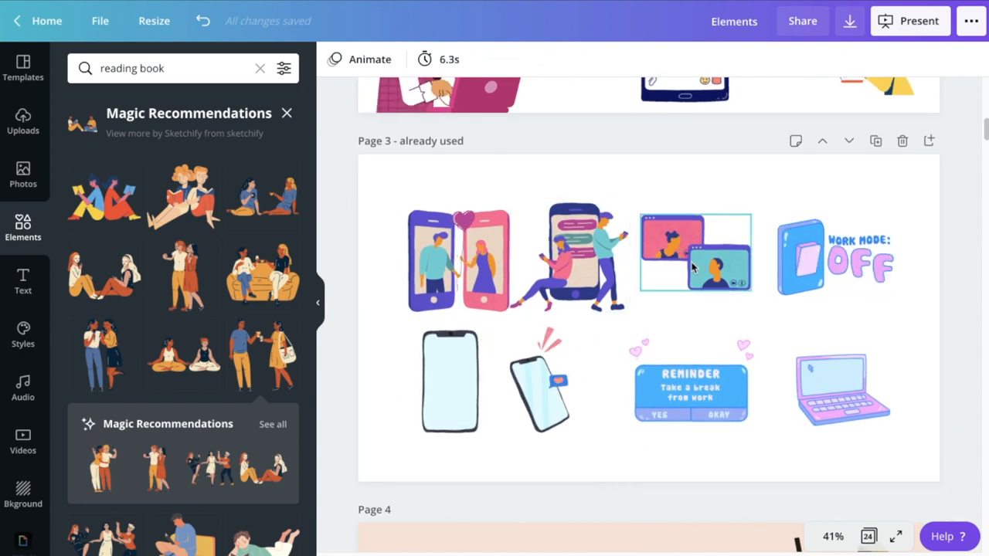
{"action": "scroll", "scroll_direction": "down", "scroll_amount": 3}
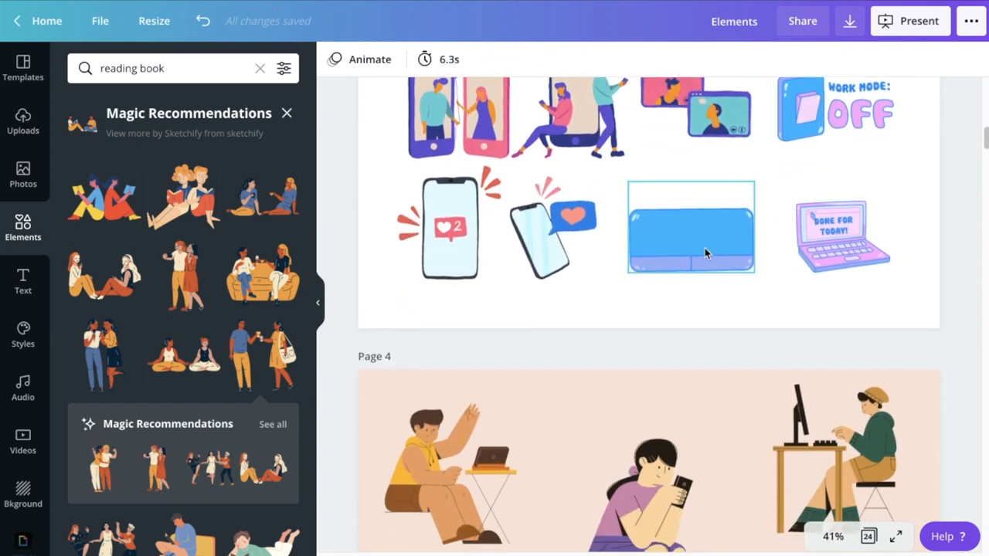
{"action": "scroll", "scroll_direction": "down", "scroll_amount": 3}
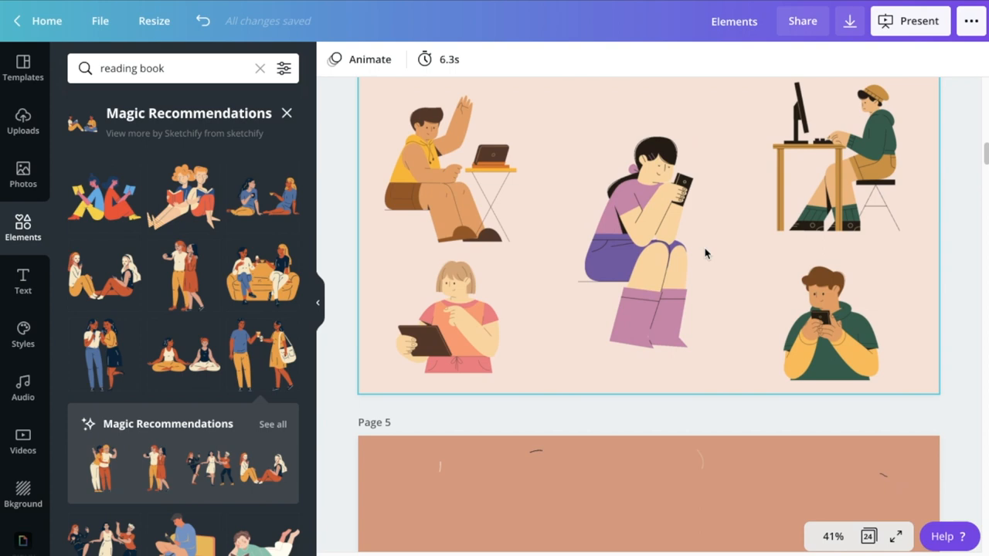
{"action": "scroll", "scroll_direction": "down", "scroll_amount": 3}
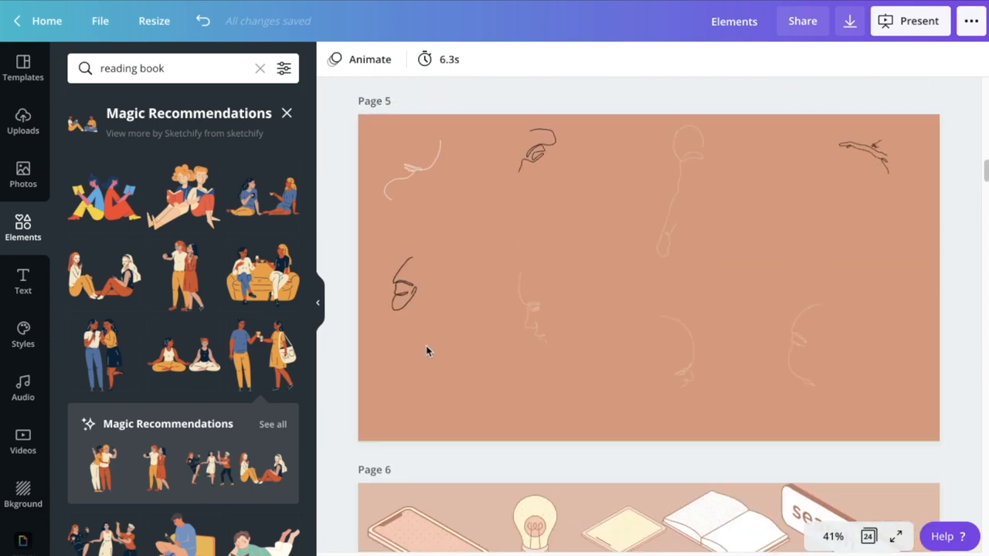
{"action": "left_click", "coordinate": [602, 265]}
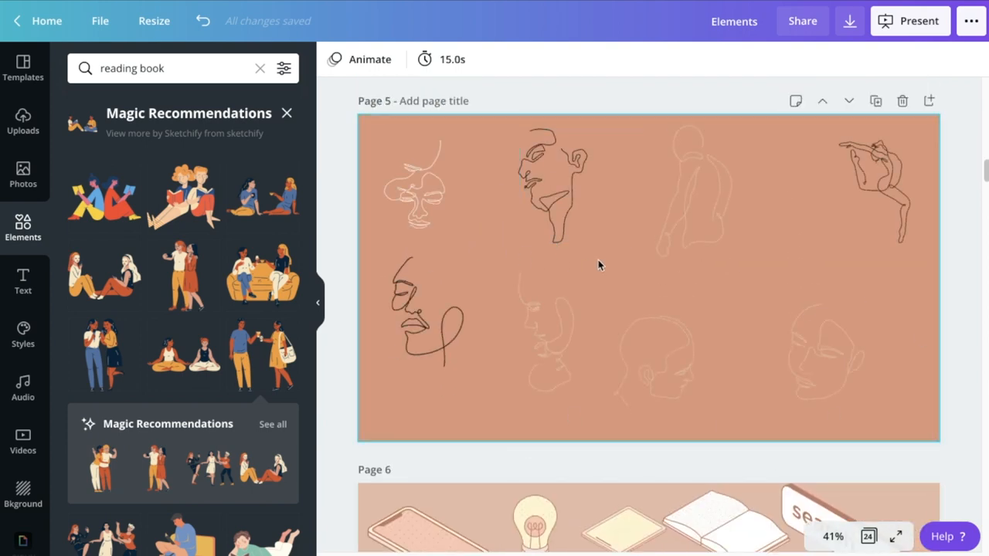
{"action": "left_click", "coordinate": [692, 189]}
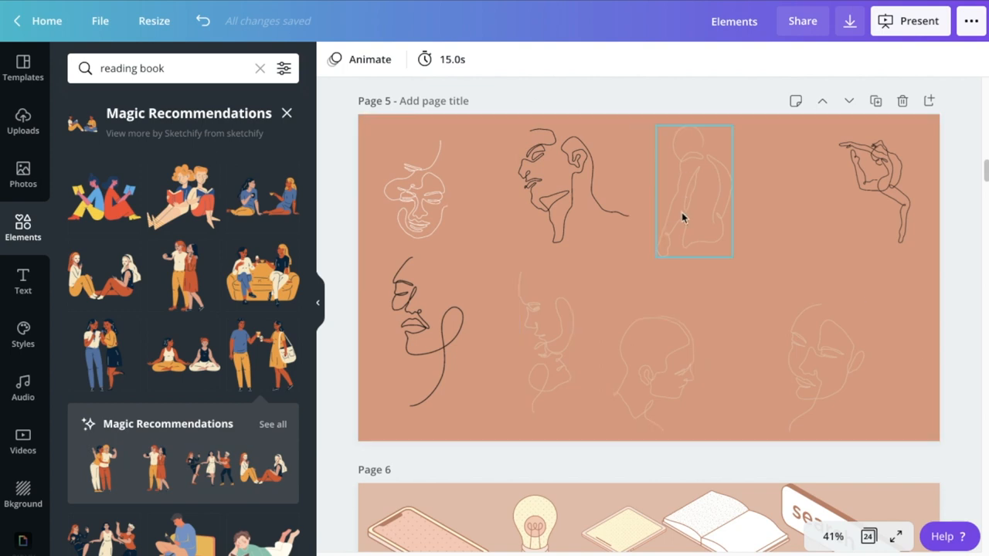
{"action": "scroll", "scroll_direction": "down", "scroll_amount": 3}
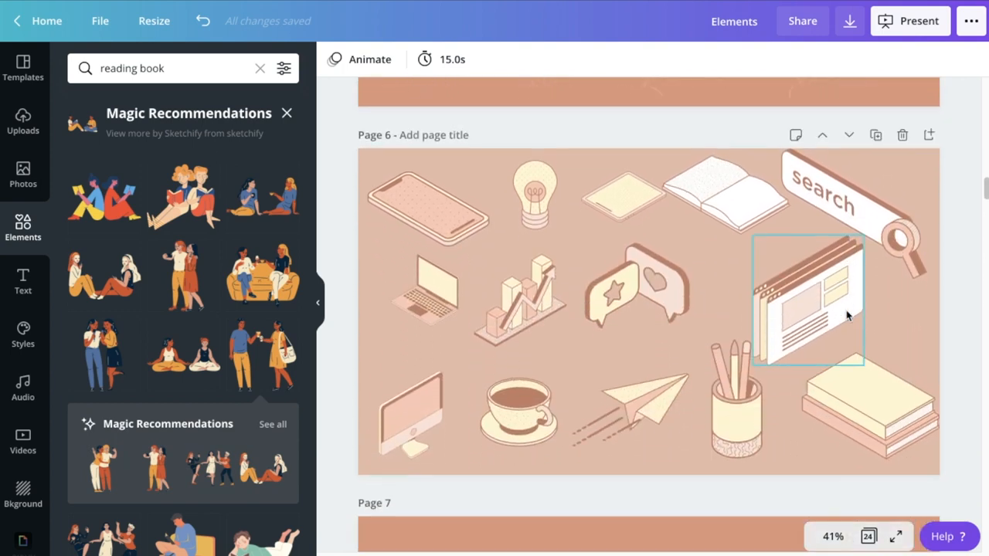
{"action": "scroll", "scroll_direction": "down", "scroll_amount": 3}
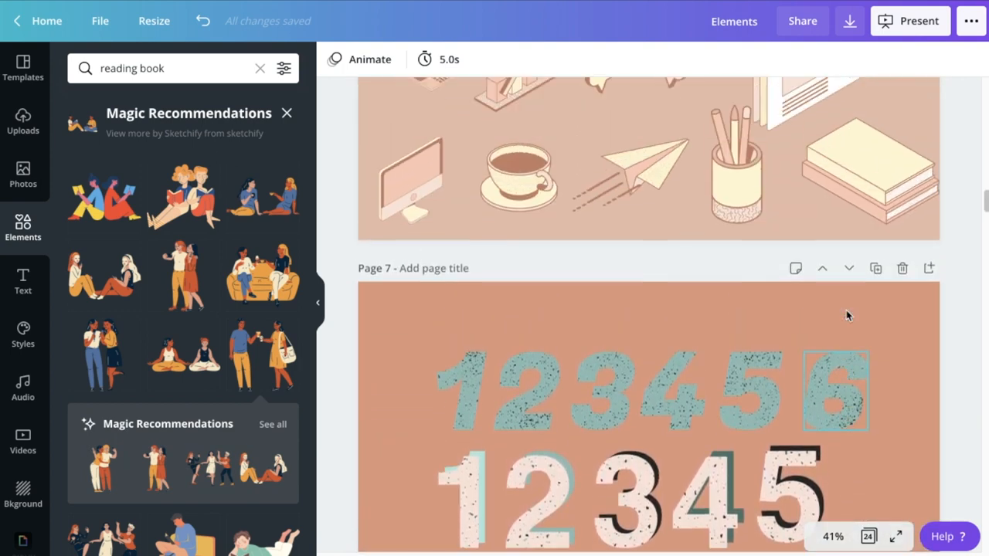
{"action": "scroll", "scroll_direction": "up", "scroll_amount": 3}
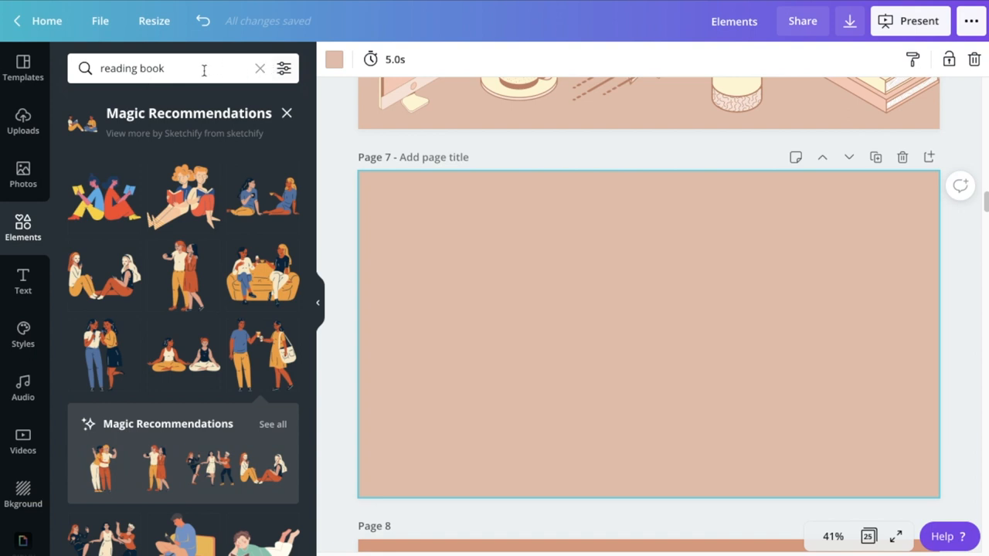
{"action": "mouse_move", "coordinate": [371, 415]}
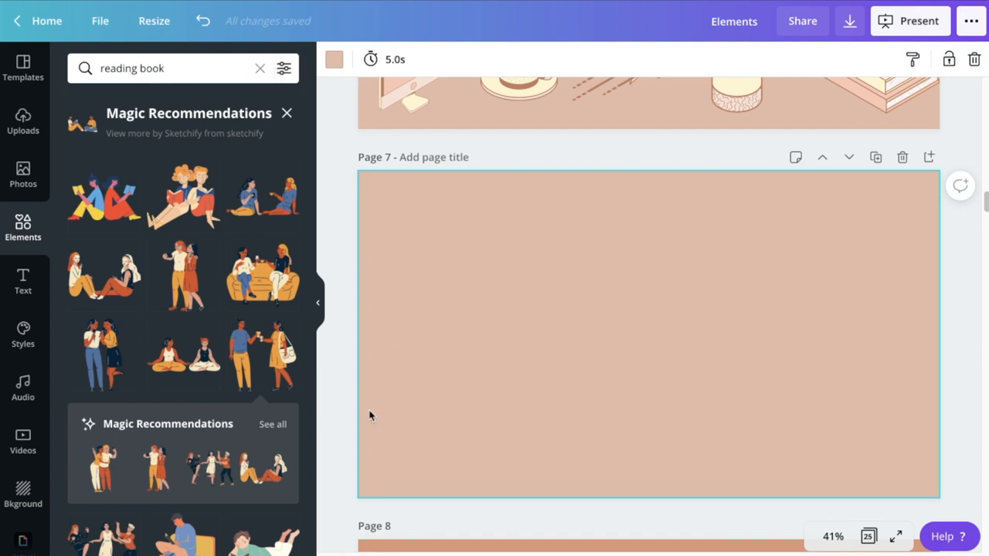
- Add the toasting couple to page 7's top-left, shrink it, and add the two friends illustration
{"action": "left_click", "coordinate": [263, 354]}
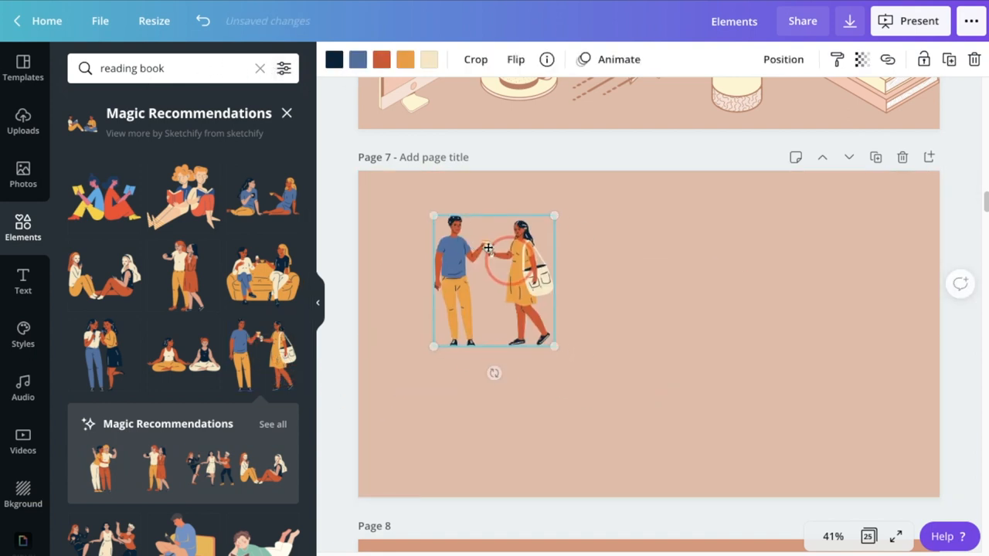
{"action": "left_click_drag", "start_coordinate": [555, 346], "coordinate": [493, 313]}
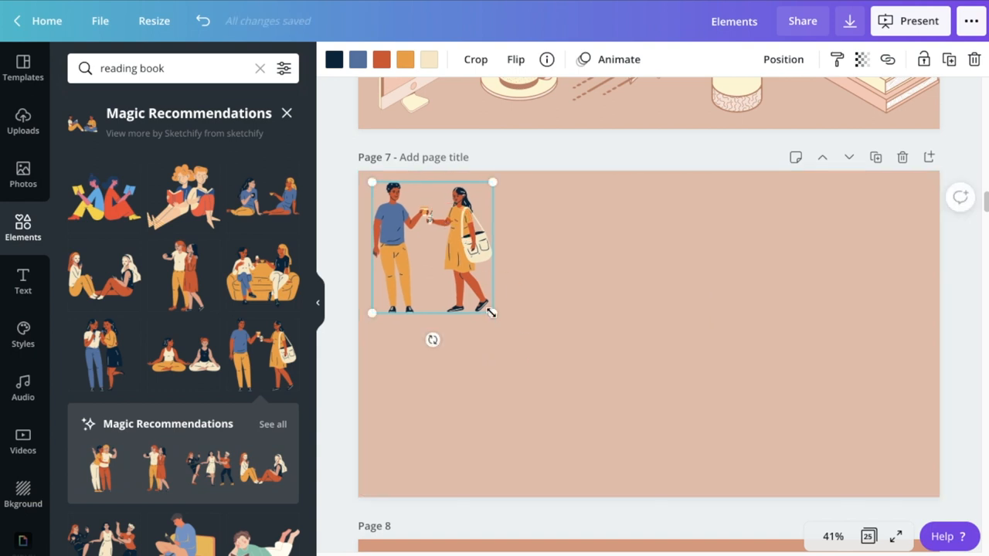
{"action": "left_click_drag", "start_coordinate": [493, 312], "coordinate": [470, 287]}
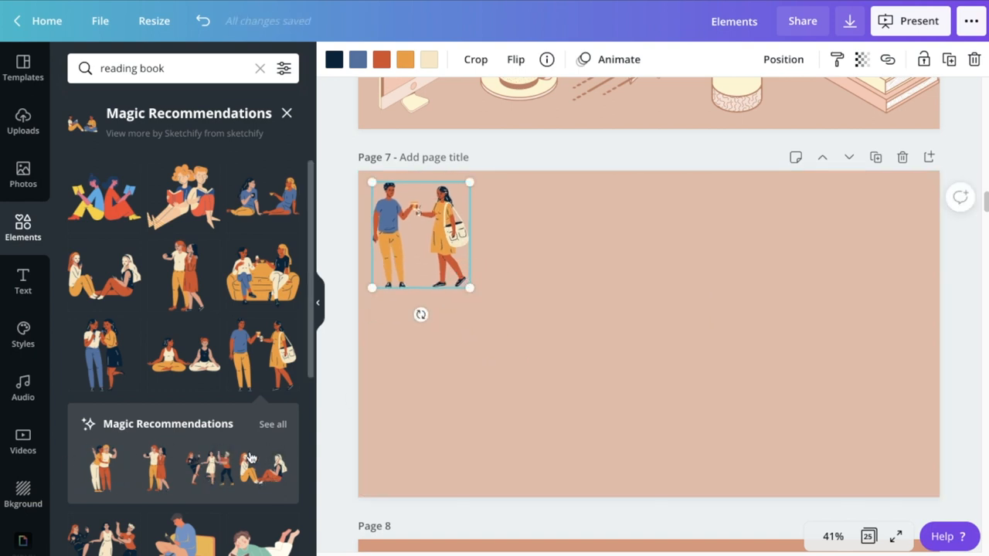
{"action": "mouse_move", "coordinate": [139, 466]}
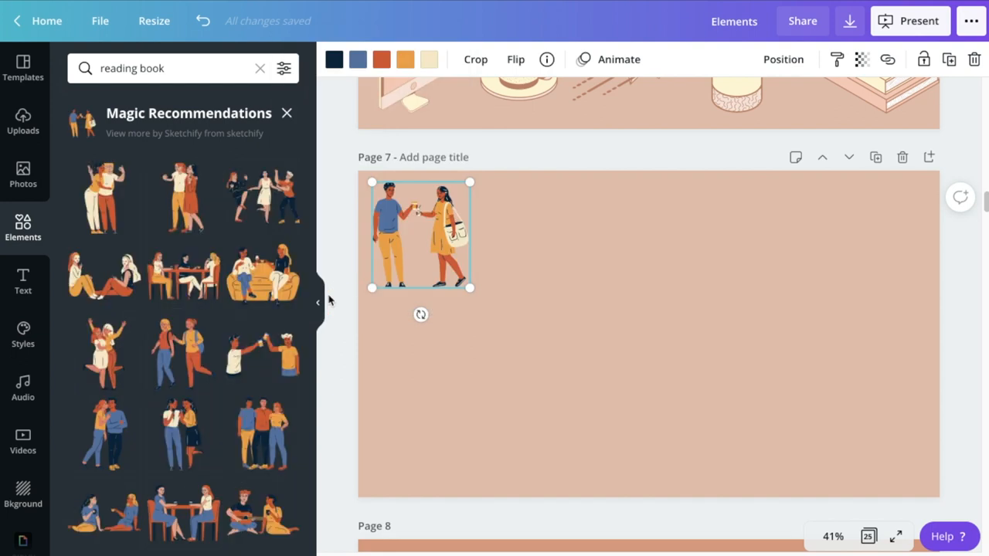
{"action": "left_click", "coordinate": [182, 420]}
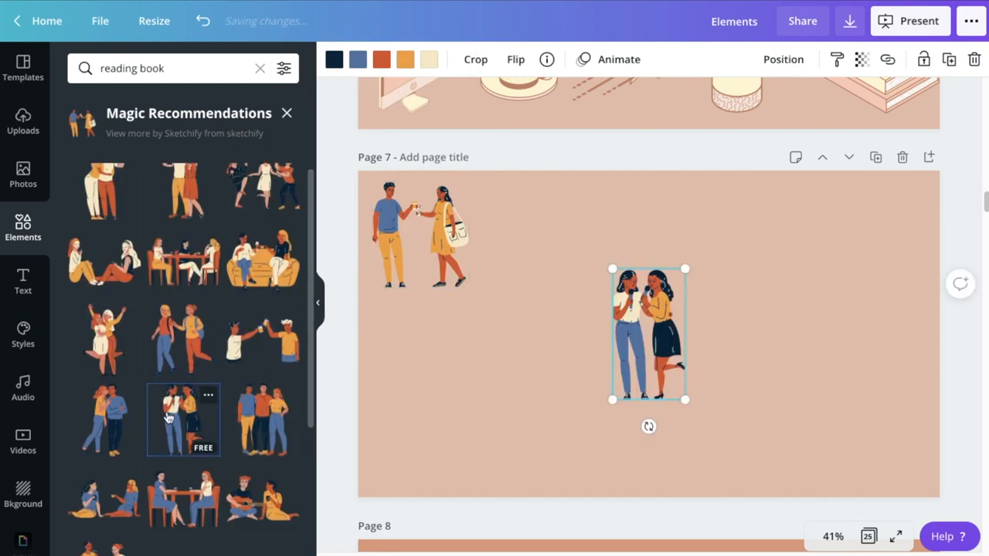
- Line up the two friends and the clinking men beside the couple in a top row, shrinking the men
{"action": "left_click_drag", "start_coordinate": [649, 334], "coordinate": [536, 247]}
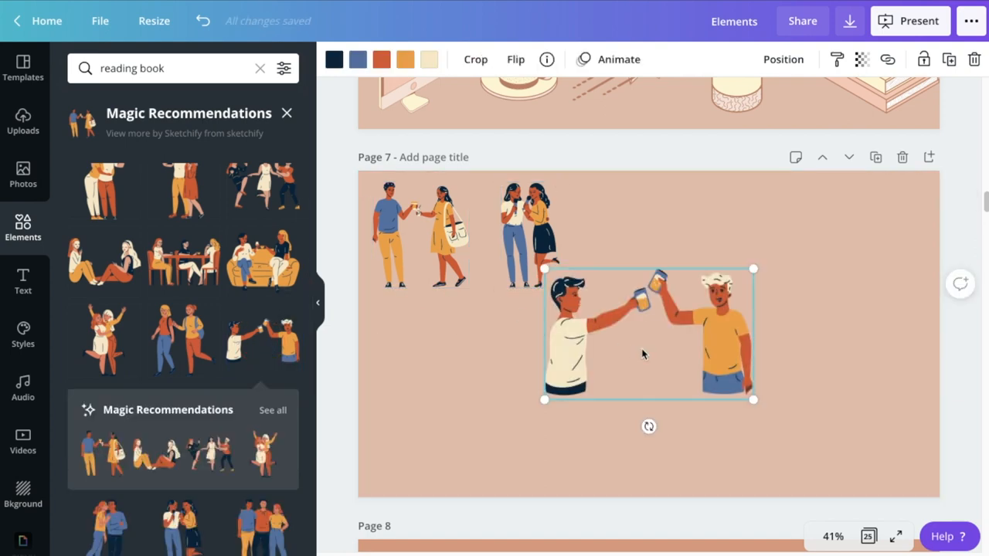
{"action": "left_click_drag", "start_coordinate": [649, 334], "coordinate": [684, 235]}
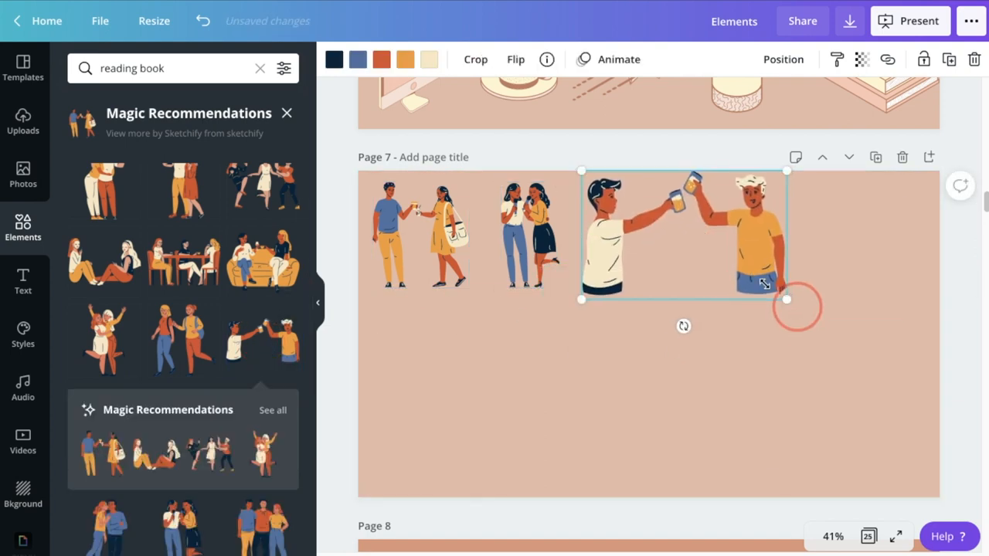
{"action": "left_click_drag", "start_coordinate": [785, 300], "coordinate": [742, 289]}
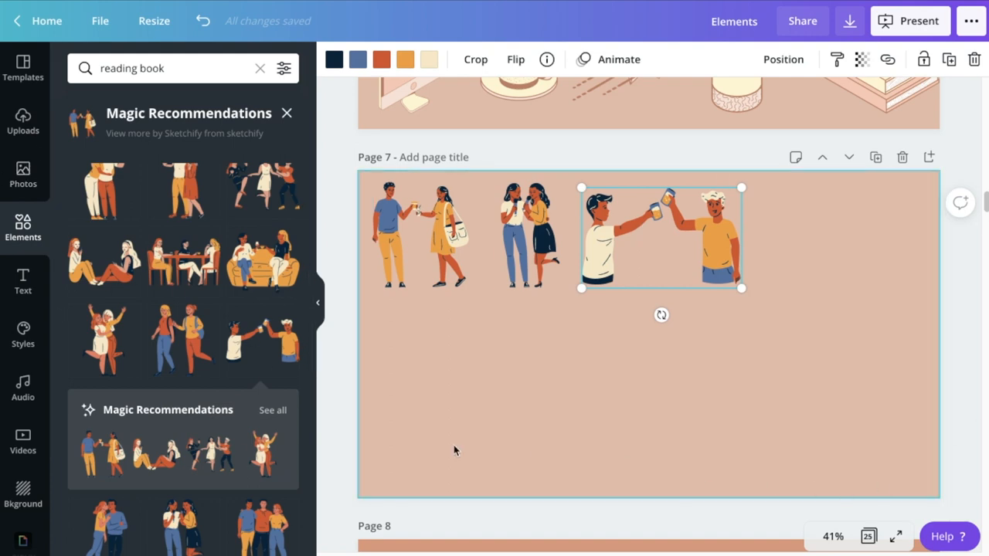
{"action": "mouse_move", "coordinate": [358, 101]}
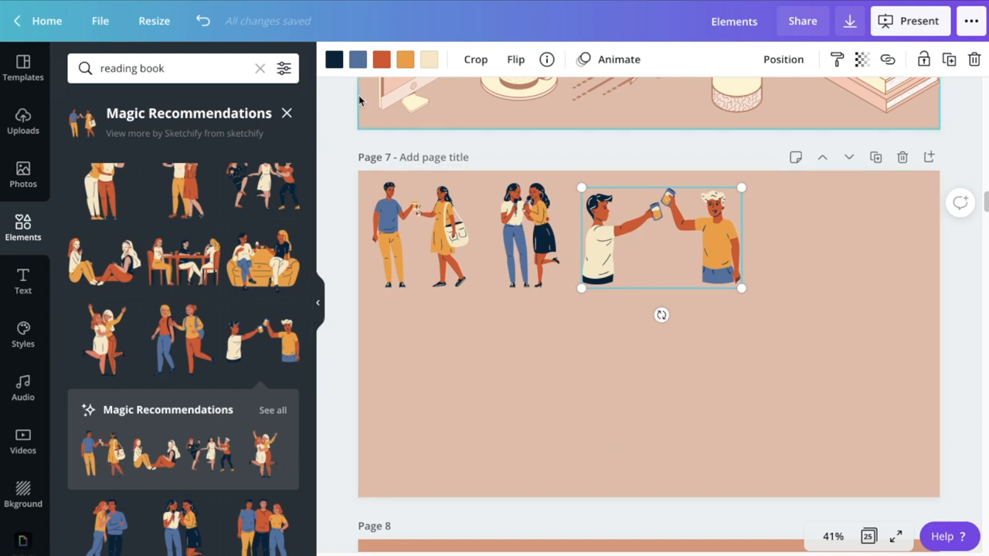
{"action": "left_click", "coordinate": [22, 334]}
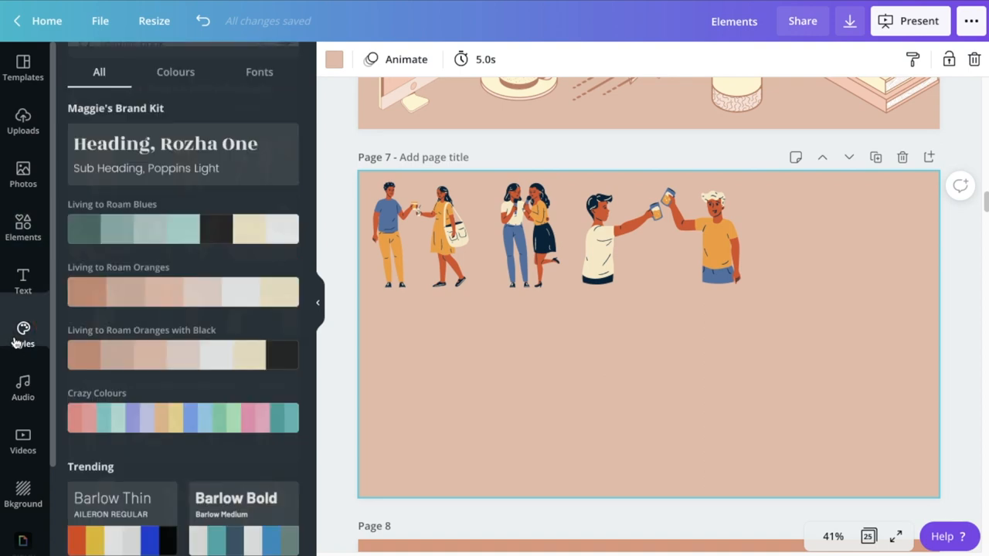
- Try the brand orange palettes on page 7, then apply the Living to Roam Blues palette
{"action": "left_click", "coordinate": [183, 292]}
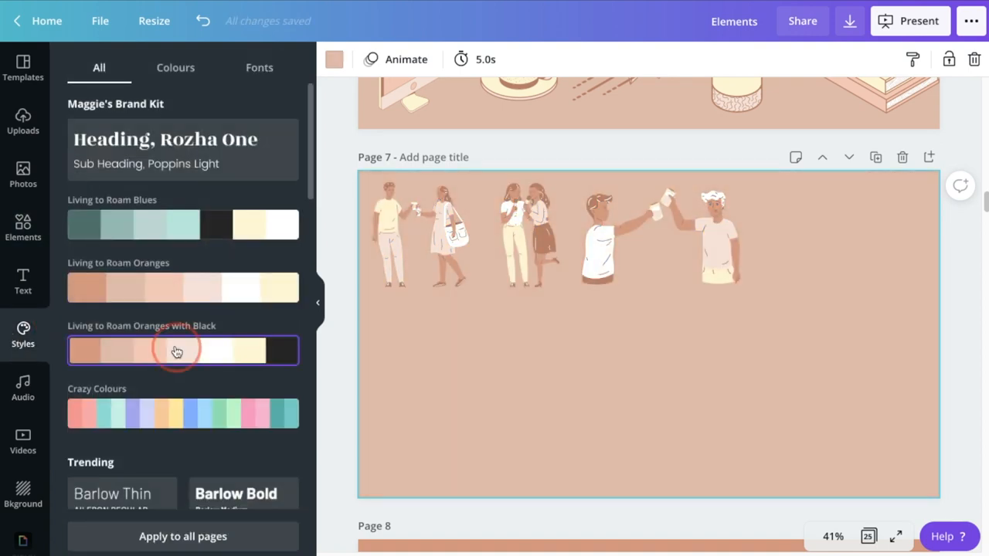
{"action": "left_click", "coordinate": [176, 349]}
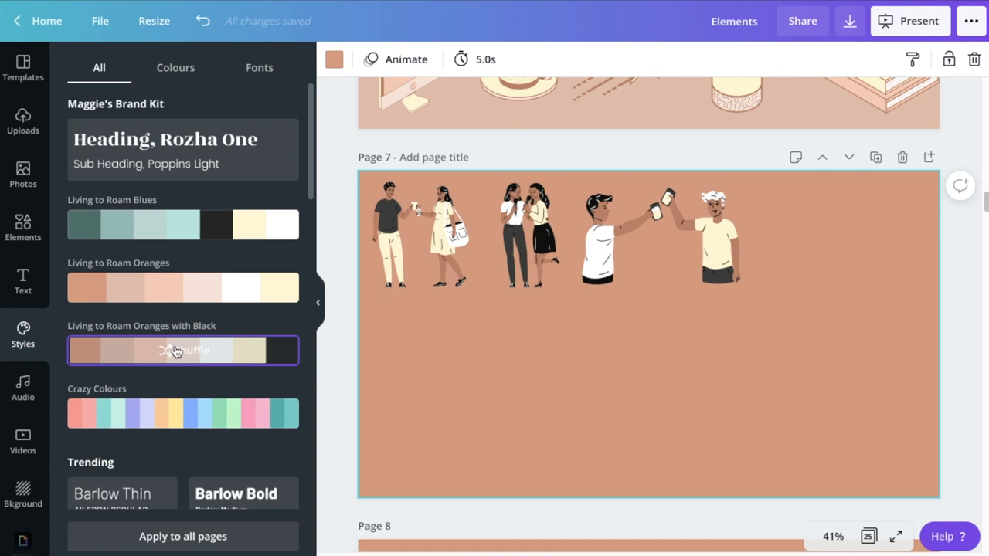
{"action": "left_click", "coordinate": [182, 226]}
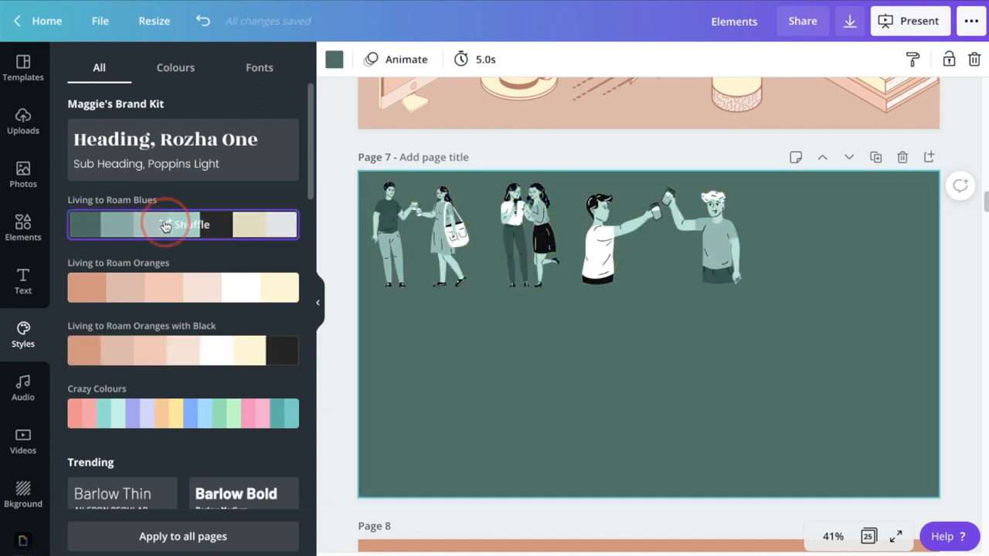
- Shuffle the Blues palette to black with teal figures, then select the toasting figures on page 4
{"action": "left_click", "coordinate": [182, 224]}
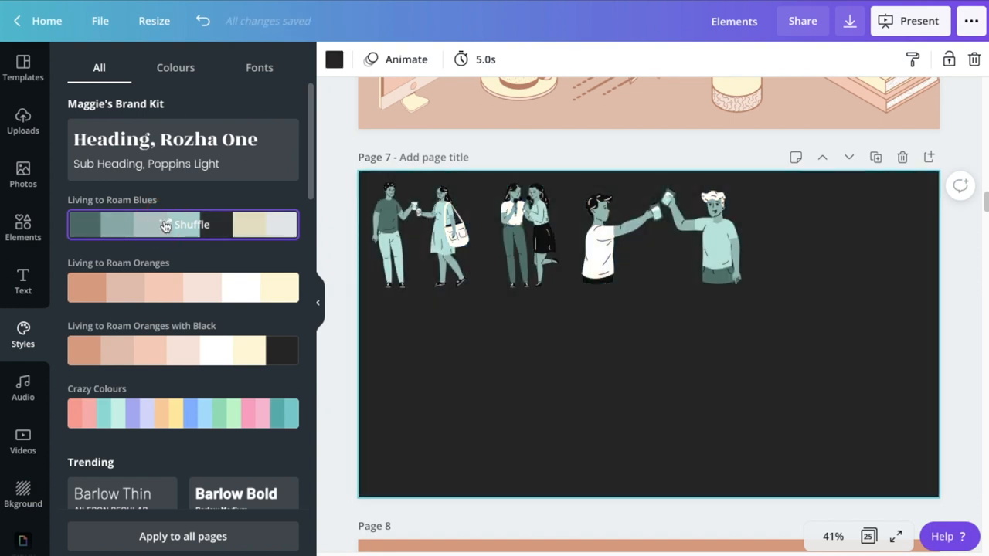
{"action": "left_click", "coordinate": [192, 226]}
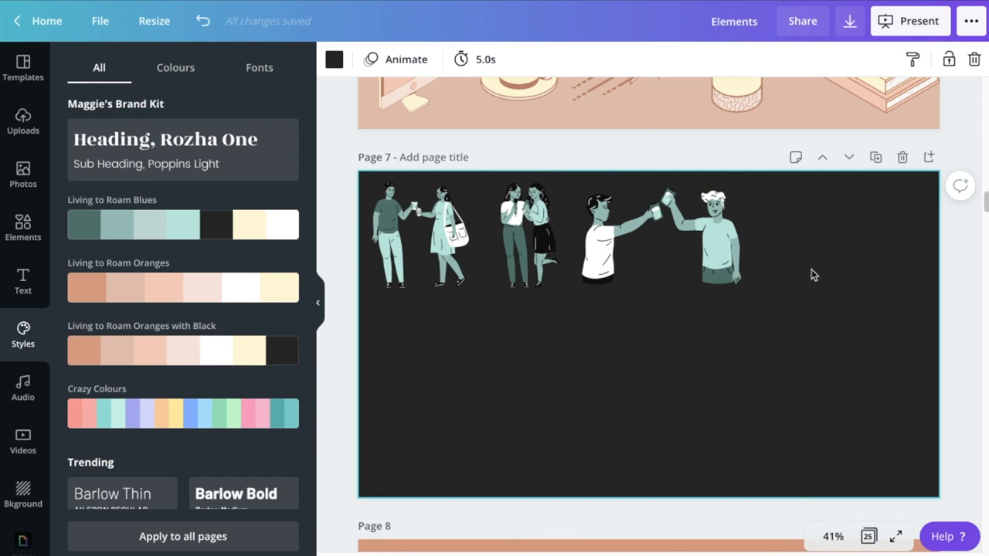
{"action": "mouse_move", "coordinate": [520, 331]}
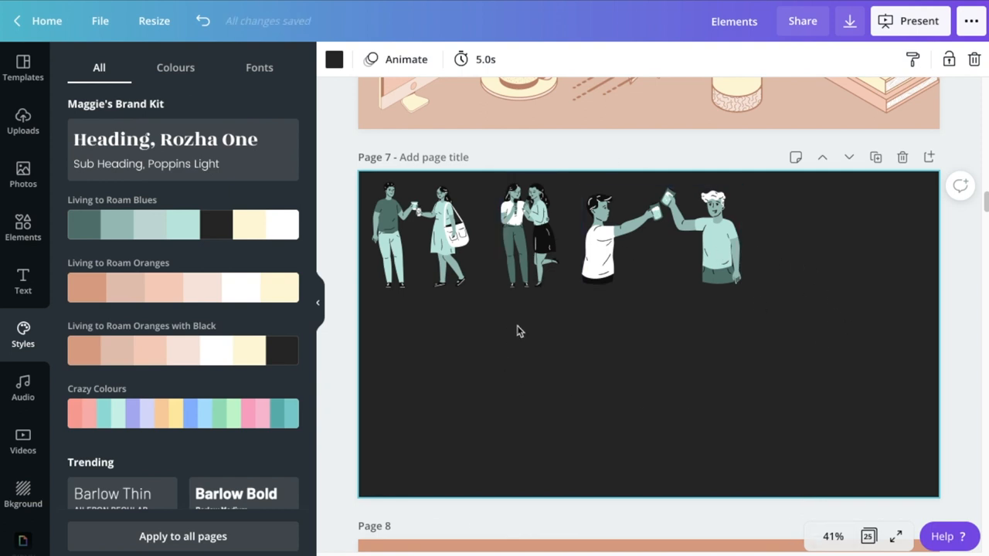
{"action": "left_click", "coordinate": [662, 235]}
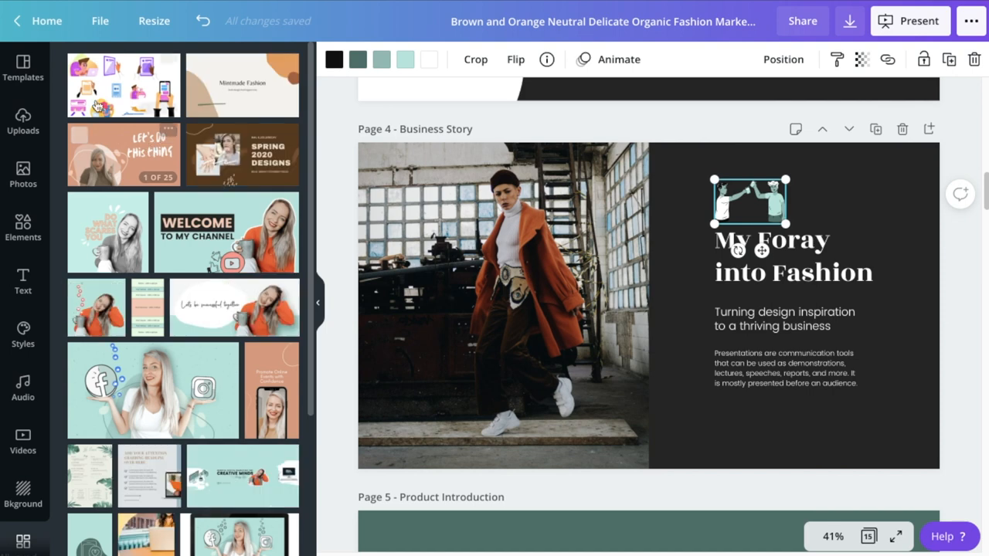
- Add the number graphics set from Elements, remove the tall number graphic, and go to the uploads folders
{"action": "left_click", "coordinate": [21, 229]}
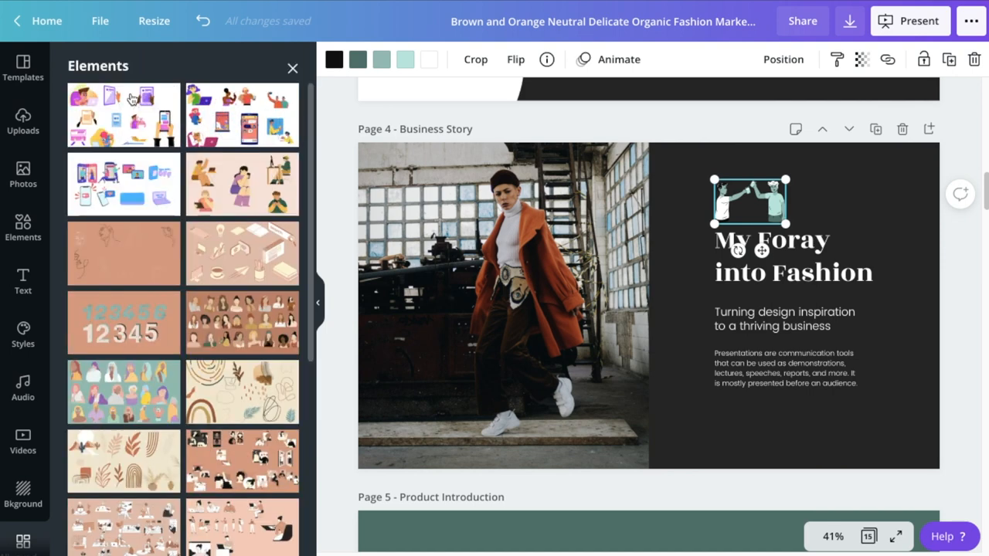
{"action": "scroll", "scroll_direction": "down", "scroll_amount": 3}
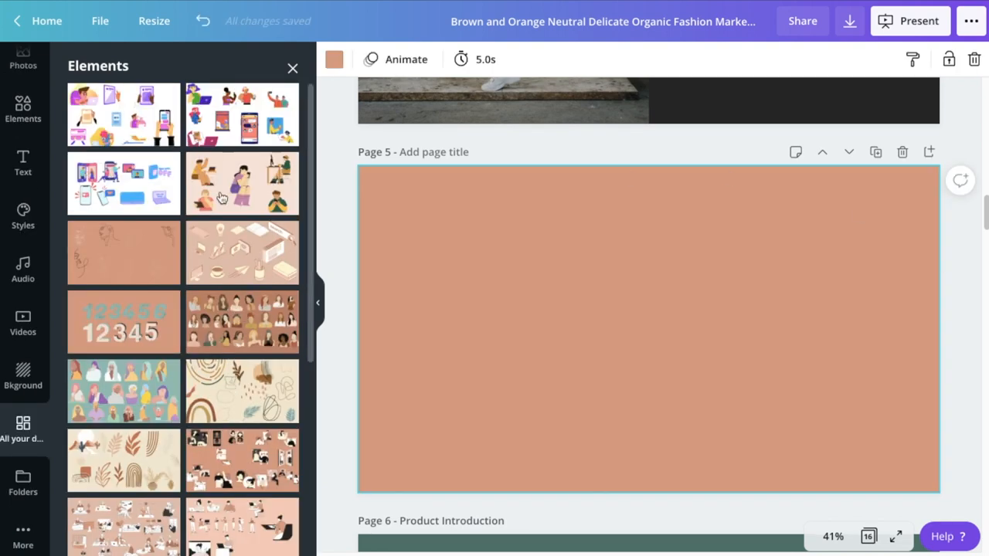
{"action": "left_click", "coordinate": [124, 320]}
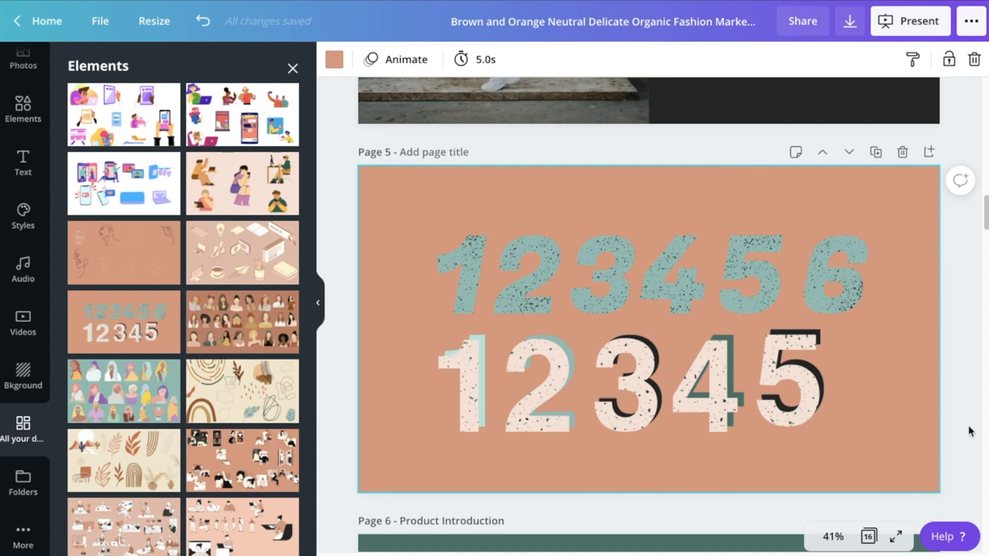
{"action": "left_click", "coordinate": [461, 275]}
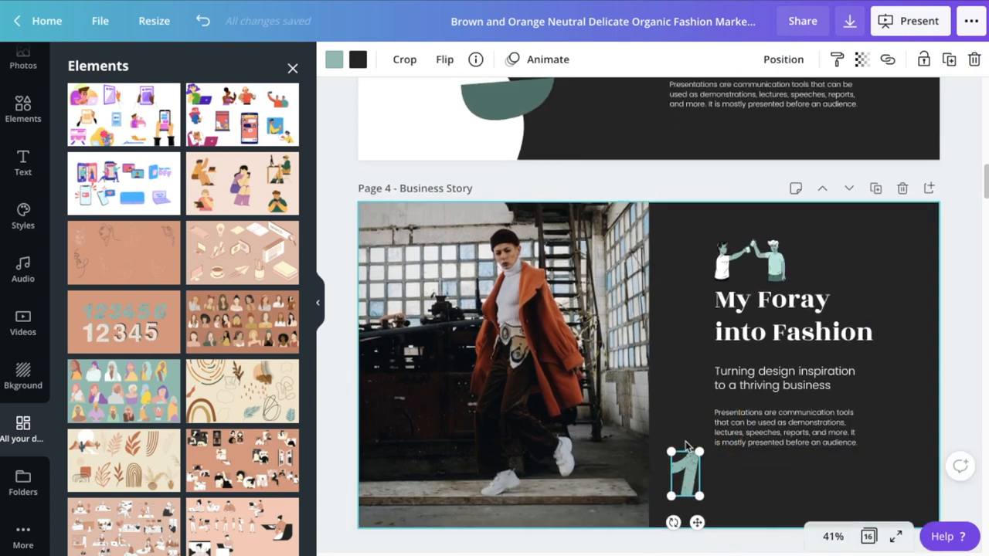
{"action": "scroll", "scroll_direction": "down", "scroll_amount": 3}
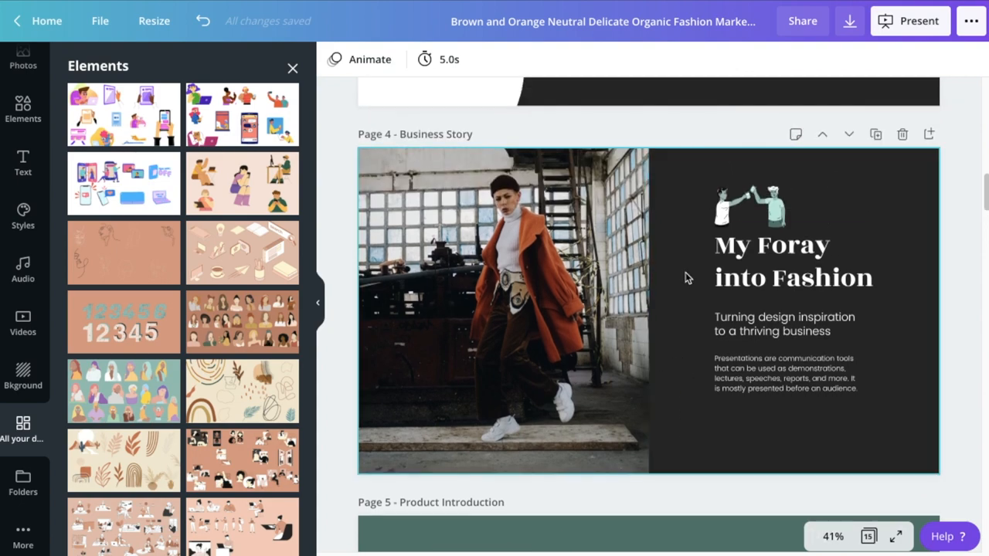
{"action": "left_click", "coordinate": [21, 482]}
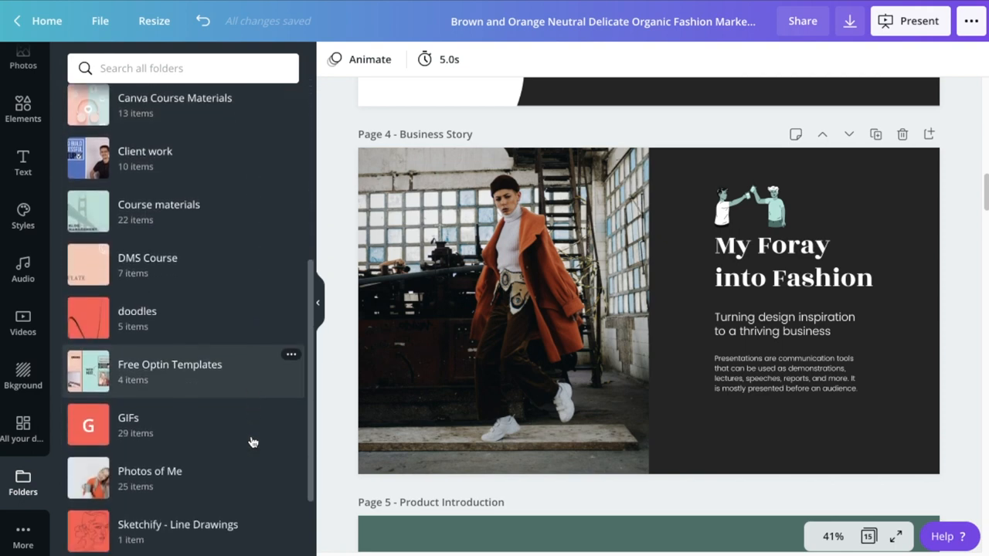
- From the Photos of Me folder, place the orange-sweater photo onto Page 5
{"action": "left_click", "coordinate": [150, 471]}
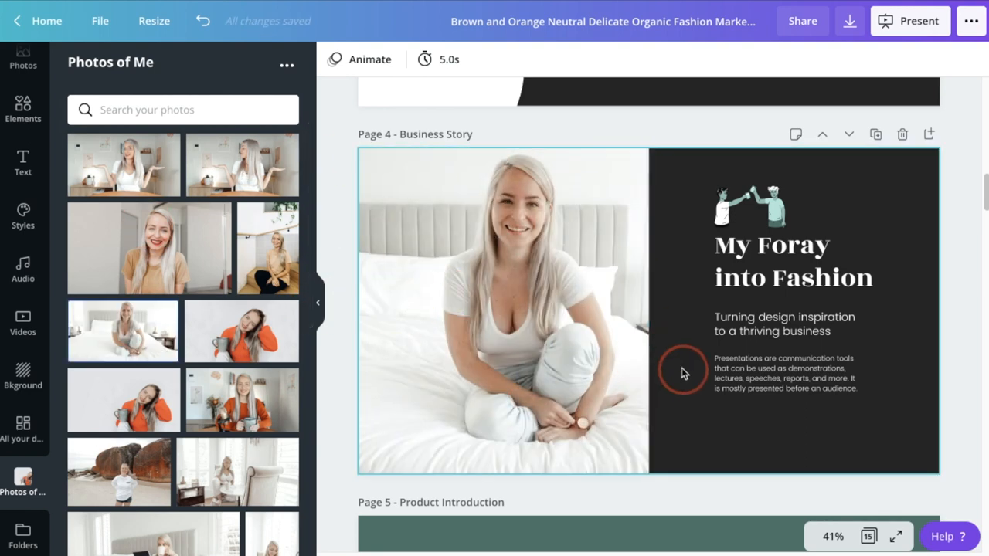
{"action": "scroll", "scroll_direction": "down", "scroll_amount": 3}
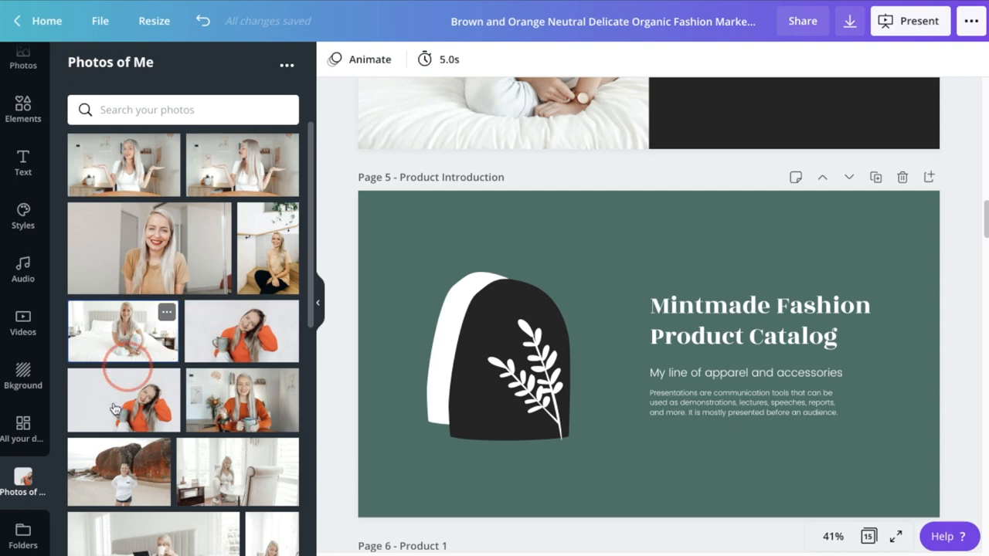
{"action": "left_click_drag", "start_coordinate": [124, 398], "coordinate": [649, 354]}
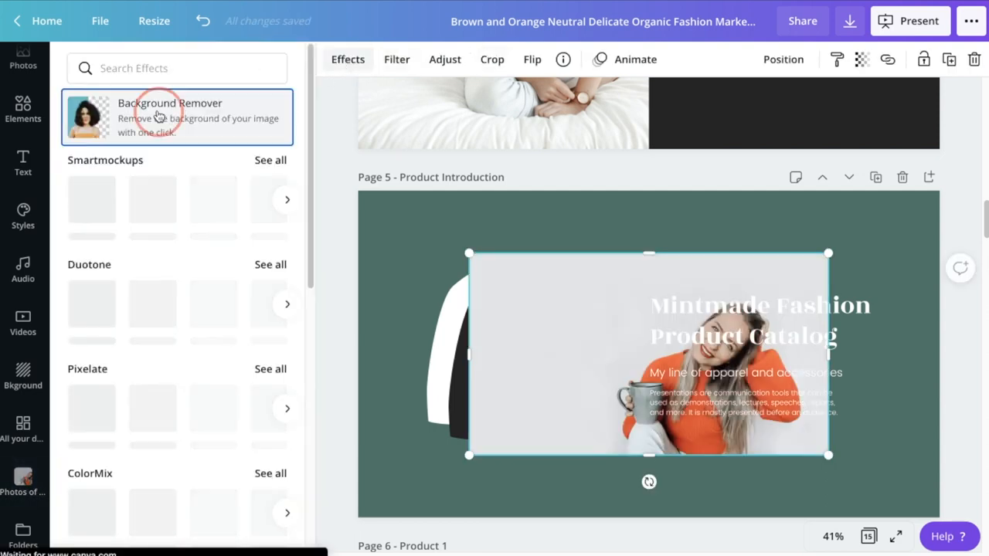
- Remove the orange-sweater photo's background and enlarge the cutout beside the black arch
{"action": "left_click", "coordinate": [176, 116]}
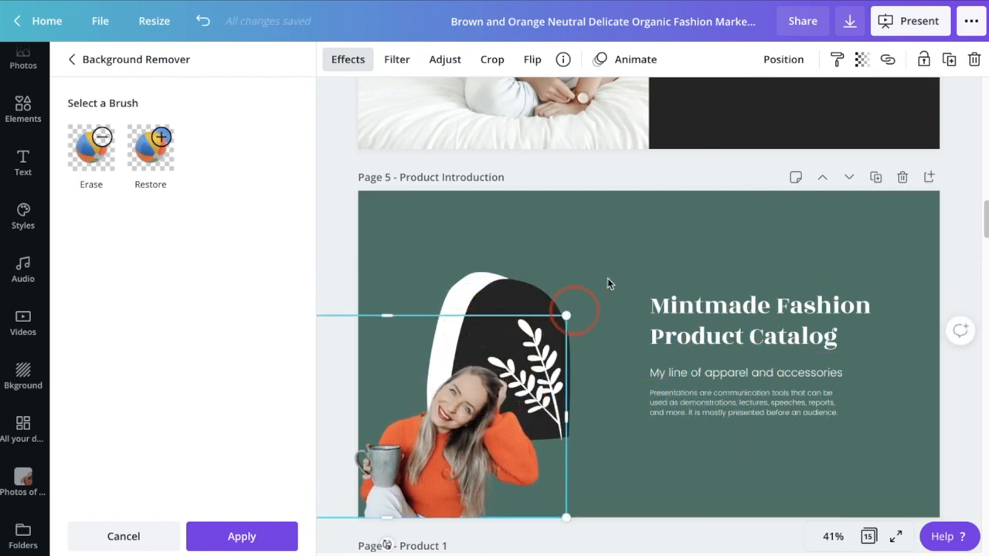
{"action": "left_click_drag", "start_coordinate": [566, 316], "coordinate": [698, 222]}
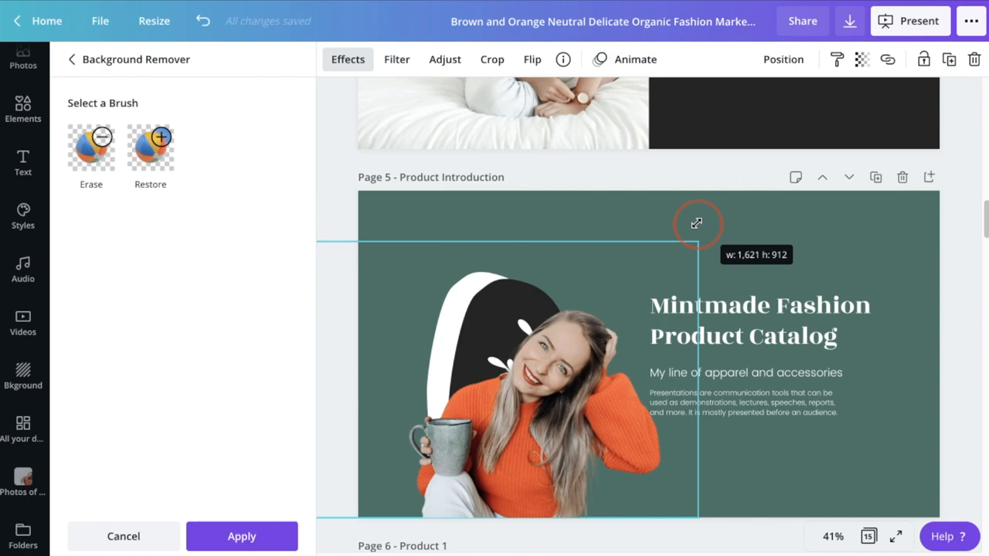
{"action": "left_click", "coordinate": [445, 58]}
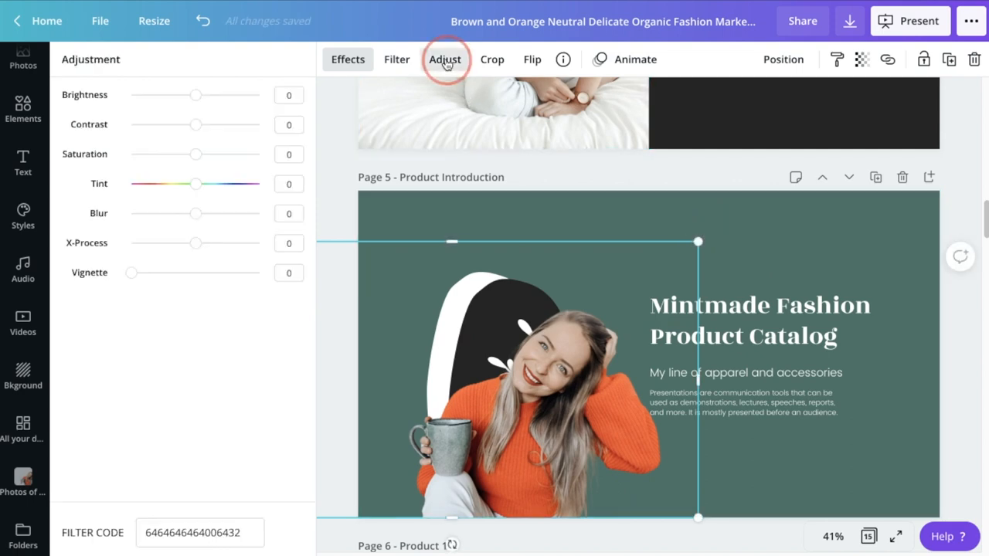
{"action": "mouse_move", "coordinate": [843, 285]}
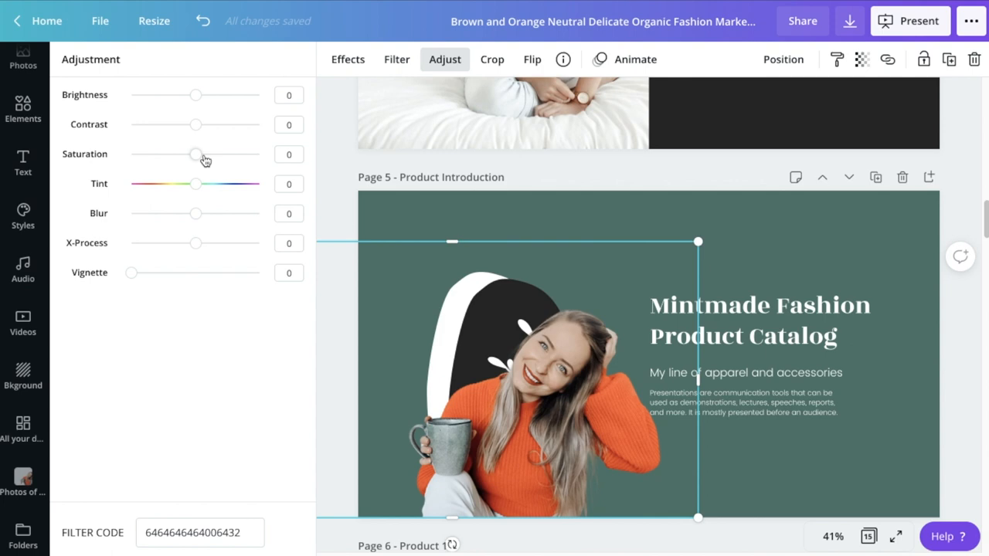
- Set the cutout's Saturation to -100 and Brightness to about 21, then deselect it
{"action": "left_click_drag", "start_coordinate": [195, 154], "coordinate": [129, 154]}
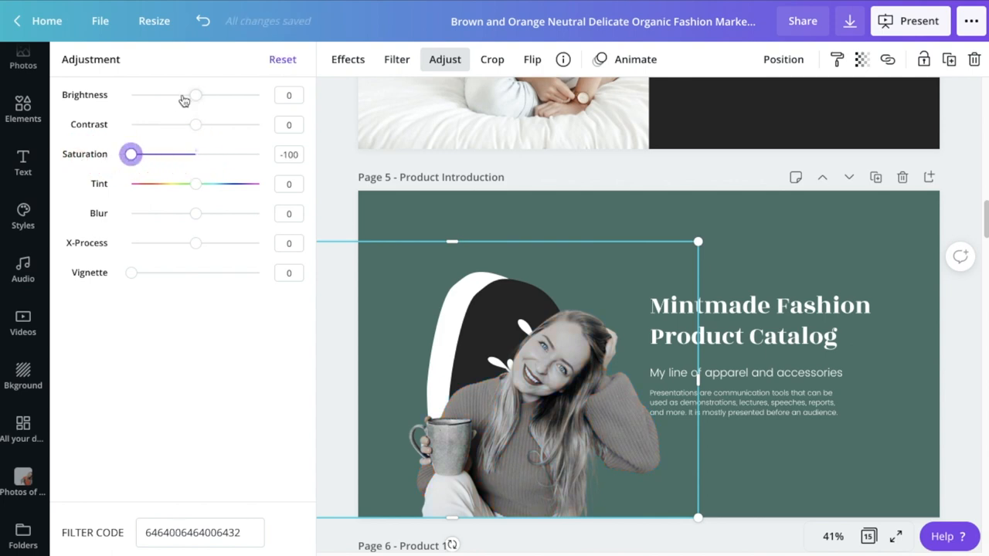
{"action": "left_click_drag", "start_coordinate": [196, 96], "coordinate": [209, 96]}
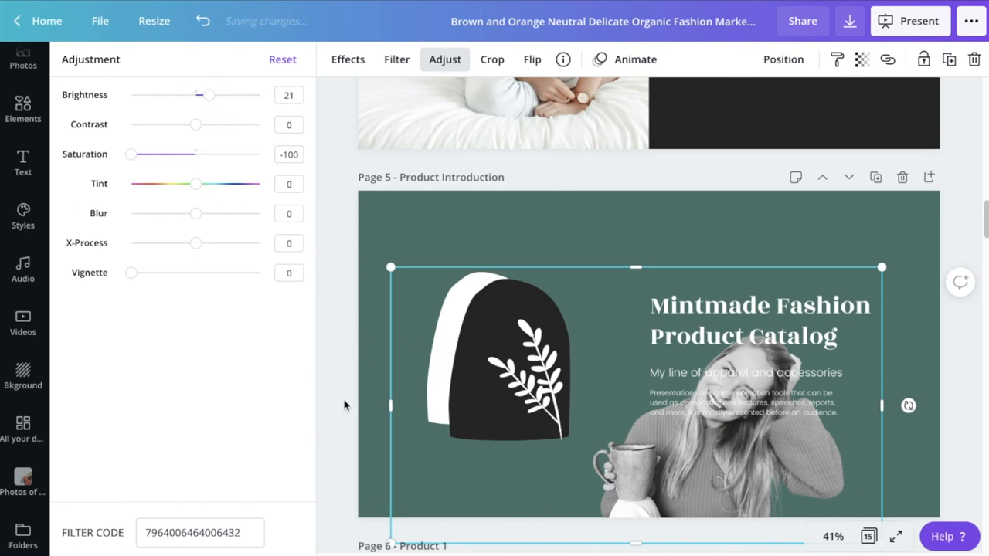
{"action": "left_click", "coordinate": [525, 376]}
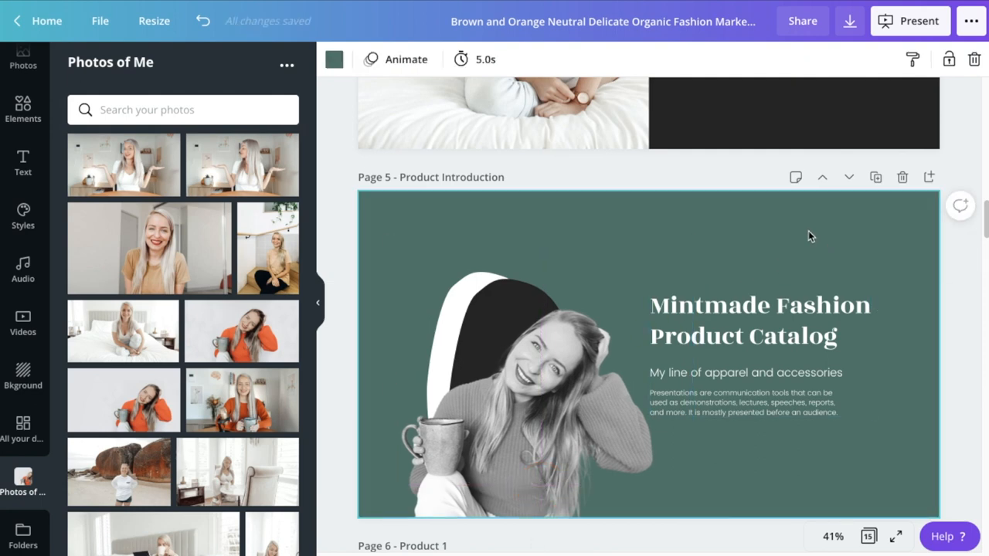
- Scroll to Page 10, Old-school Specs, and go back to the uploads folders list
{"action": "scroll", "scroll_direction": "down", "scroll_amount": 3}
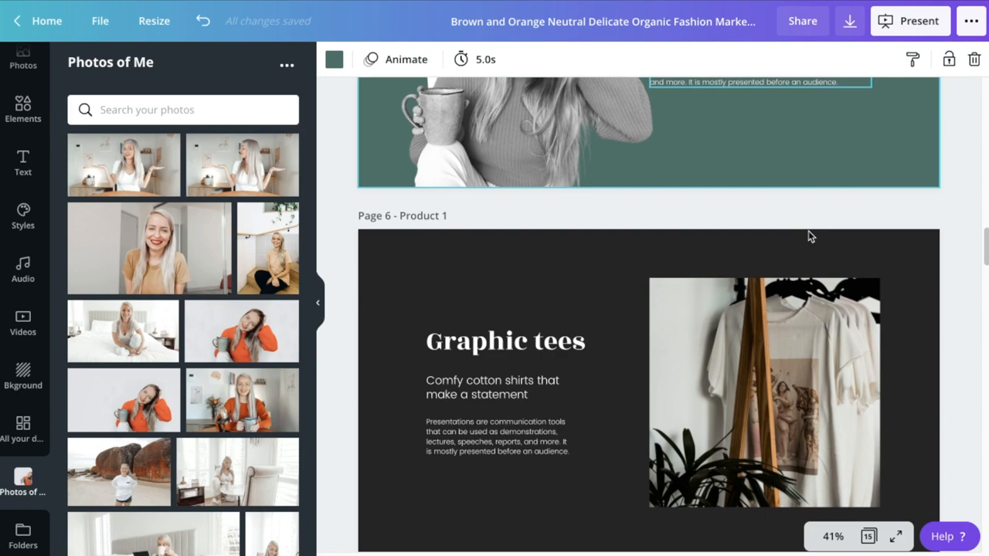
{"action": "scroll", "scroll_direction": "down", "scroll_amount": 3}
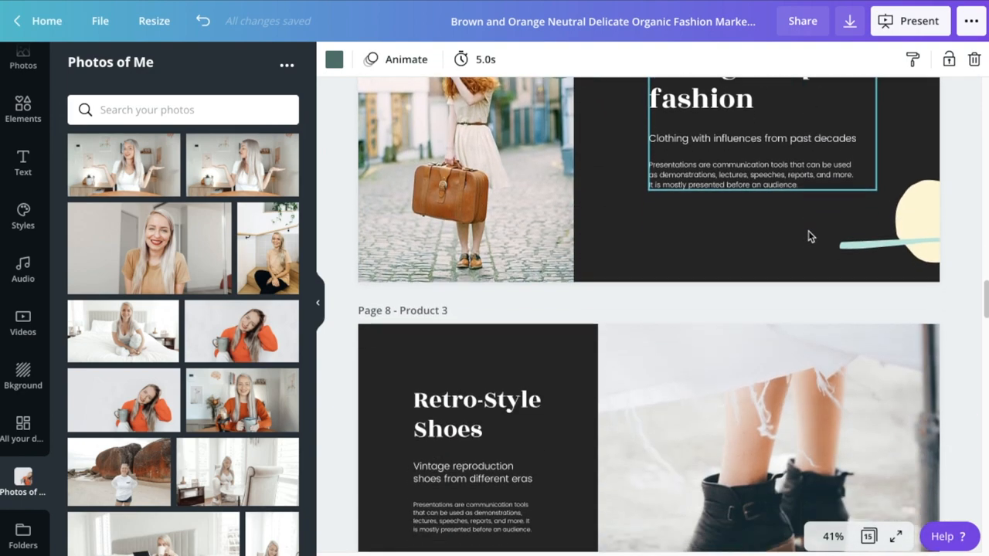
{"action": "scroll", "scroll_direction": "down", "scroll_amount": 3}
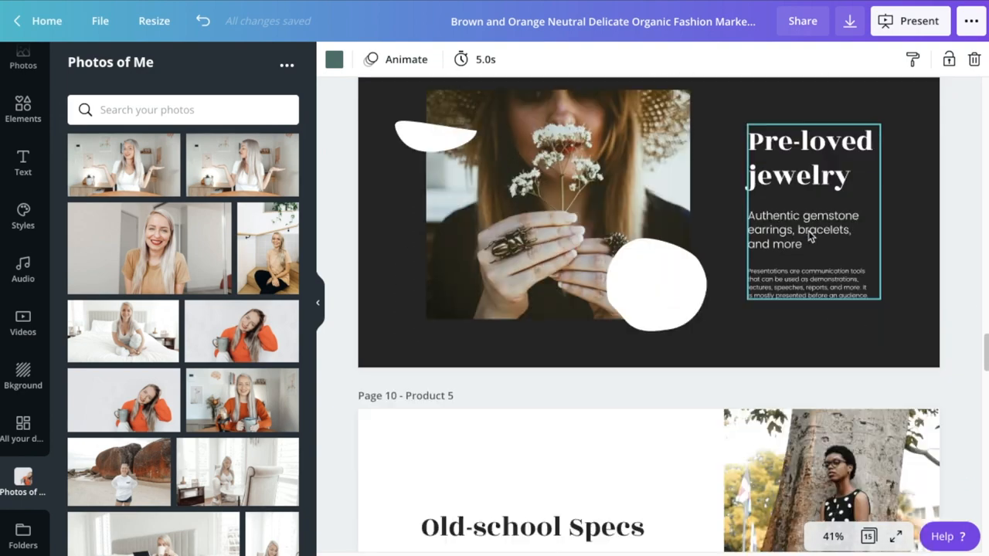
{"action": "scroll", "scroll_direction": "down", "scroll_amount": 3}
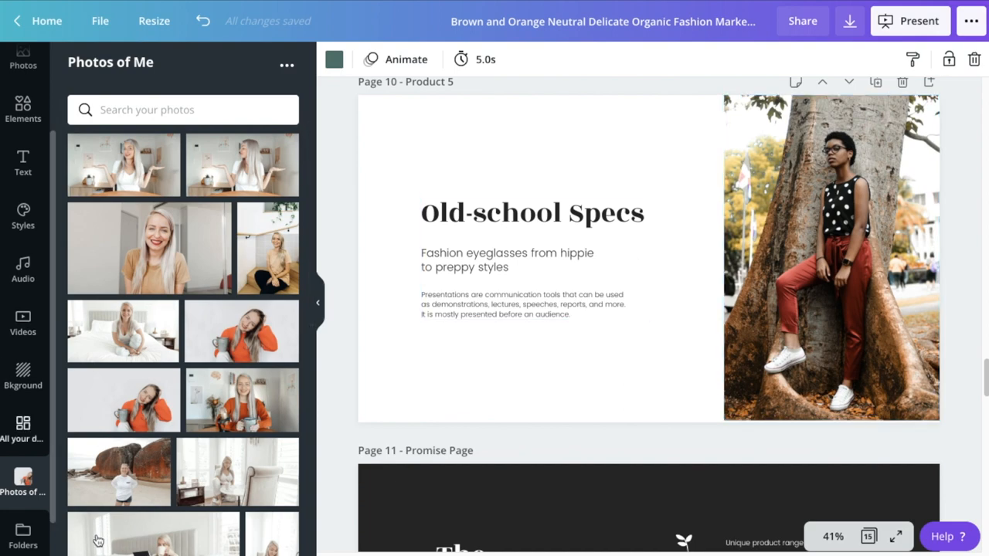
{"action": "left_click", "coordinate": [22, 533]}
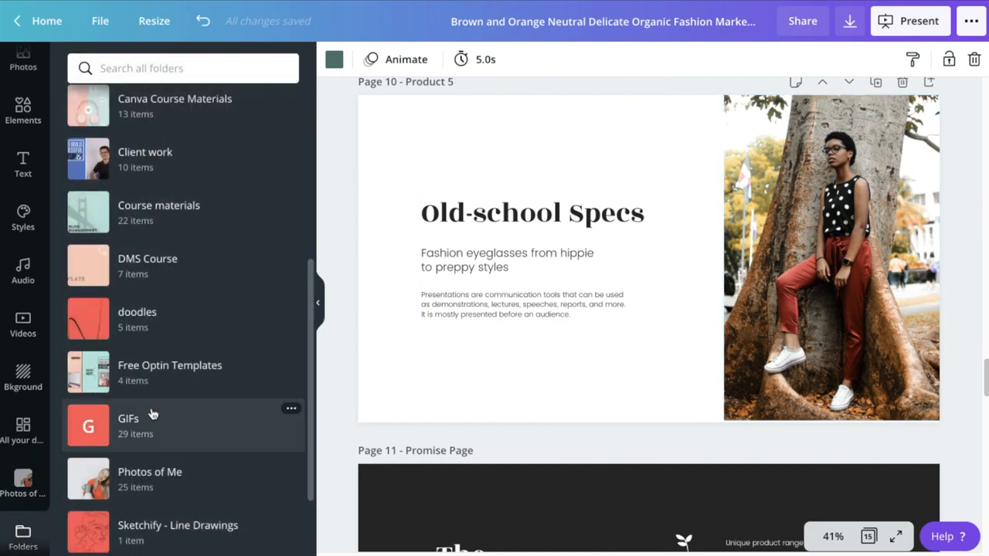
- Add a personal GIF from the GIFs folder to Page 10, move it beside the tree photo, resize it, then remove it
{"action": "left_click", "coordinate": [128, 426]}
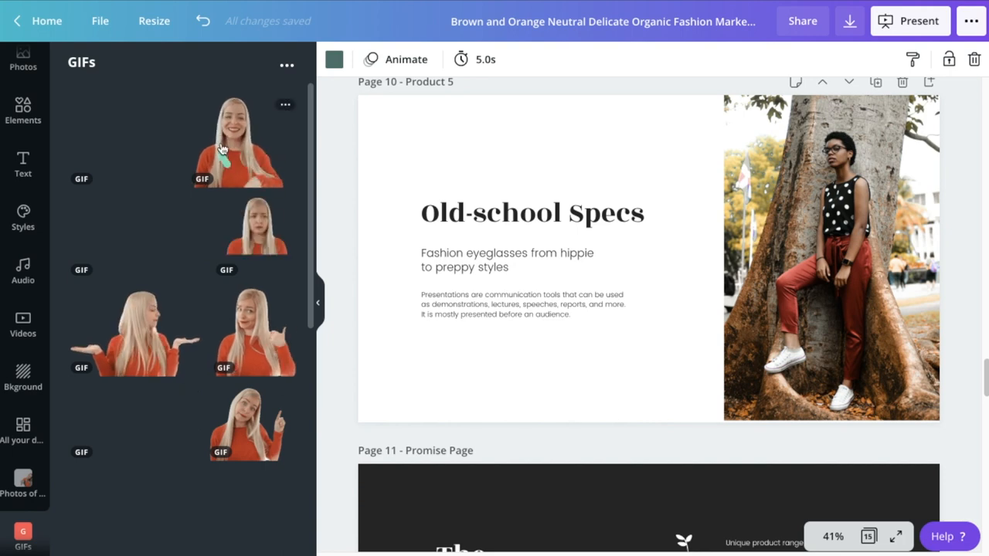
{"action": "left_click", "coordinate": [238, 142]}
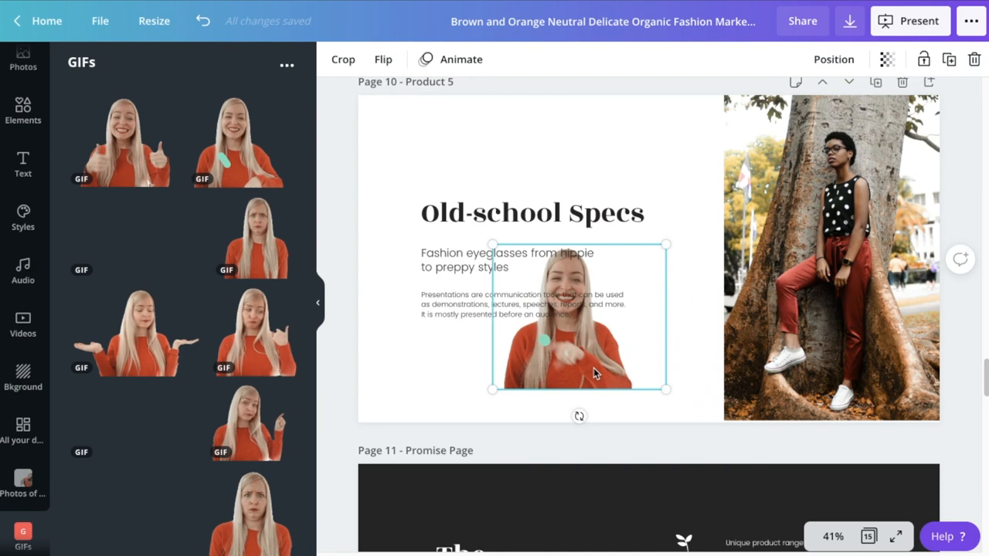
{"action": "left_click_drag", "start_coordinate": [580, 317], "coordinate": [636, 348]}
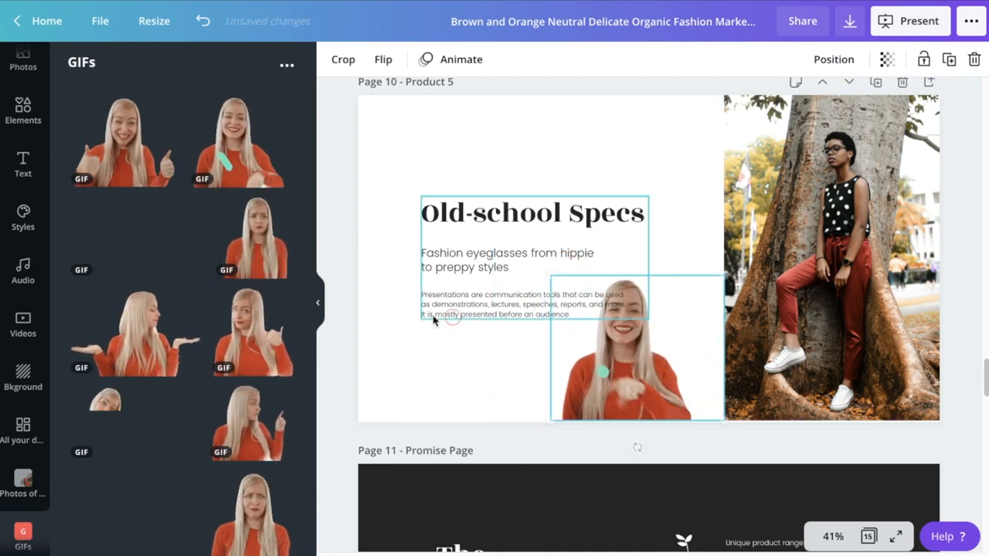
{"action": "left_click", "coordinate": [476, 178]}
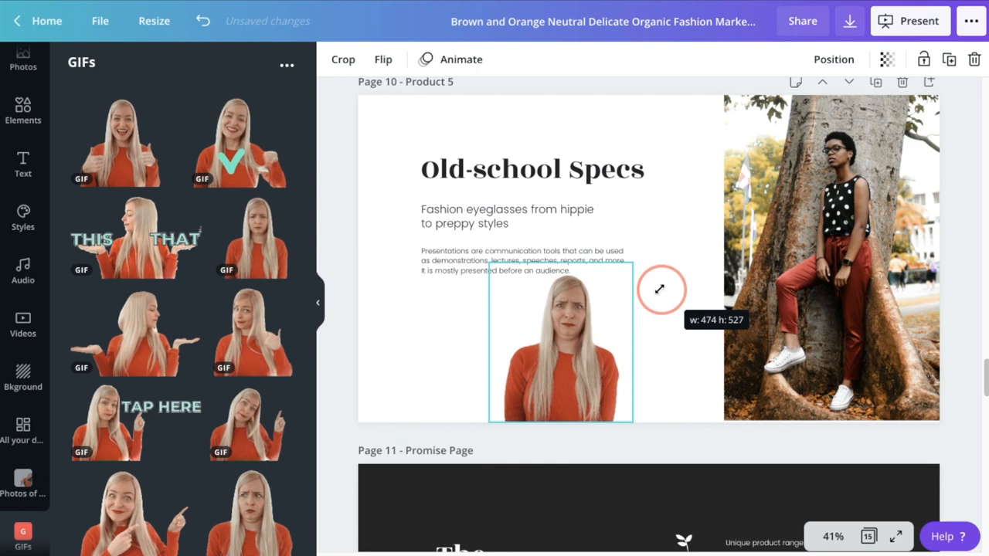
{"action": "left_click_drag", "start_coordinate": [560, 340], "coordinate": [640, 337]}
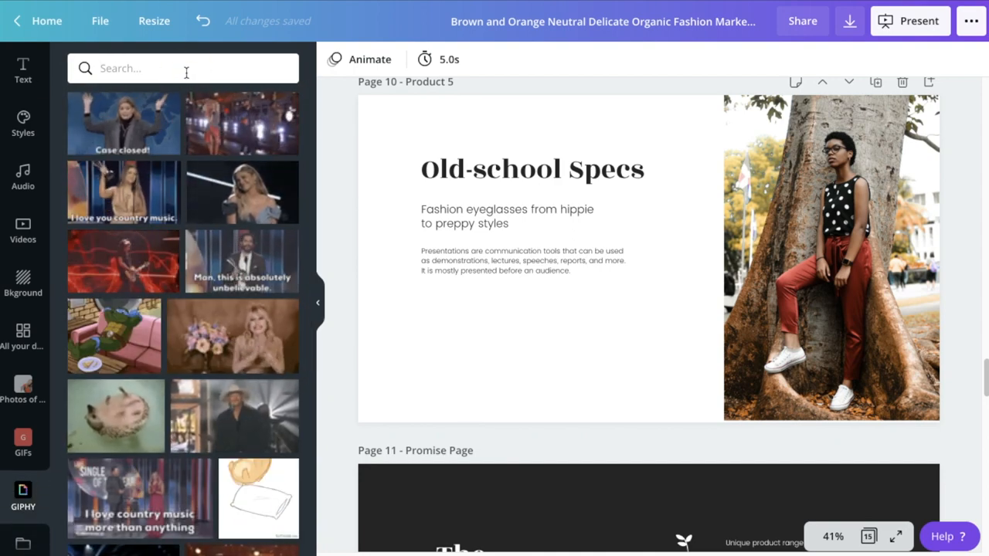
- Search GIPHY for "clap" and drop a clapping GIF below the Page 10 paragraph, then remove it
{"action": "type", "text": "clap"}
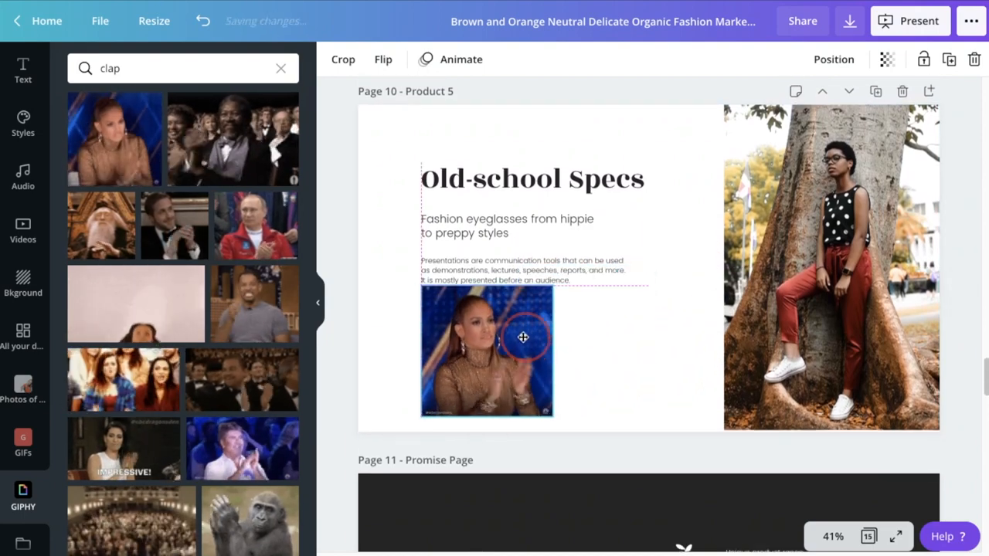
{"action": "left_click", "coordinate": [487, 352]}
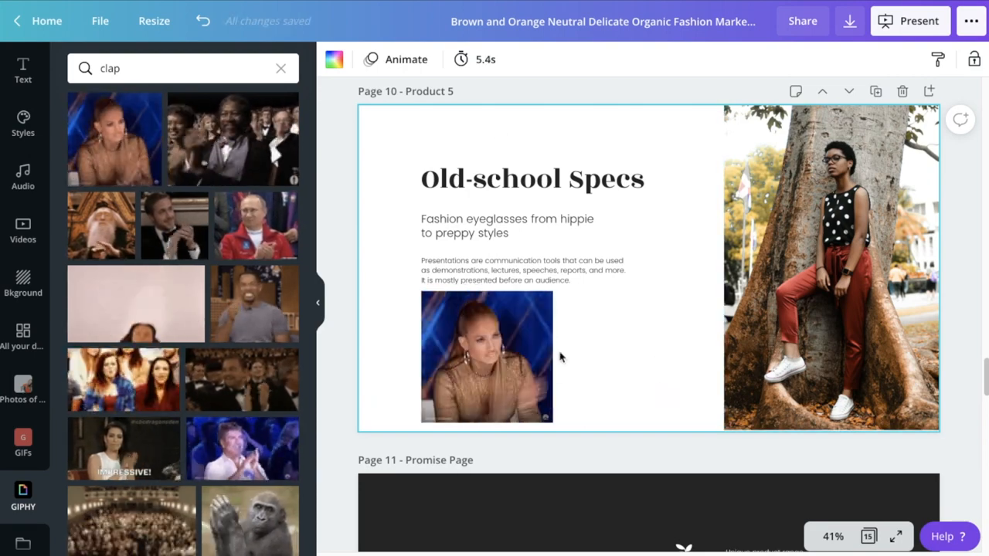
{"action": "mouse_move", "coordinate": [627, 408]}
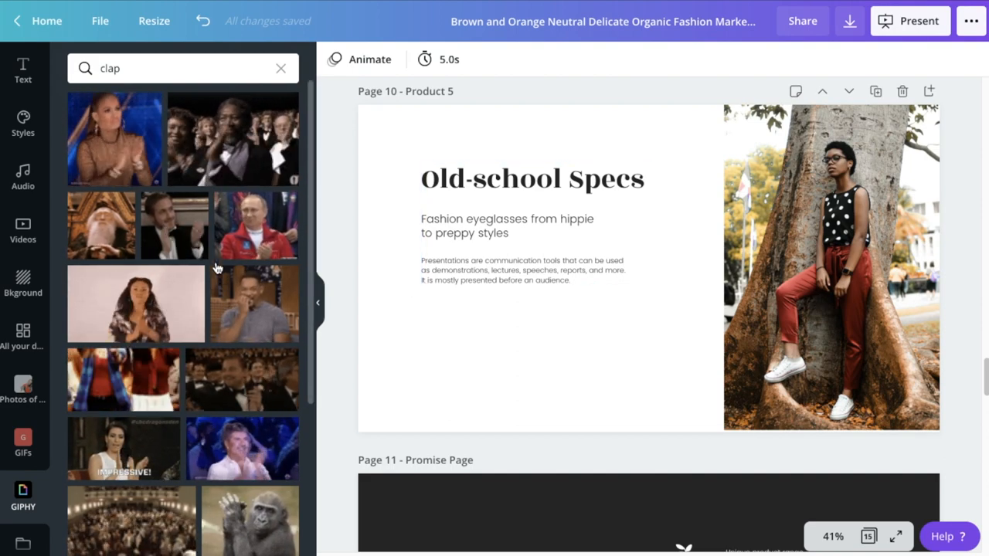
{"action": "scroll", "scroll_direction": "down", "scroll_amount": 3}
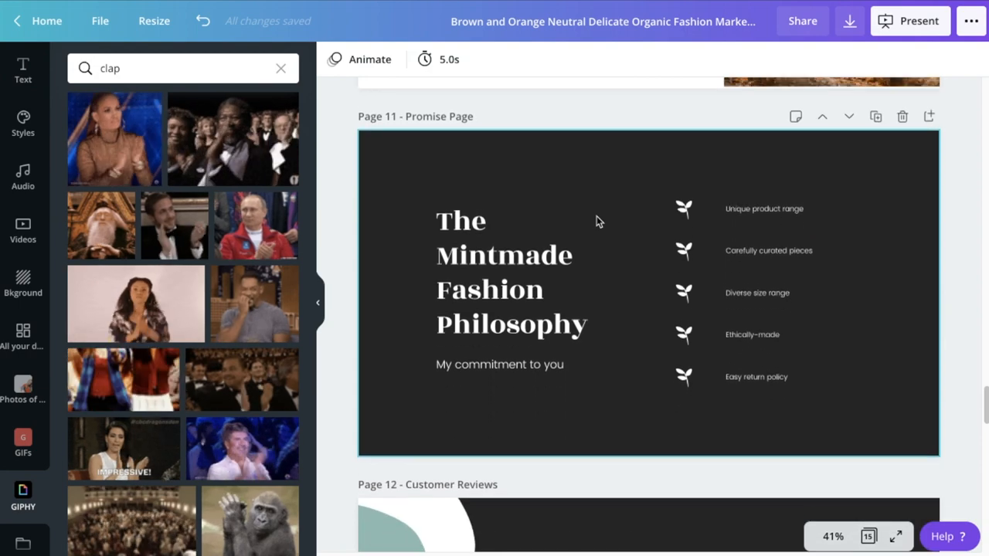
- Refine the search to "clap sticker", add a clapping sticker and place it above 'My commitment to you'
{"action": "left_click", "coordinate": [155, 68]}
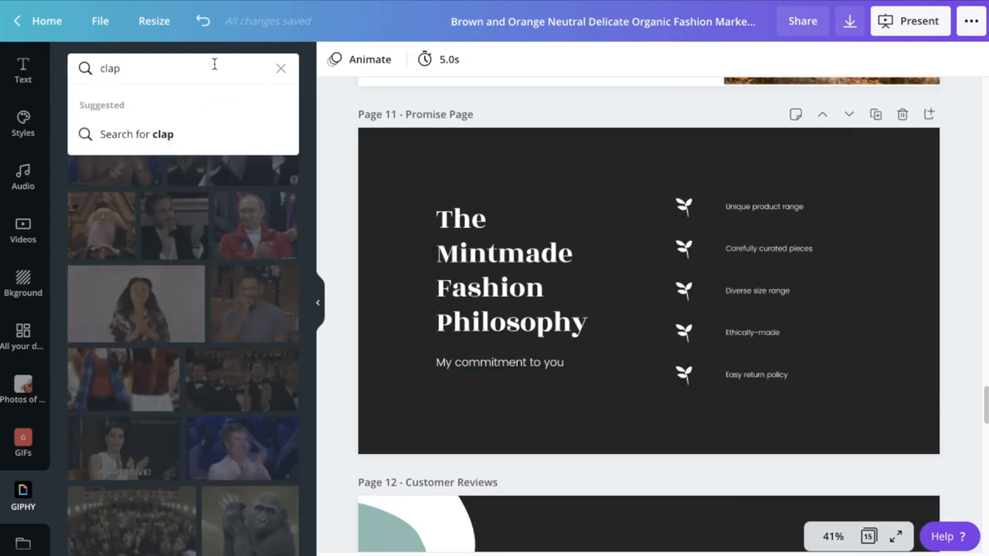
{"action": "type", "text": "sticker"}
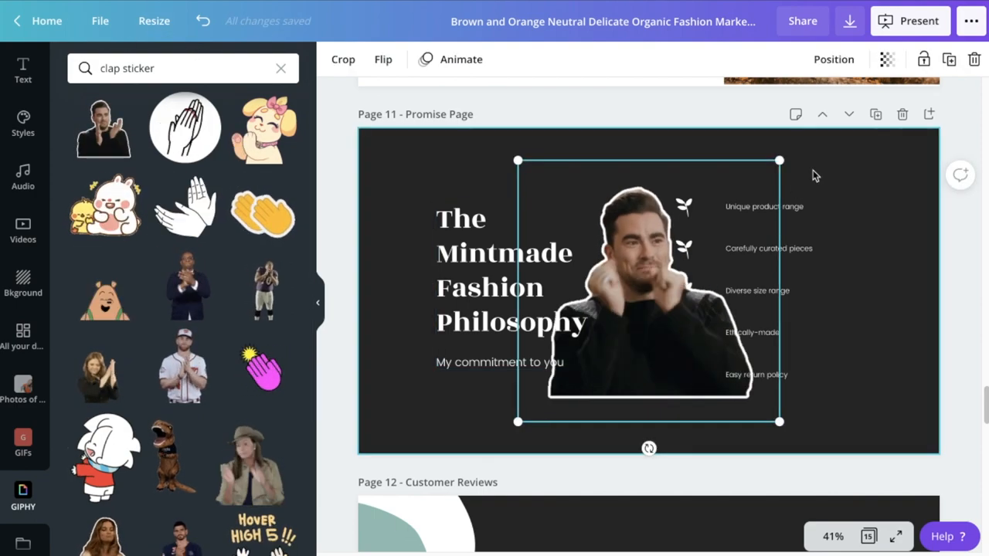
{"action": "left_click", "coordinate": [510, 286]}
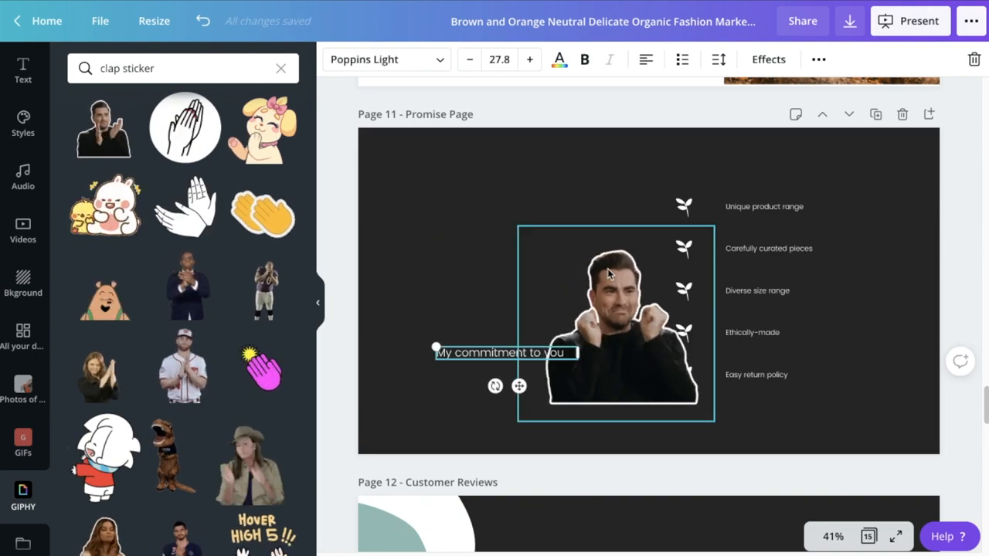
{"action": "left_click_drag", "start_coordinate": [615, 320], "coordinate": [507, 263]}
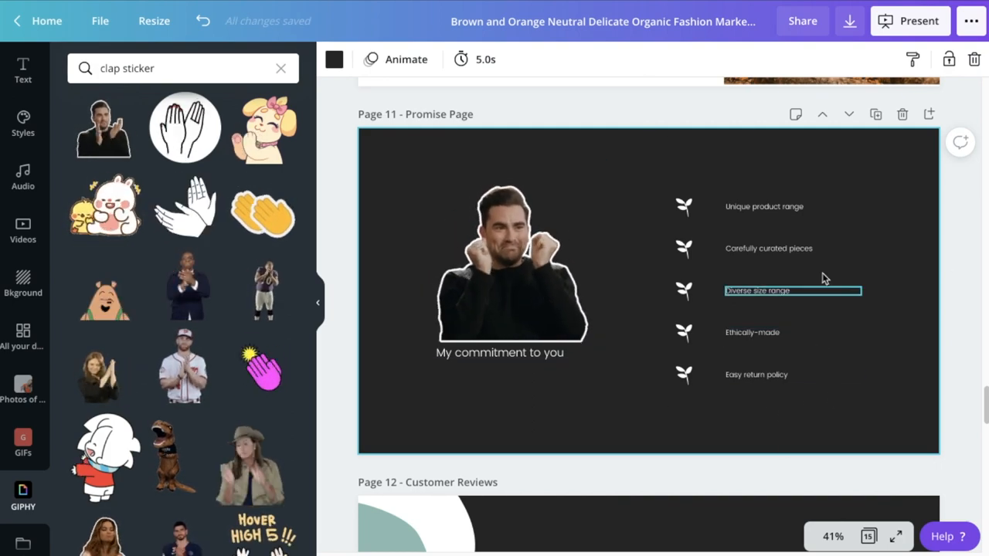
{"action": "left_click", "coordinate": [507, 261]}
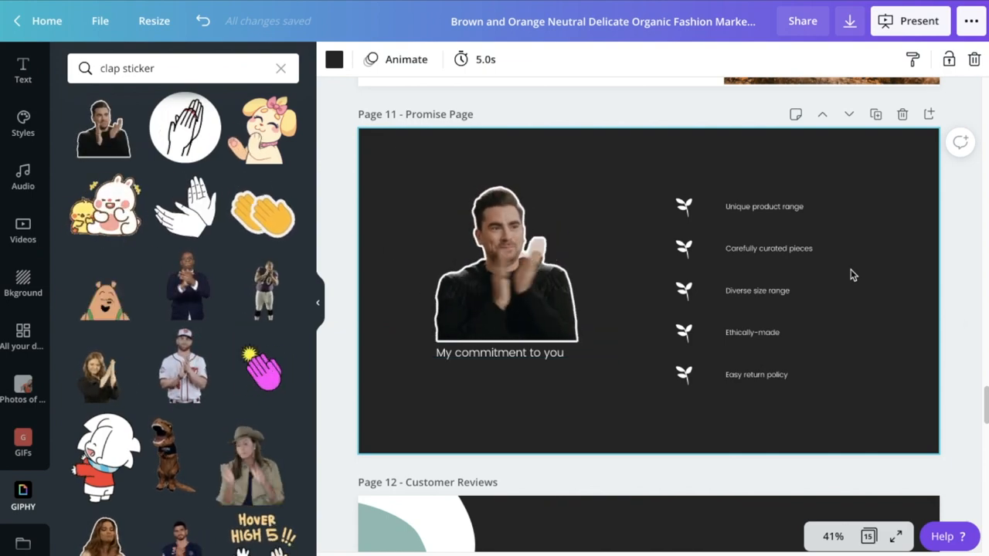
- Scroll to the Find Us page and set the autumn forest stock video as its background
{"action": "scroll", "scroll_direction": "down", "scroll_amount": 3}
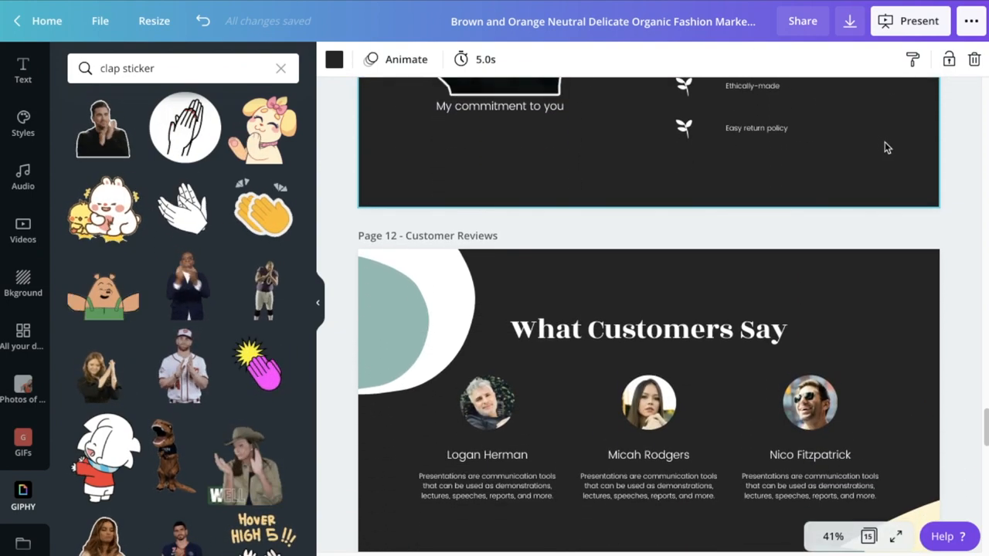
{"action": "scroll", "scroll_direction": "down", "scroll_amount": 3}
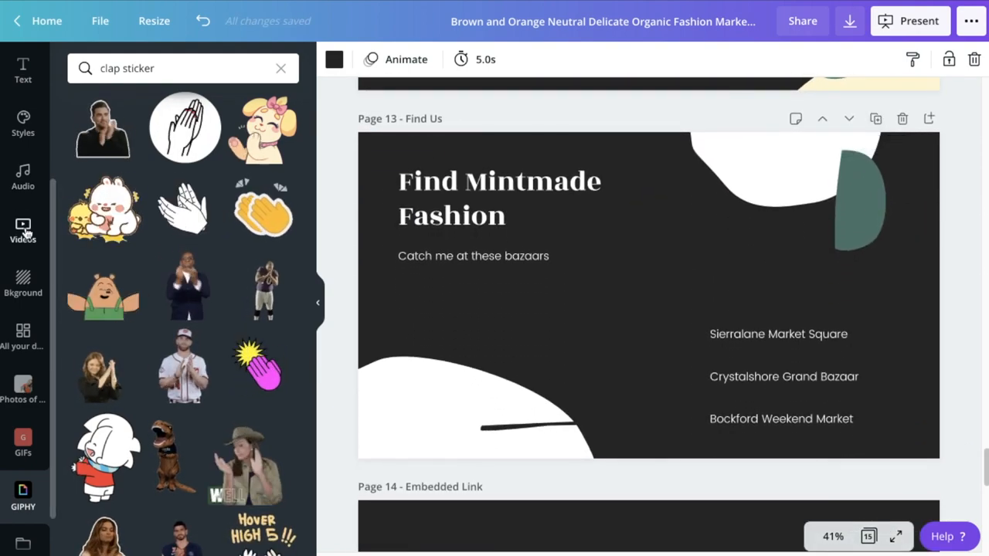
{"action": "left_click", "coordinate": [21, 228]}
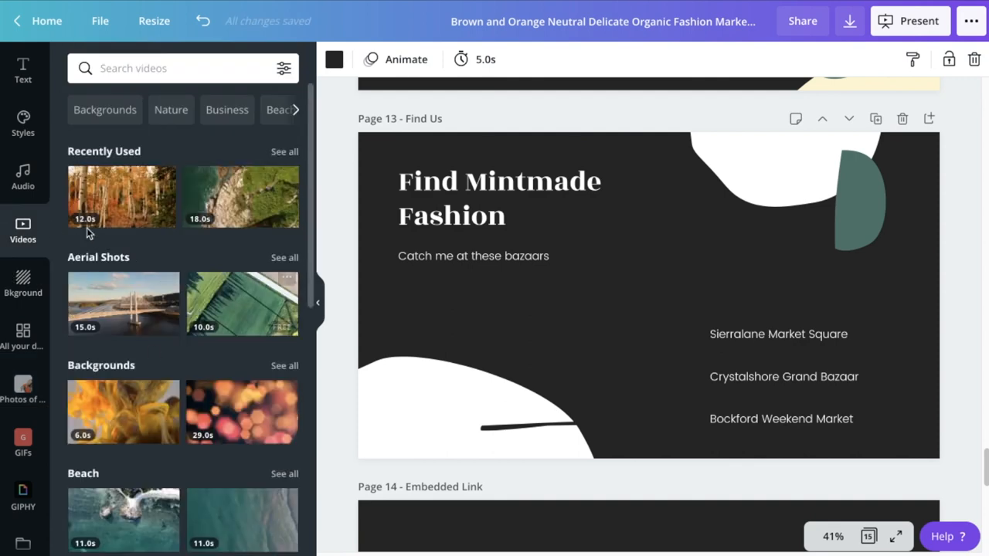
{"action": "mouse_move", "coordinate": [173, 207]}
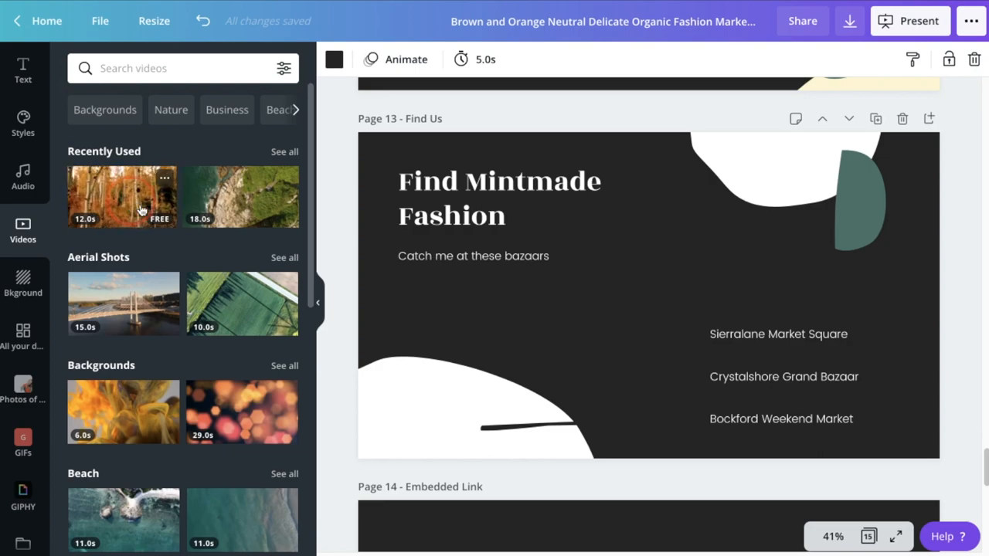
{"action": "left_click", "coordinate": [122, 195]}
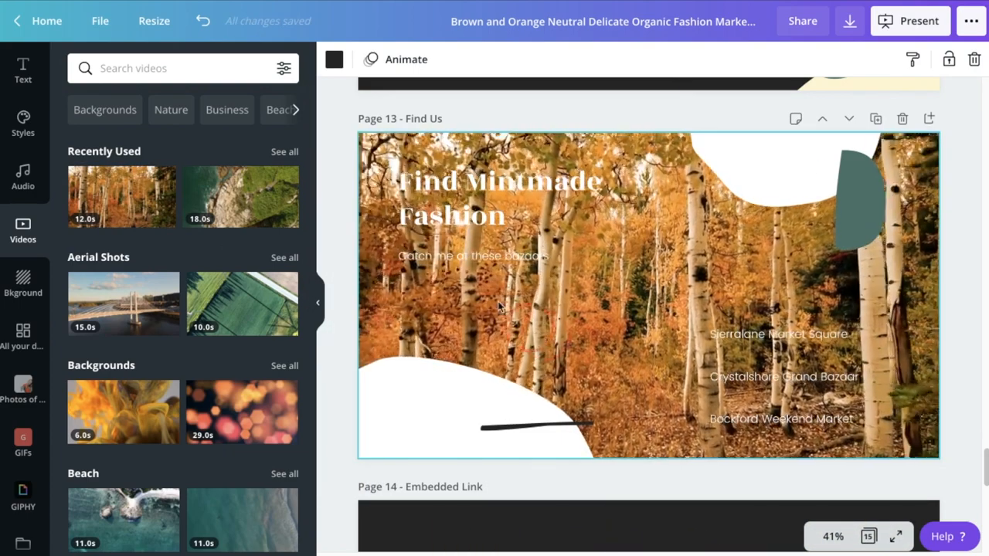
- Select the bazaars caption and market list text boxes and delete them
{"action": "left_click", "coordinate": [473, 257]}
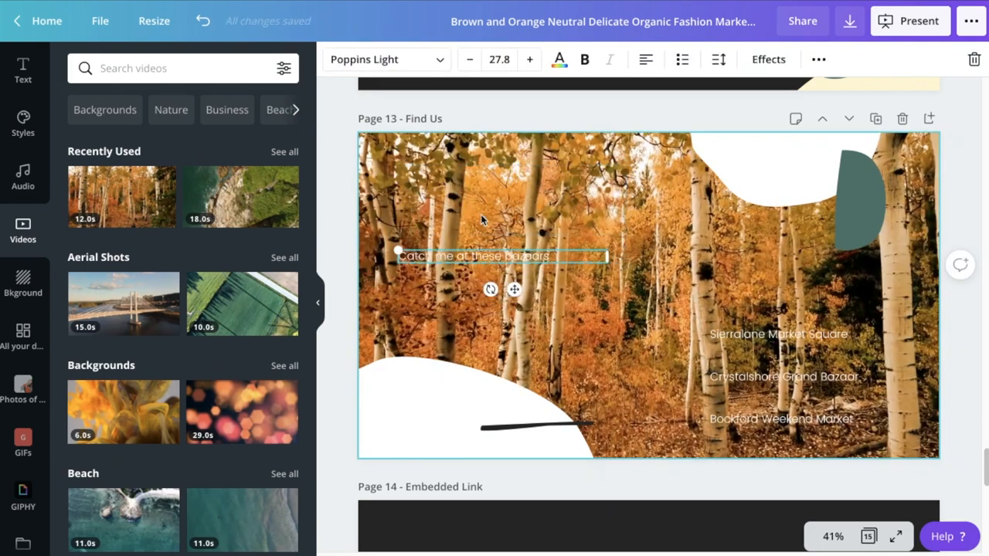
{"action": "left_click", "coordinate": [780, 377]}
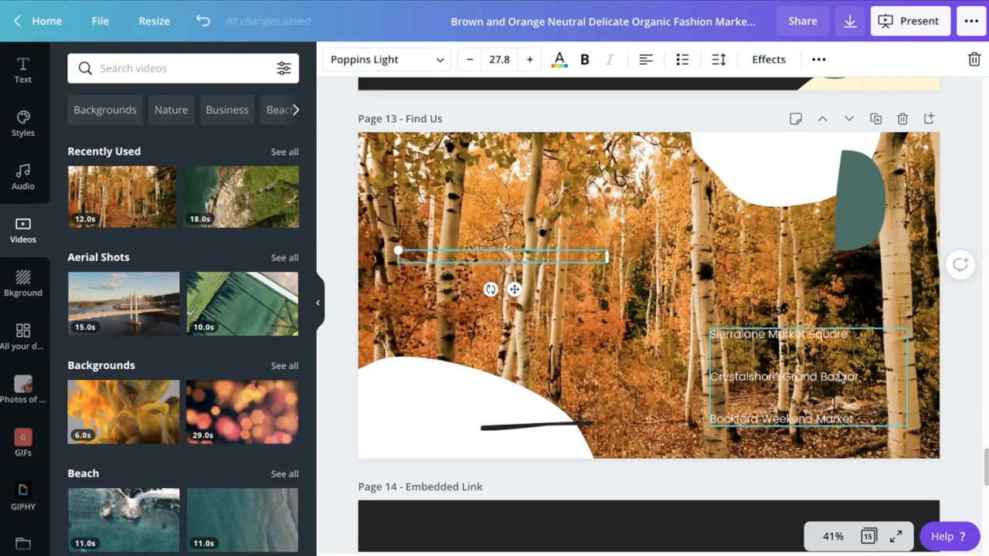
{"action": "left_click", "coordinate": [807, 378]}
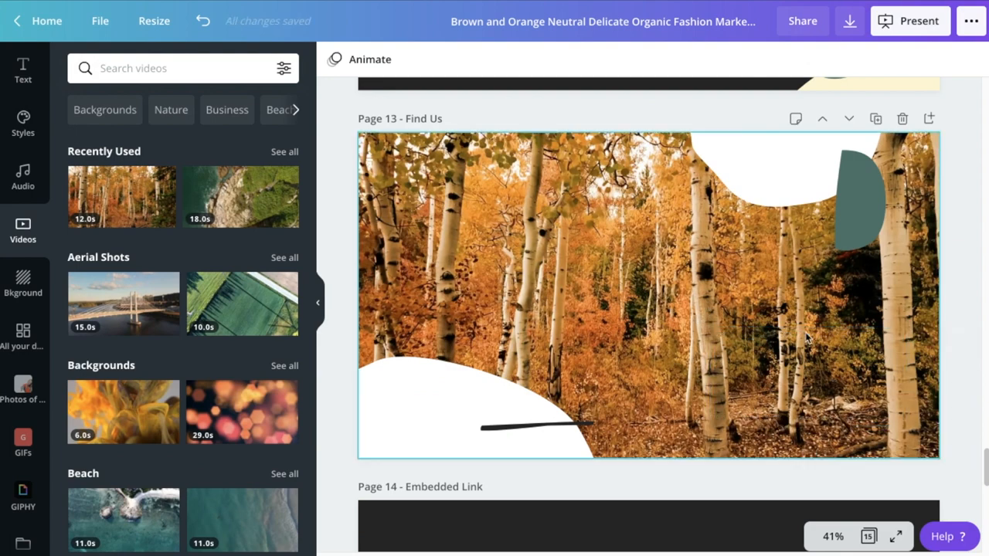
- Preview the forest video background, skipping ahead through it, then go to the sharing options
{"action": "left_click", "coordinate": [648, 295]}
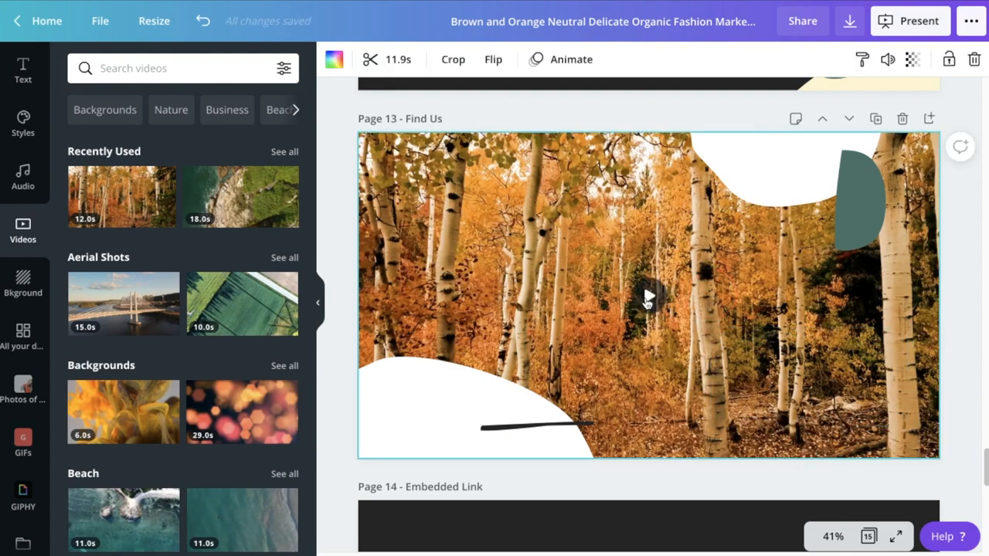
{"action": "left_click", "coordinate": [647, 297]}
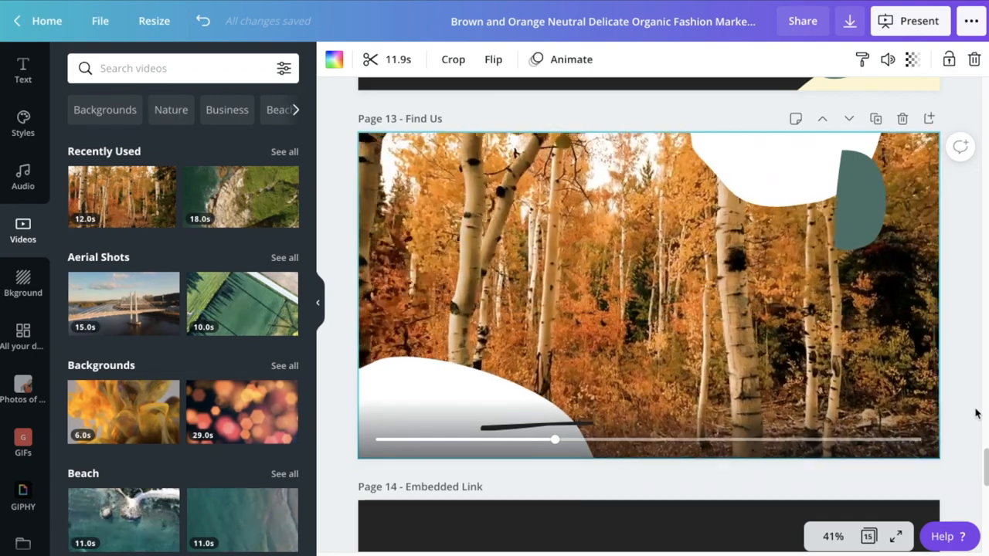
{"action": "left_click_drag", "start_coordinate": [555, 439], "coordinate": [646, 439]}
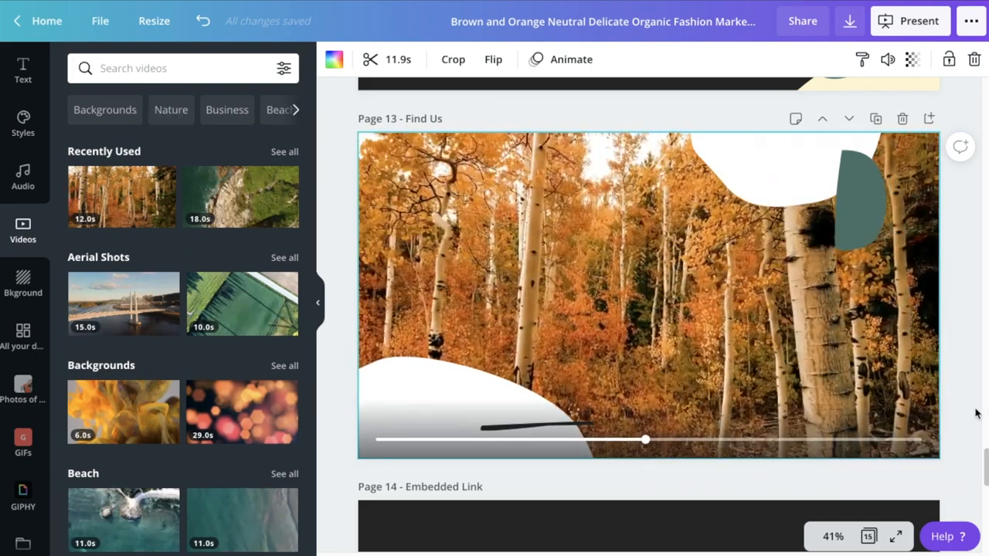
{"action": "left_click_drag", "start_coordinate": [646, 439], "coordinate": [735, 439]}
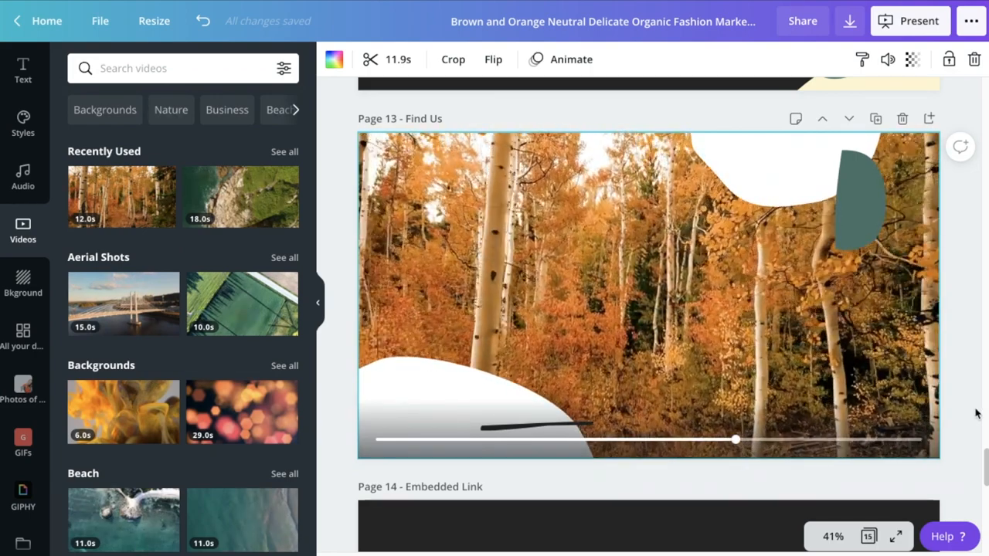
{"action": "left_click_drag", "start_coordinate": [734, 441], "coordinate": [826, 440]}
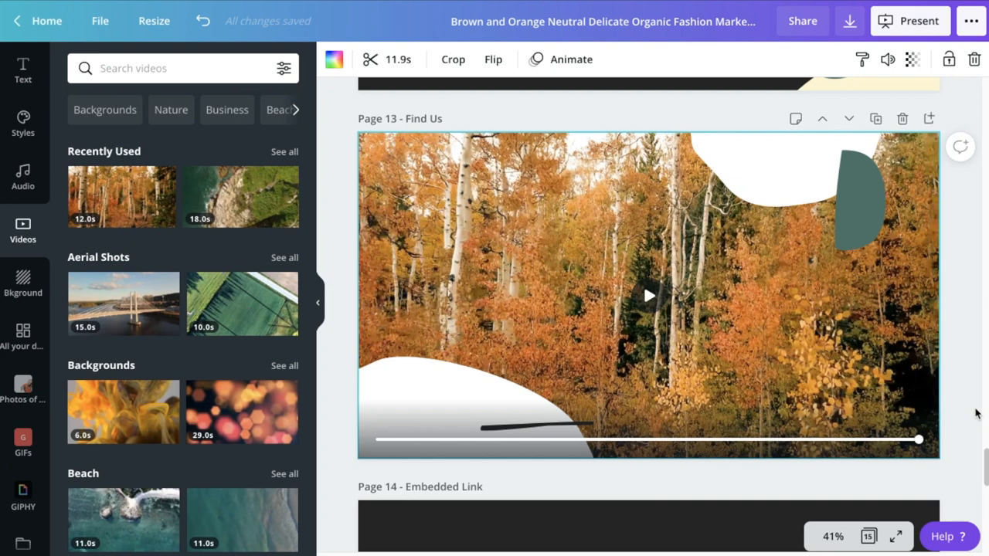
{"action": "mouse_move", "coordinate": [984, 91]}
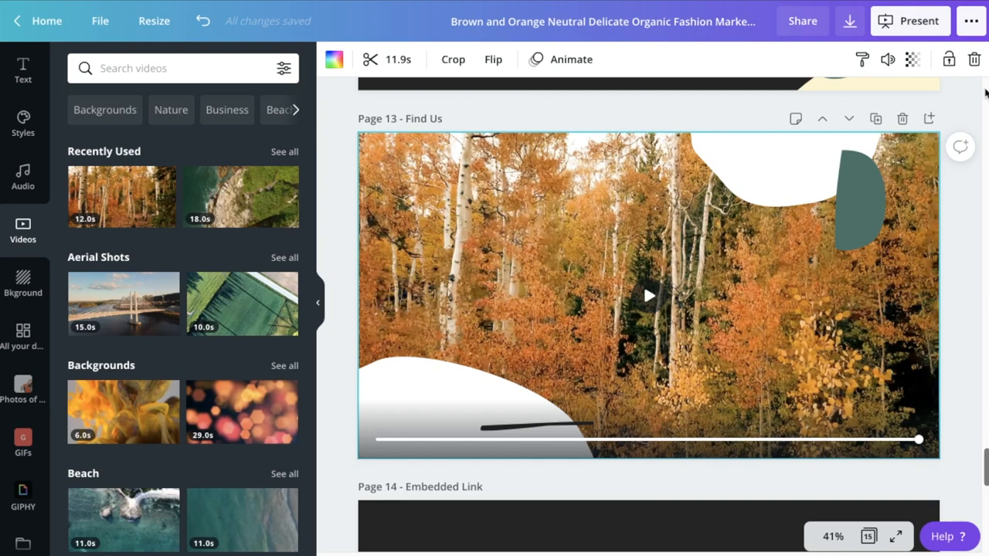
{"action": "mouse_move", "coordinate": [695, 116]}
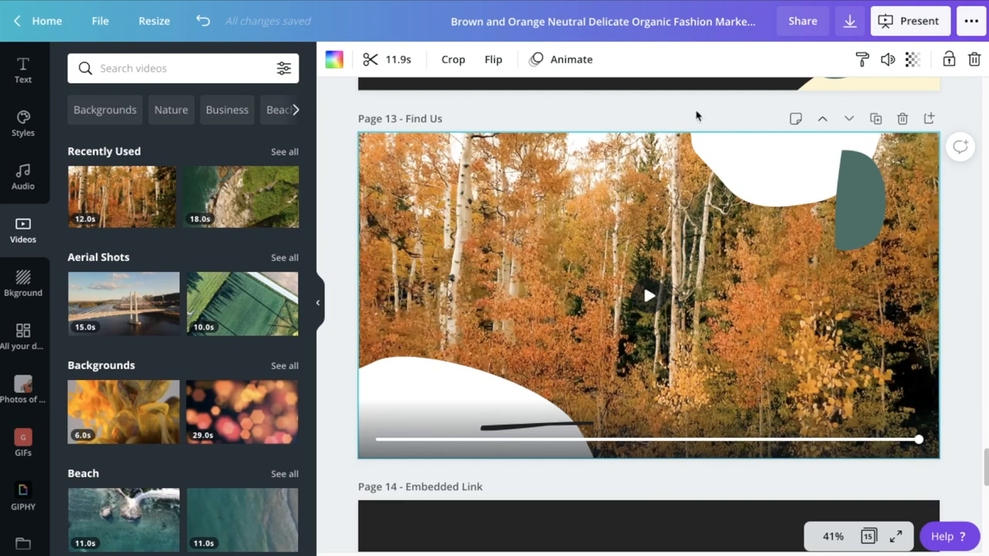
{"action": "mouse_move", "coordinate": [779, 344]}
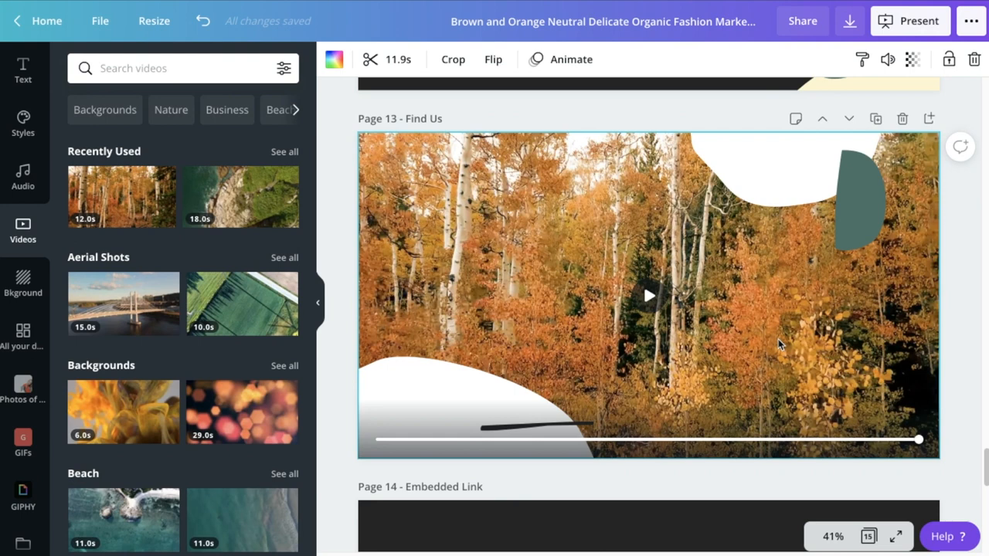
{"action": "mouse_move", "coordinate": [591, 309]}
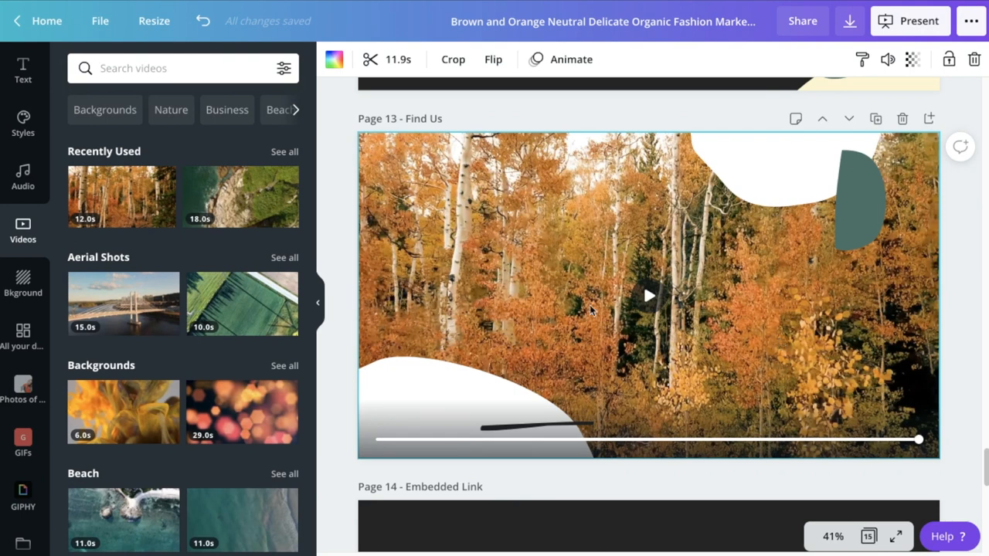
{"action": "mouse_move", "coordinate": [597, 162]}
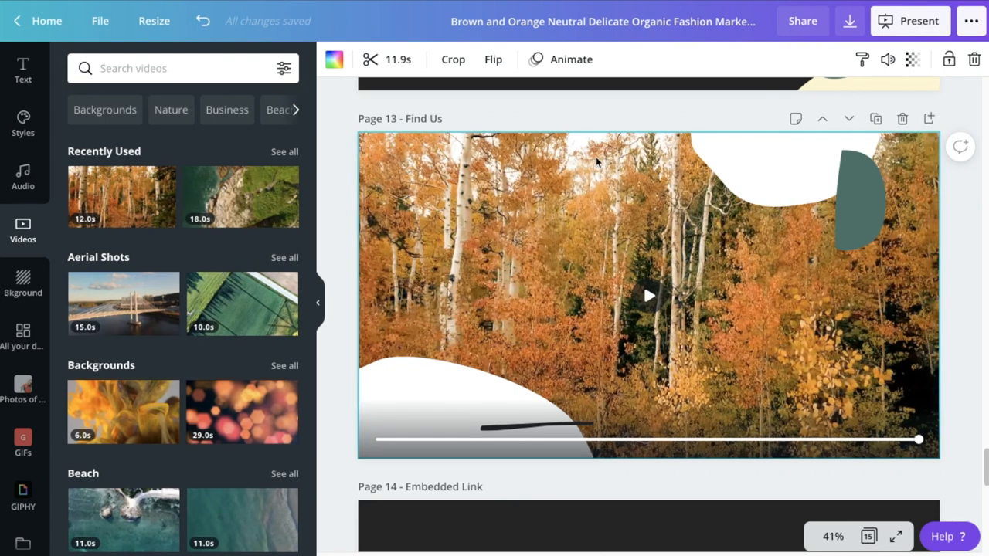
{"action": "left_click", "coordinate": [802, 22]}
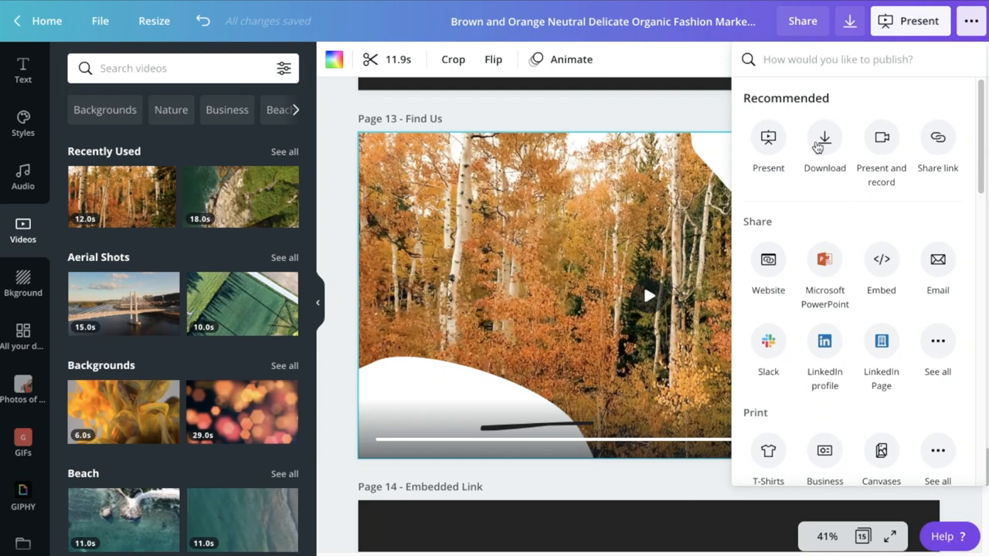
{"action": "mouse_move", "coordinate": [790, 149]}
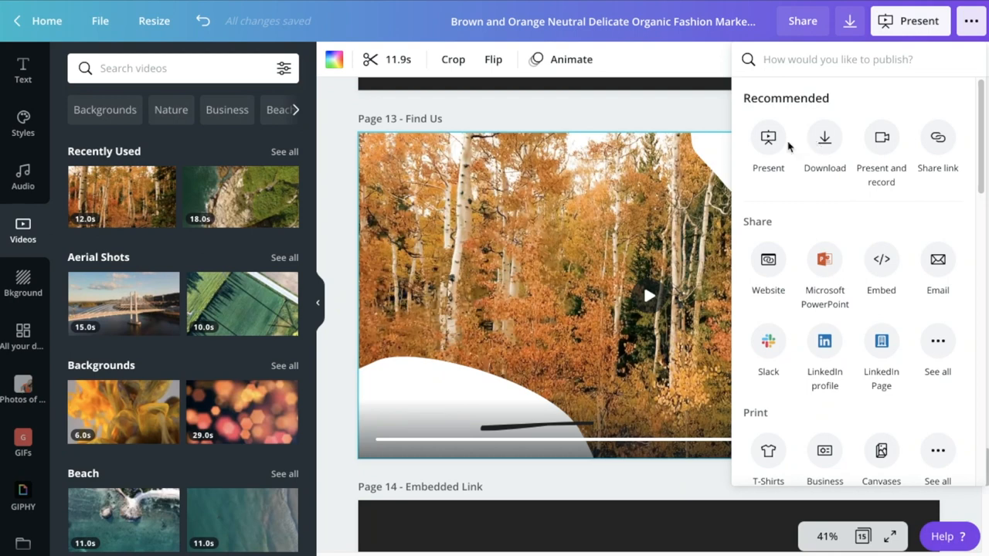
- Start the Standard fullscreen presentation from the Present menu
{"action": "left_click", "coordinate": [768, 136]}
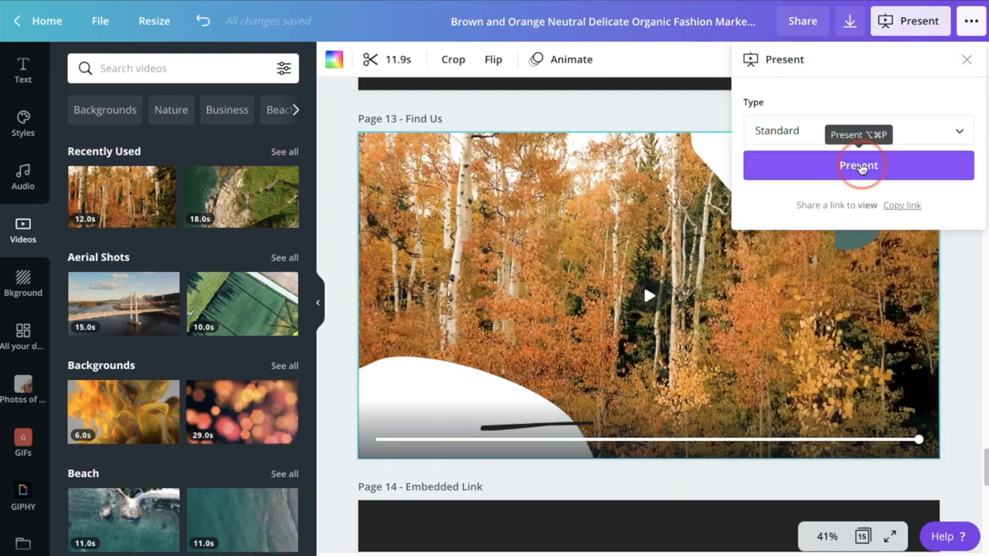
{"action": "left_click", "coordinate": [860, 165]}
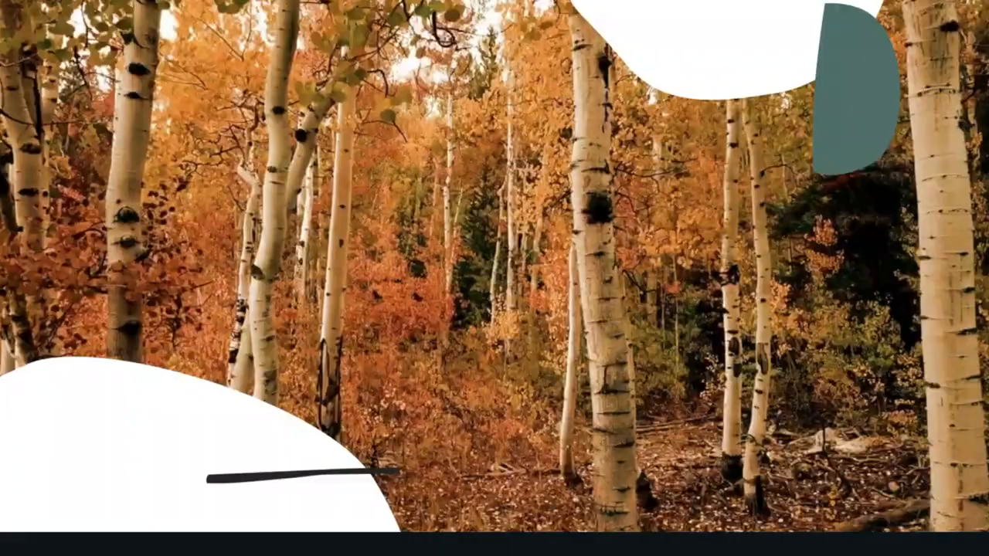